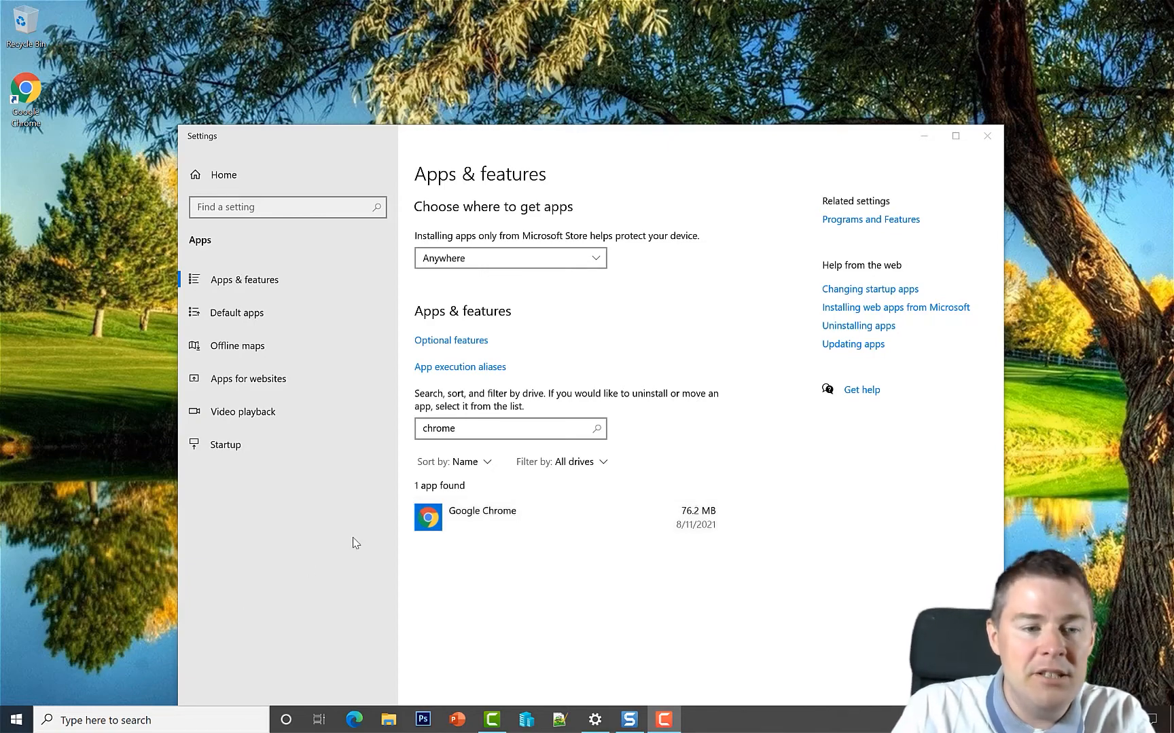
Search for regedit and launch Registry Editor with administrator approval
text(regedit)
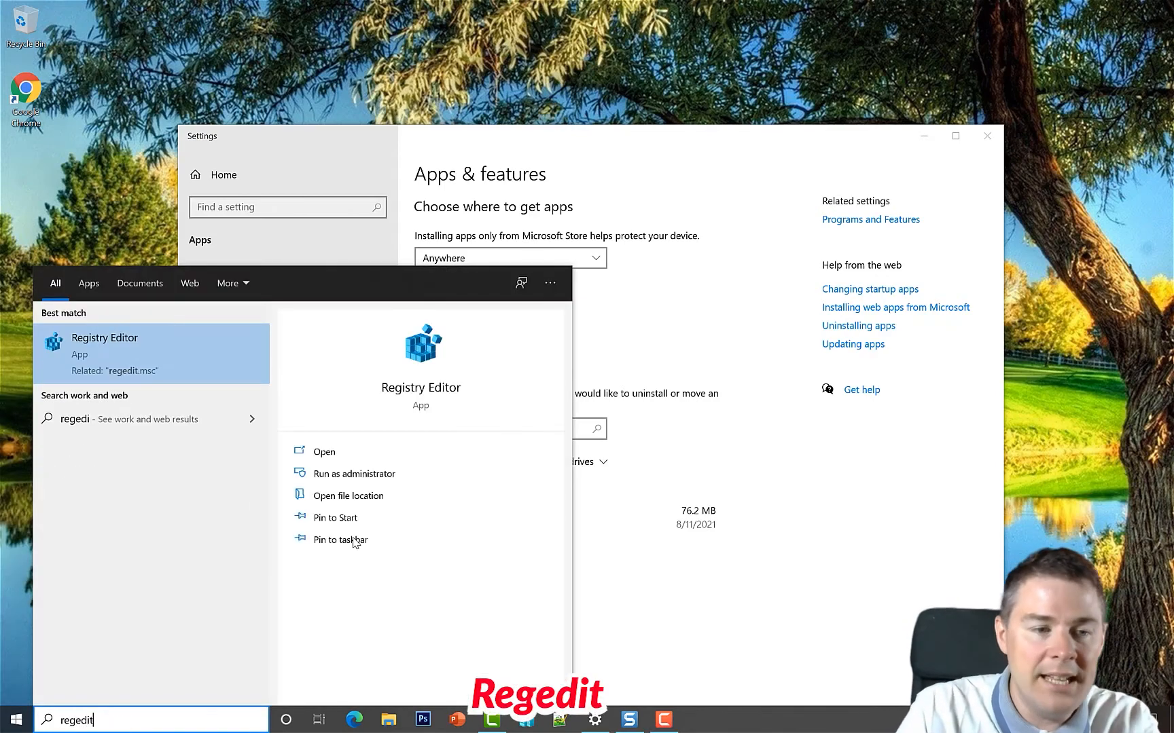
click(354, 473)
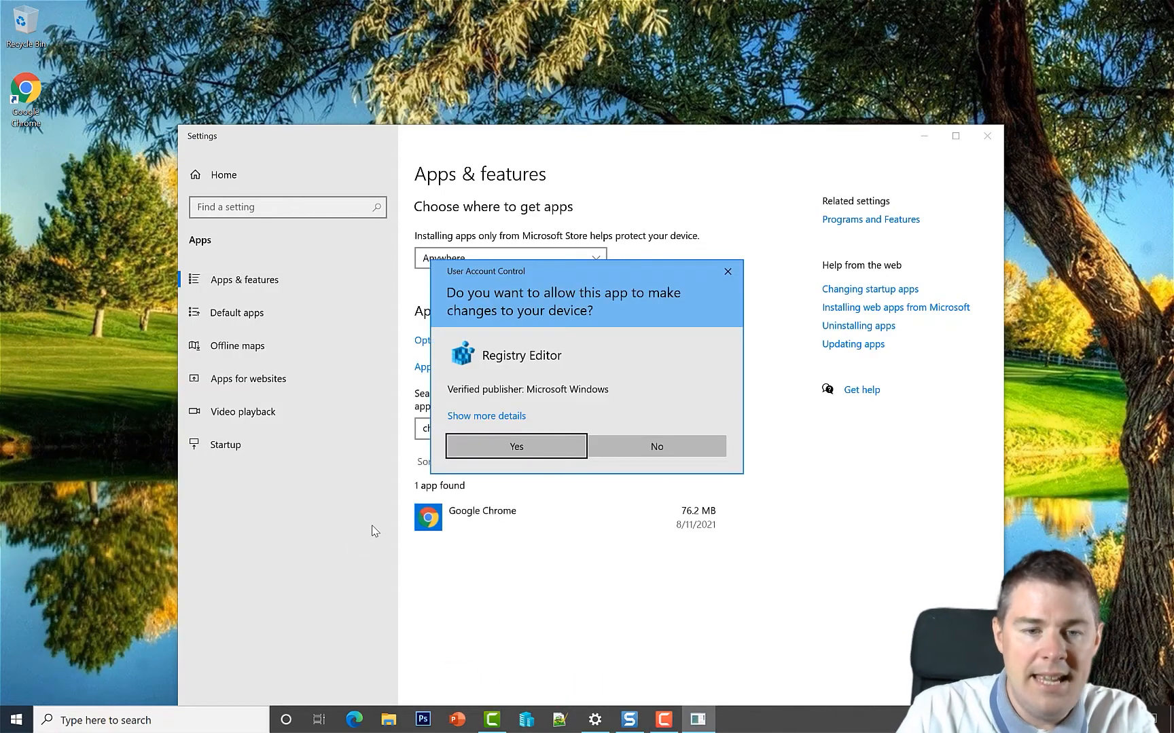
click(515, 446)
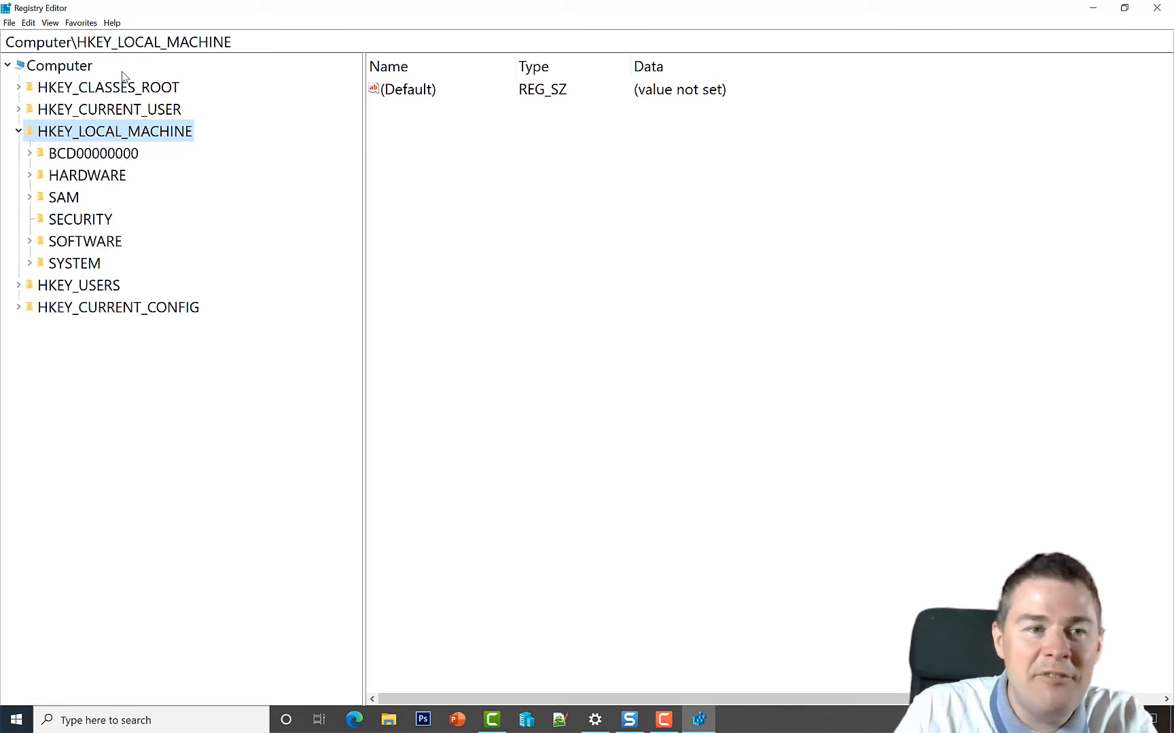
Expand HKEY_LOCAL_MACHINE\SOFTWARE\Microsoft\Windows in the tree to reach CurrentVersion
click(80, 23)
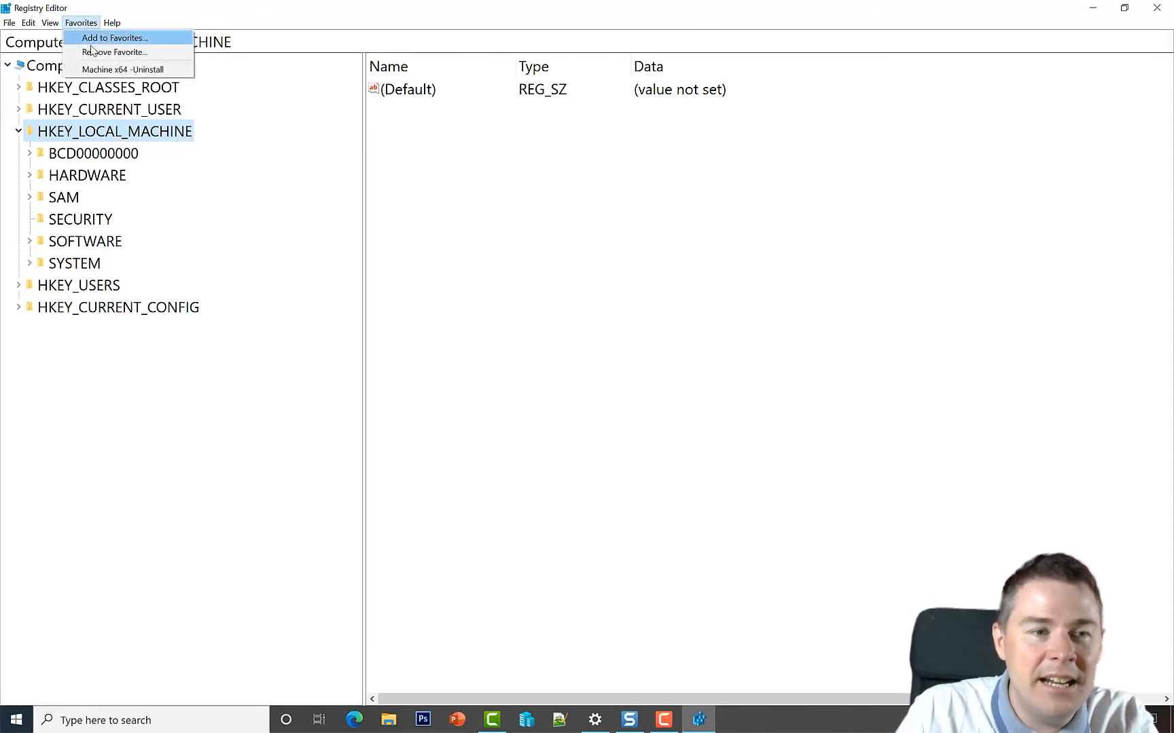
mouse_move(123, 68)
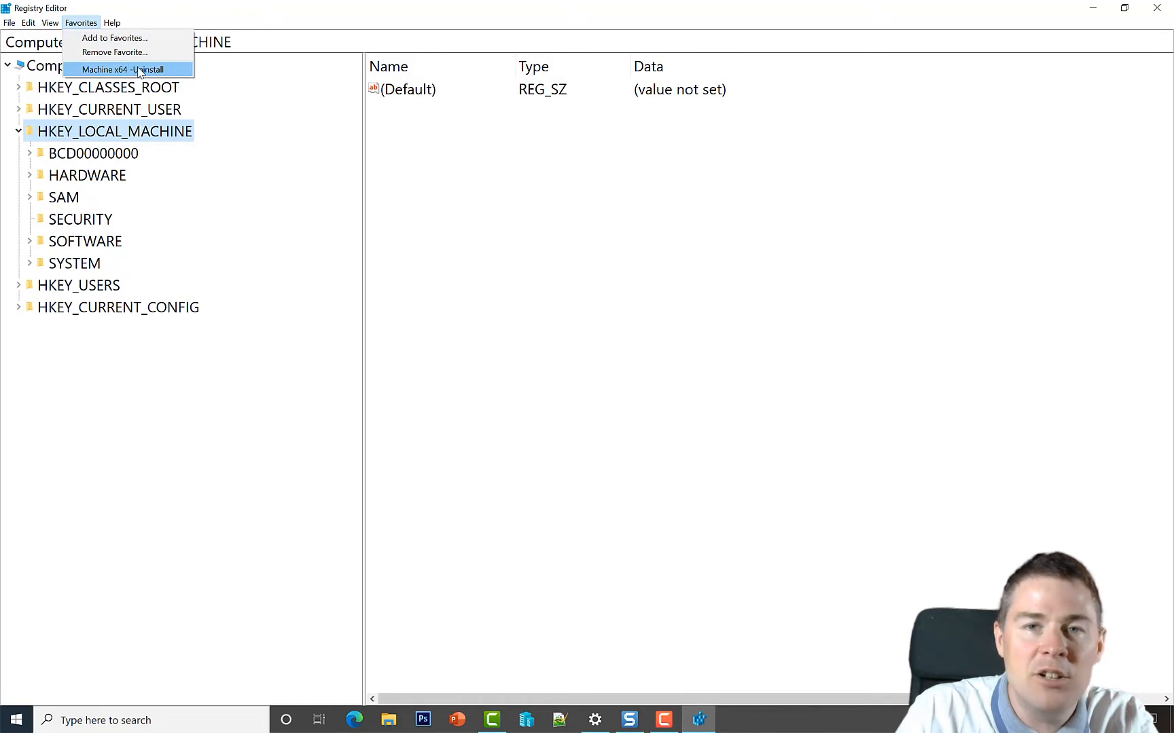
mouse_move(32, 140)
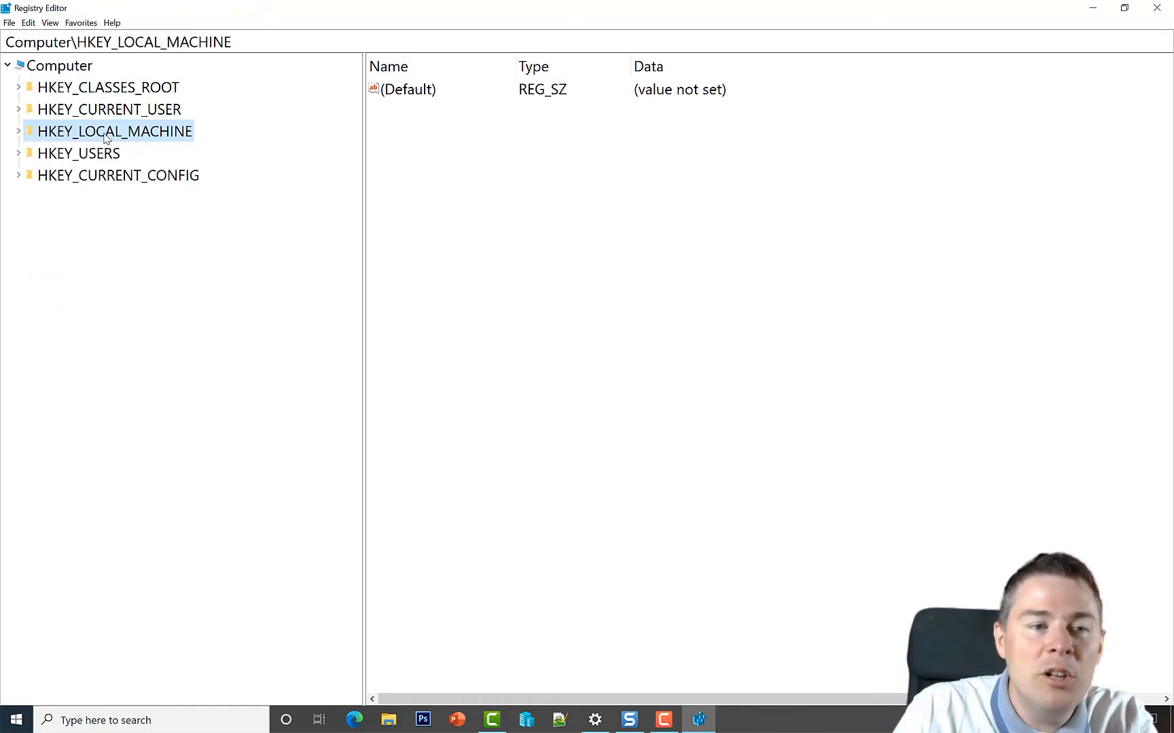
click(19, 132)
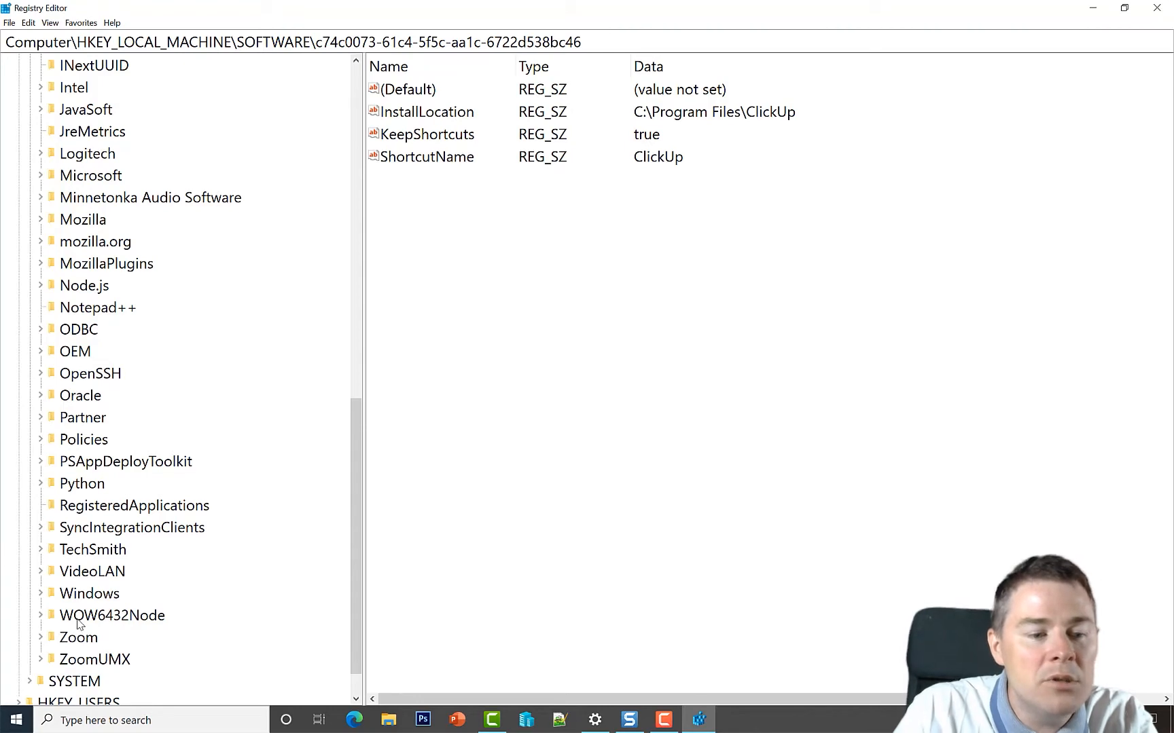
click(112, 615)
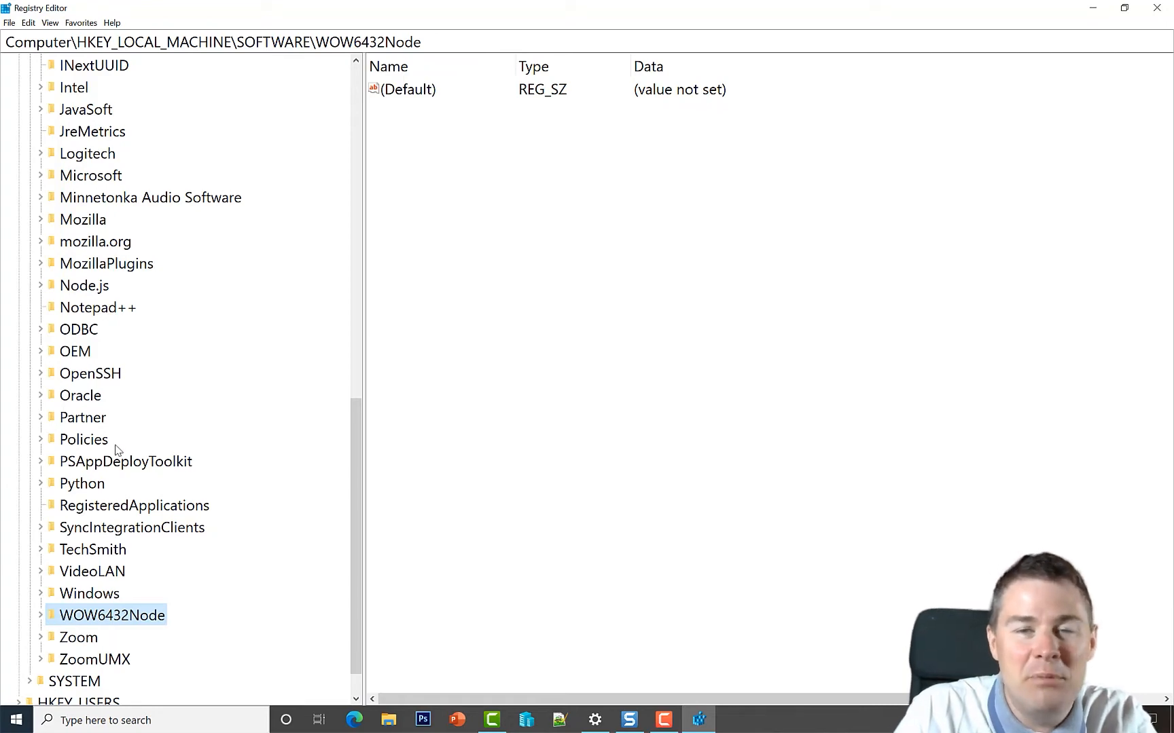
mouse_move(87, 520)
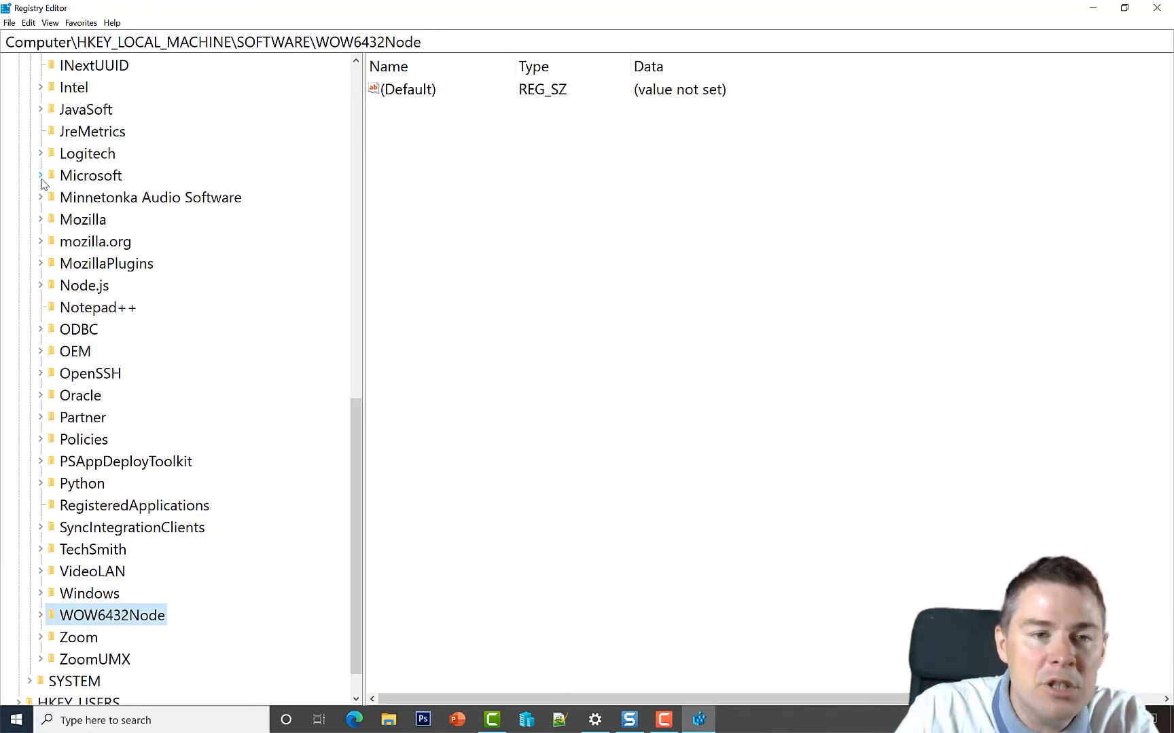
click(41, 175)
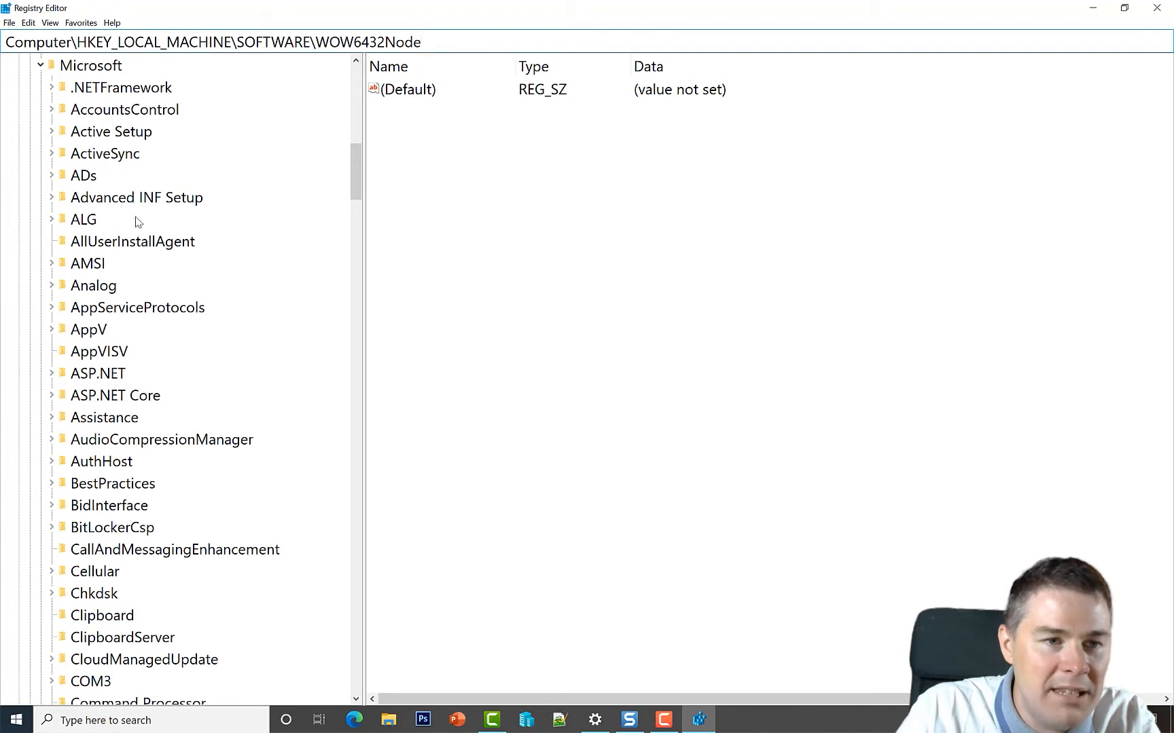
click(89, 65)
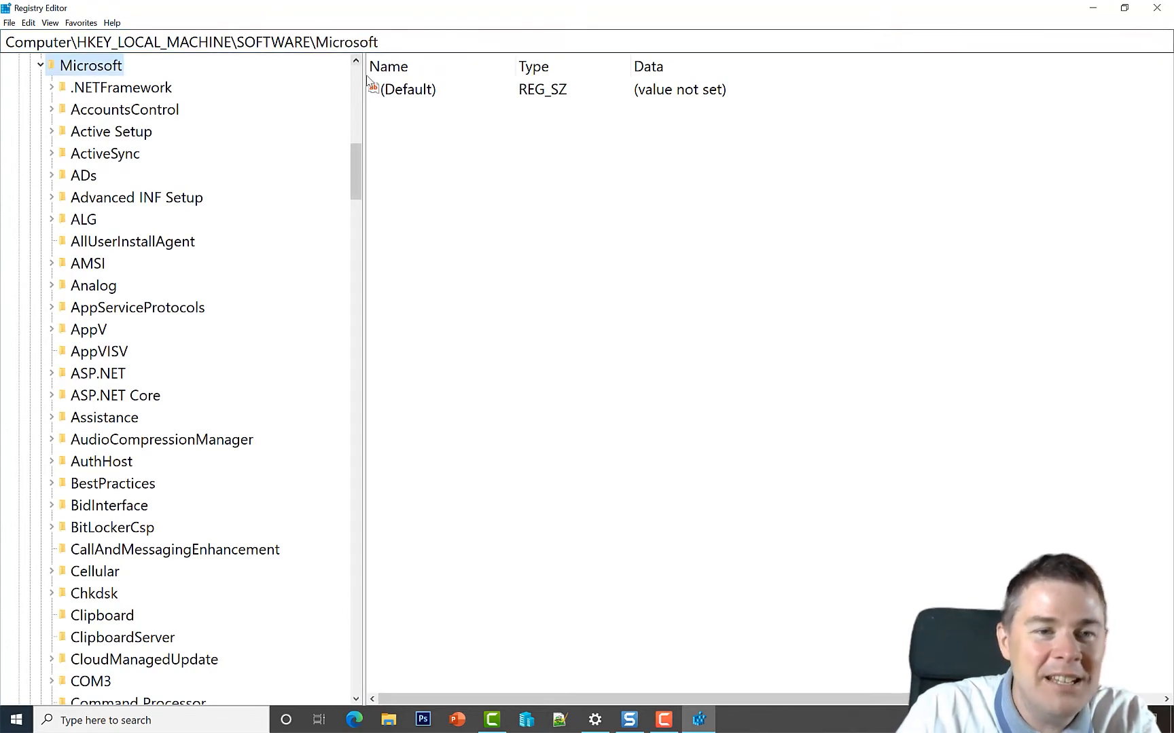
scroll(down, 3)
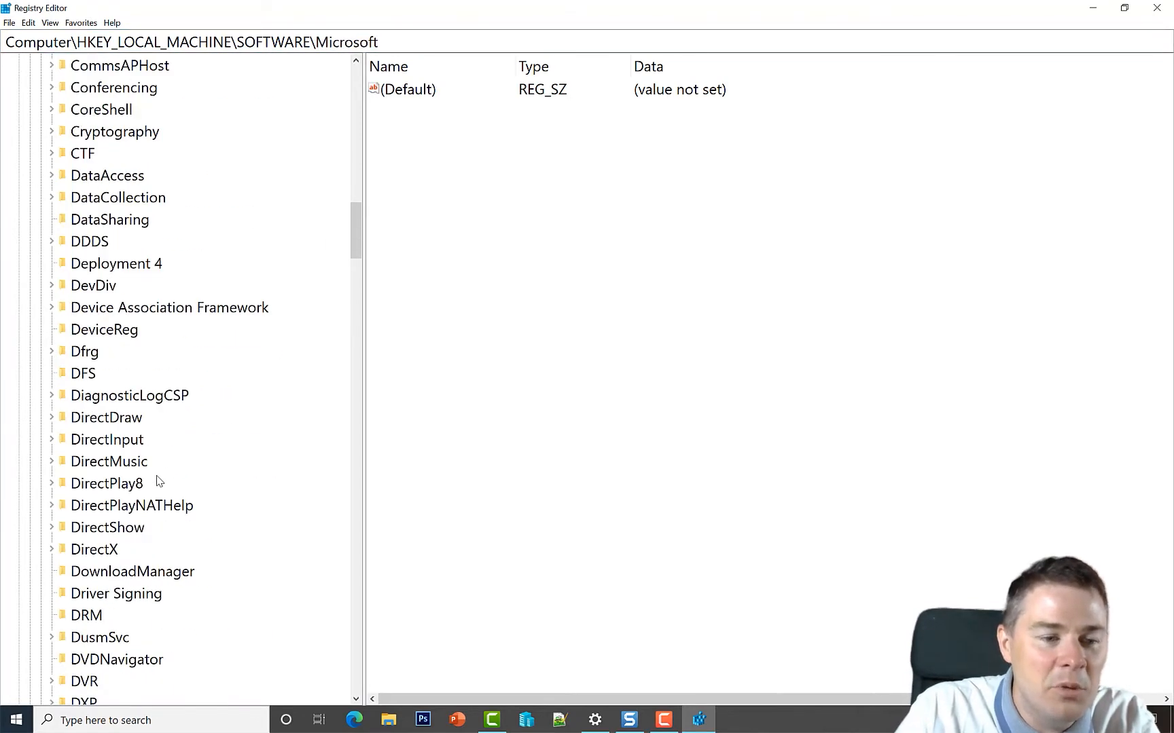
scroll(down, 3)
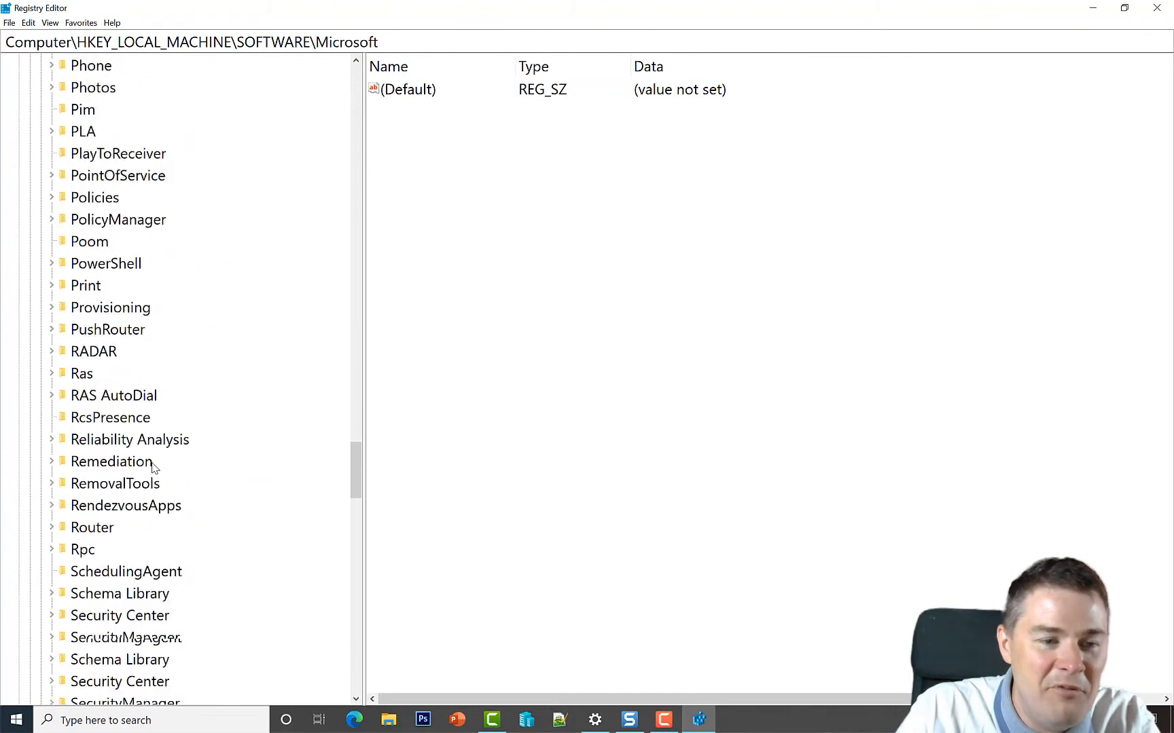
scroll(down, 3)
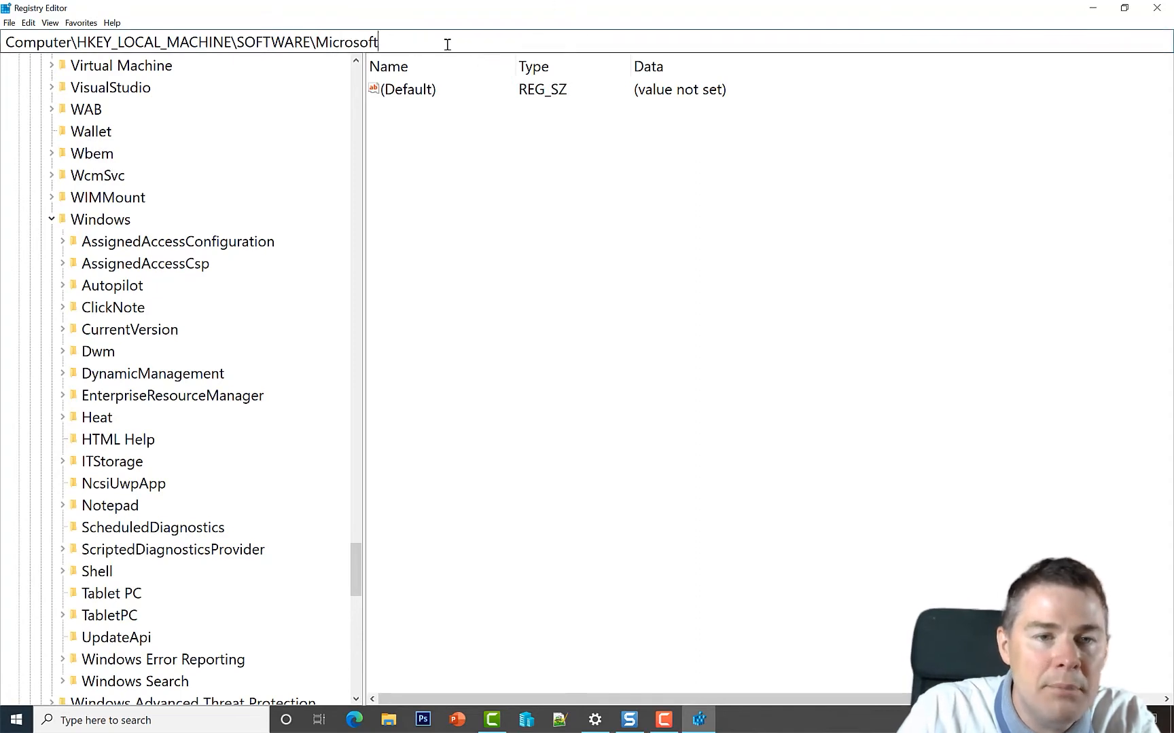
click(101, 219)
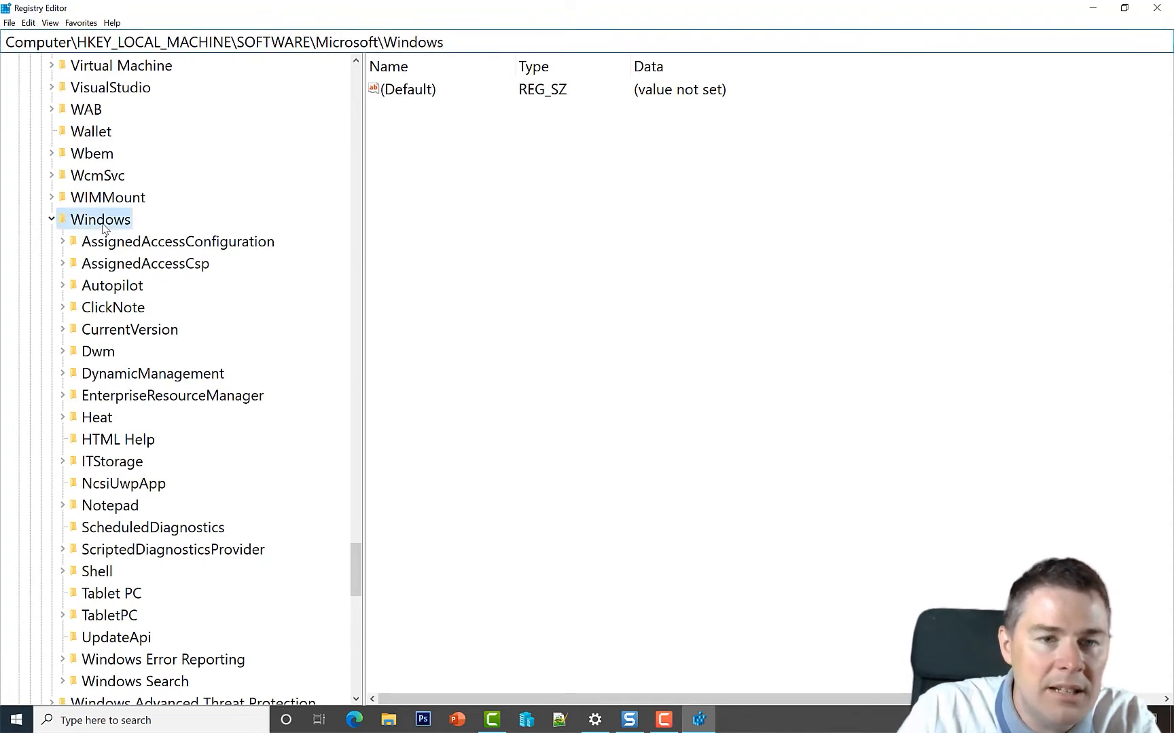
mouse_move(106, 338)
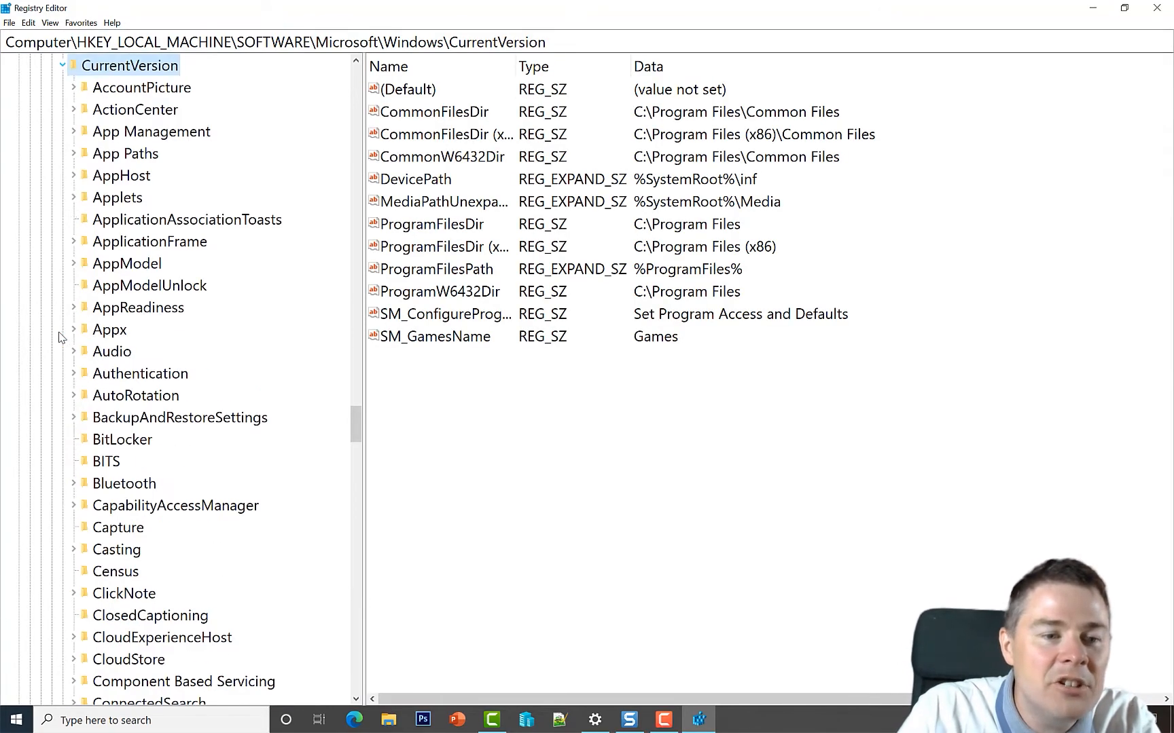
scroll(down, 3)
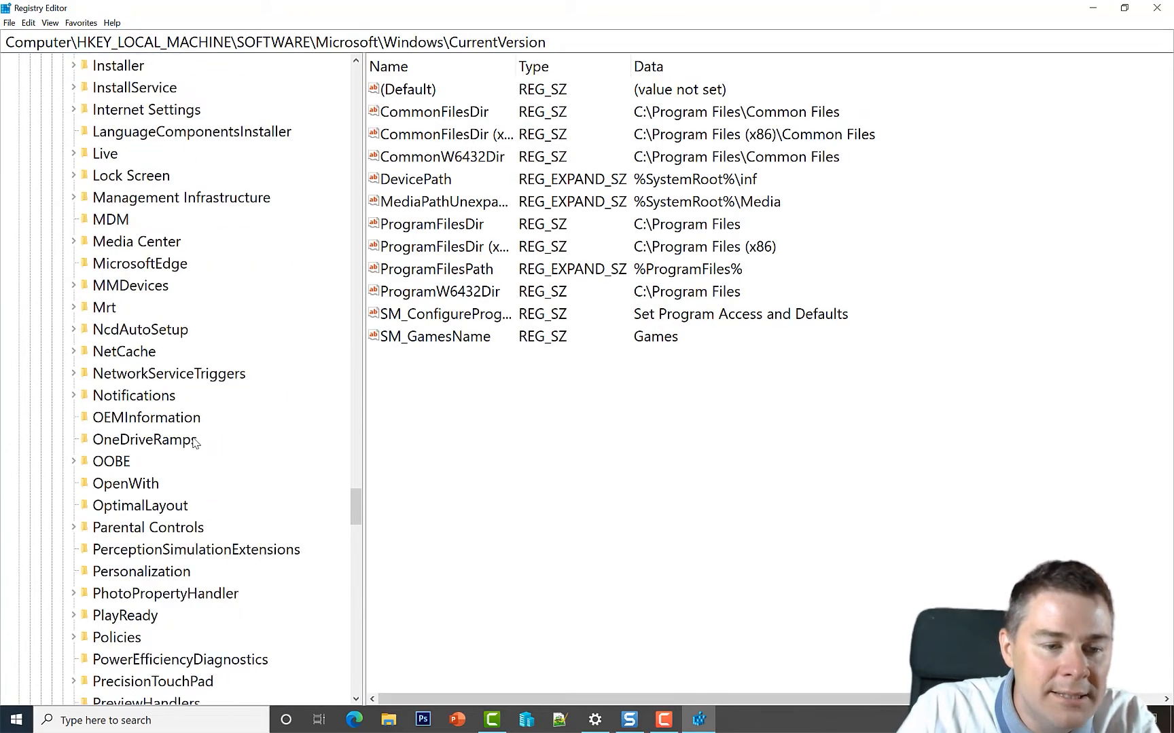
scroll(down, 3)
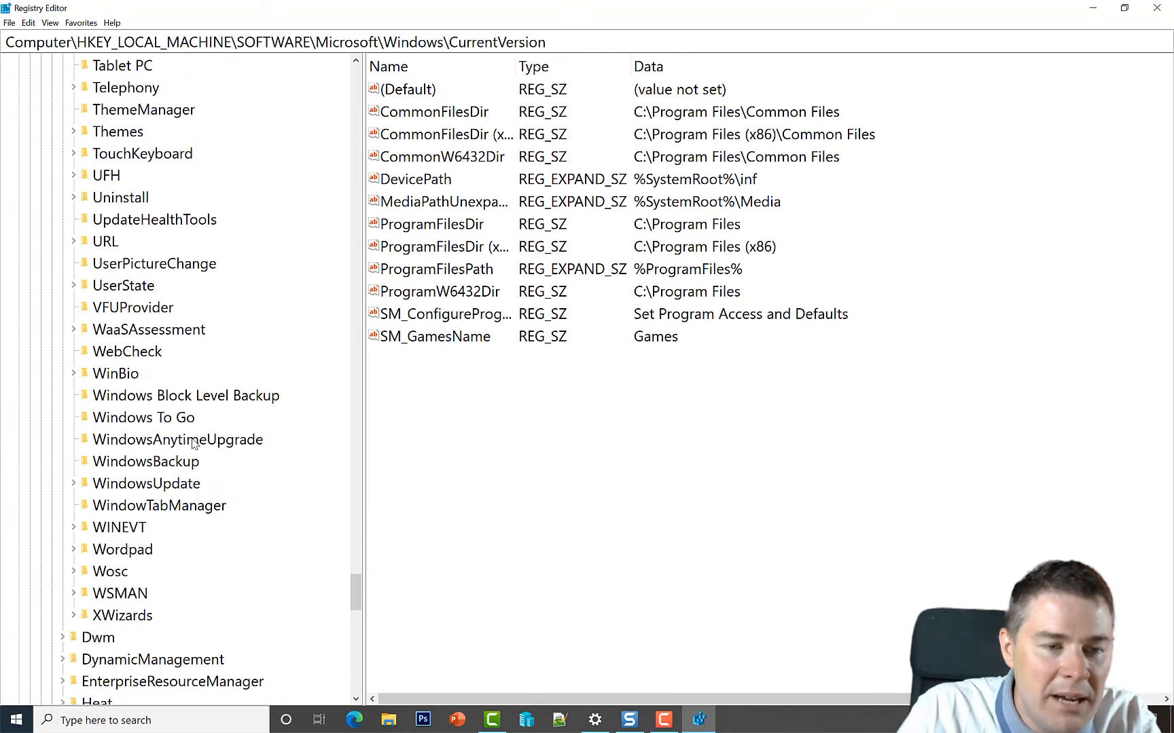
mouse_move(124, 200)
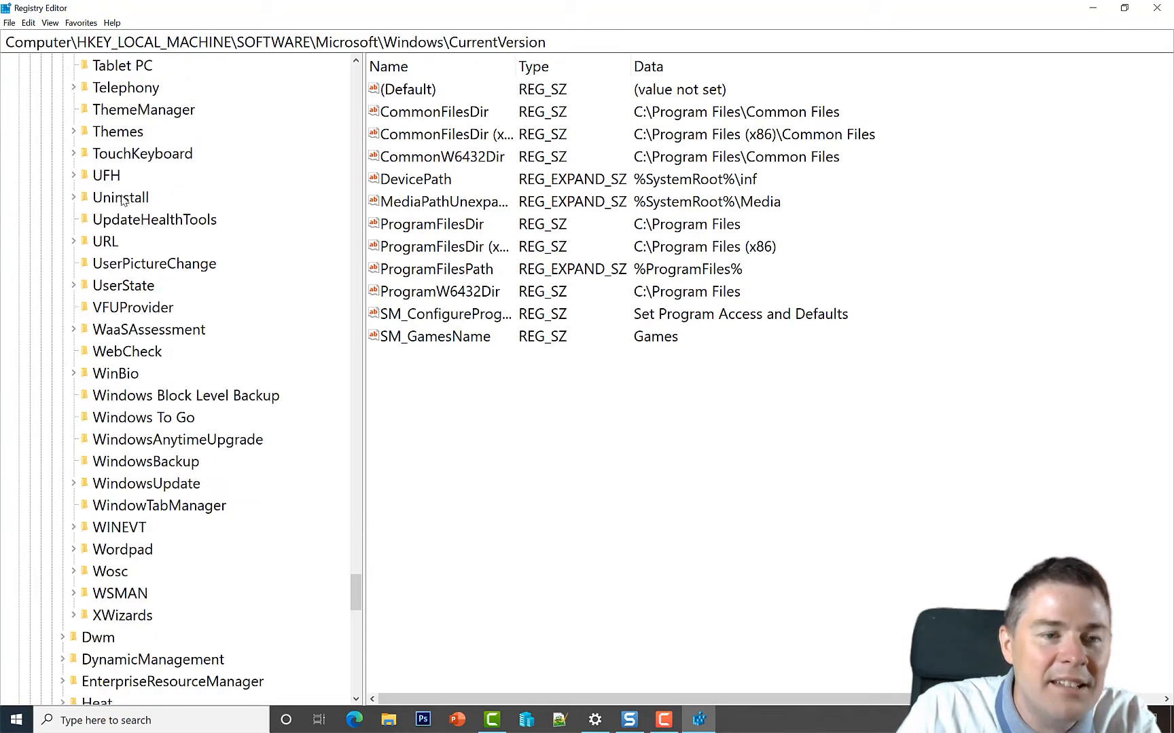
Expand the CurrentVersion\Uninstall key to list its GUID subkeys, briefly checking Apps & features
click(119, 197)
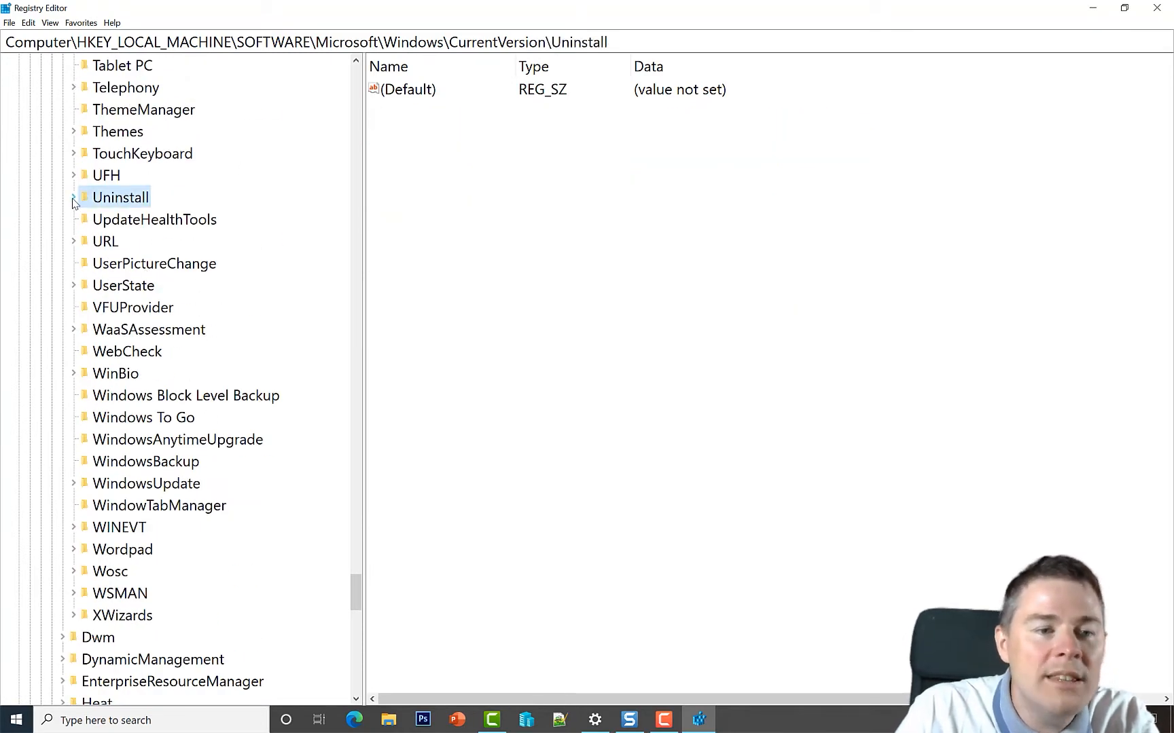
click(74, 197)
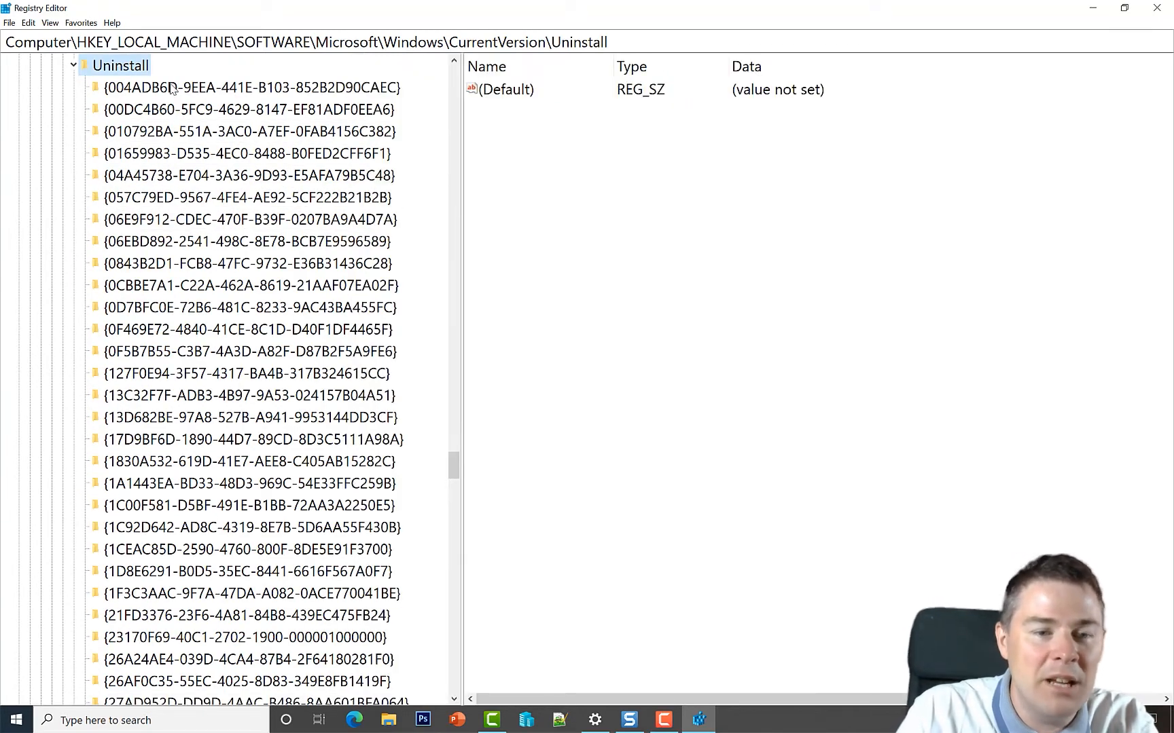
click(594, 720)
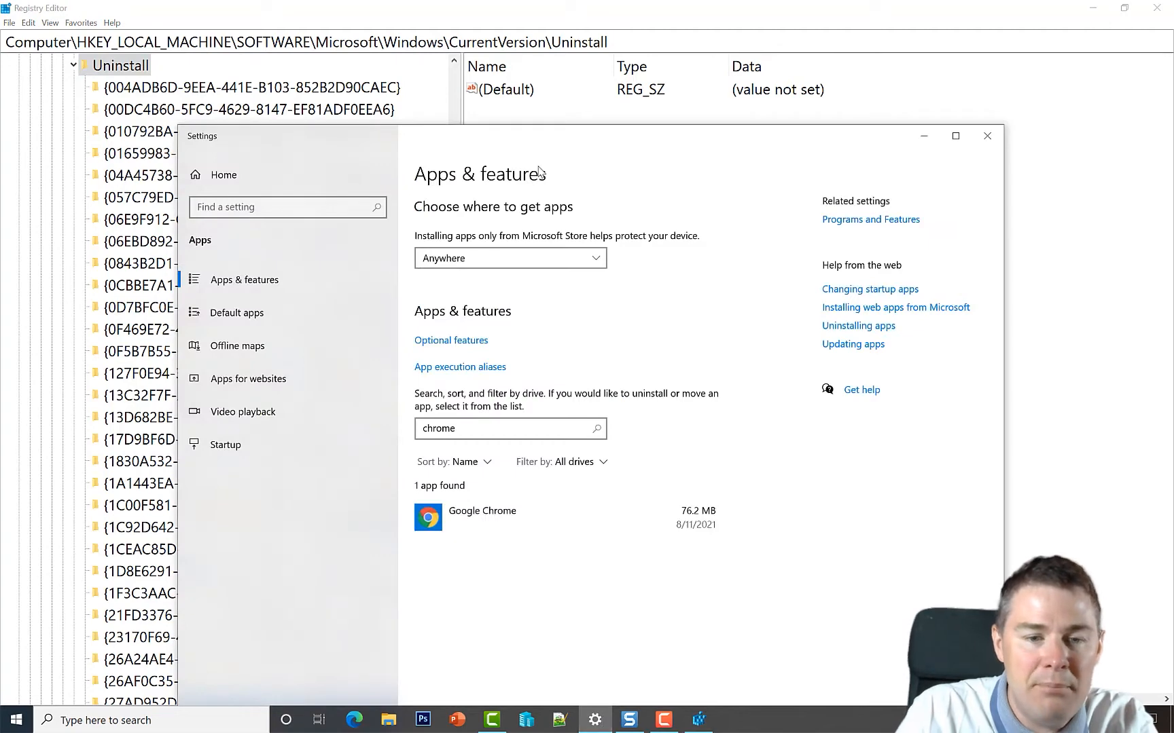
click(986, 137)
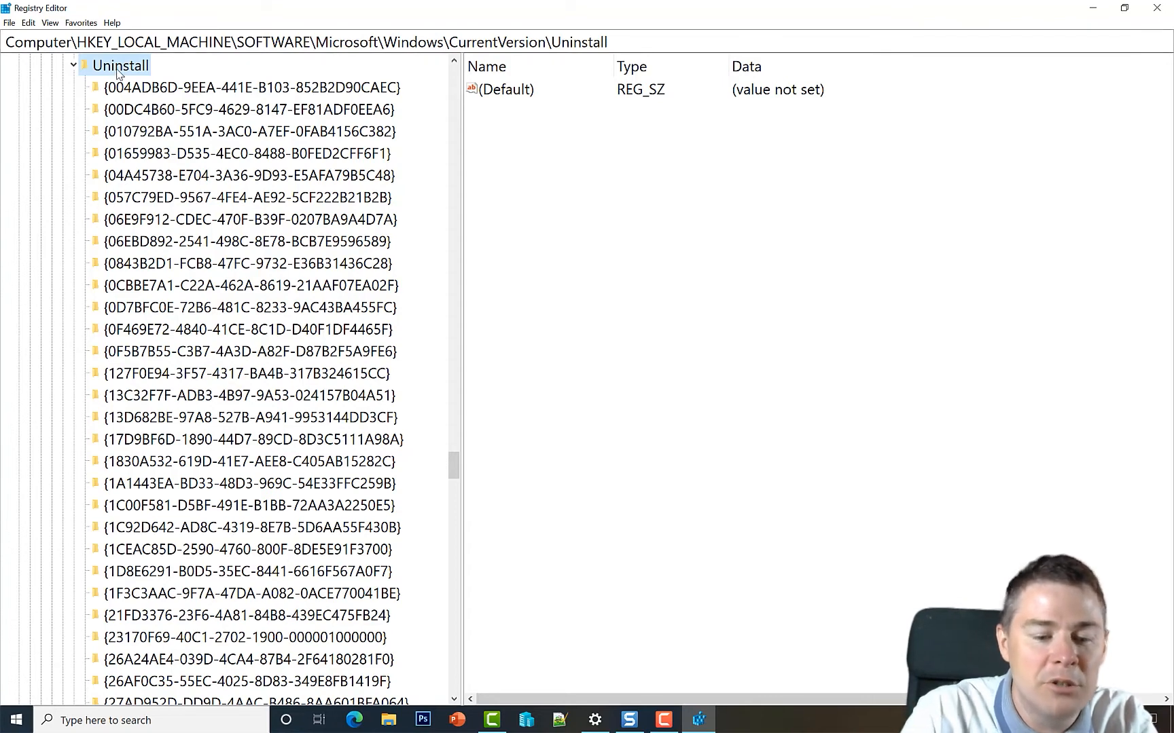
key(ctrl+f)
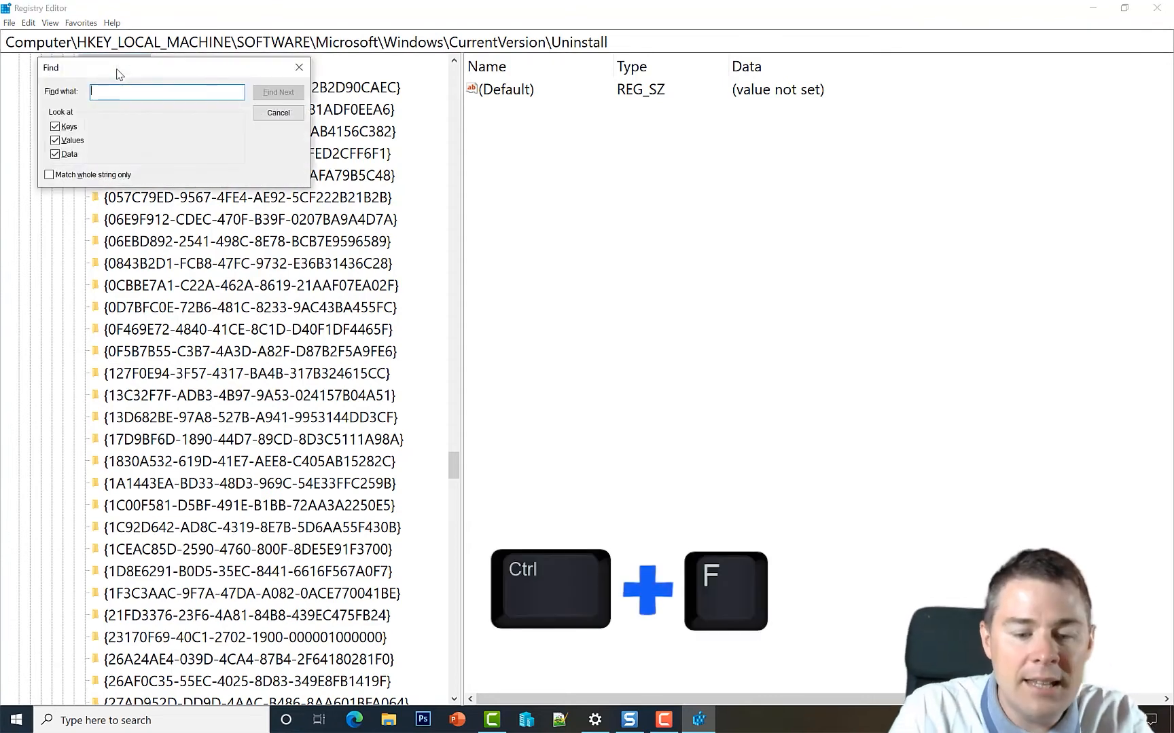
text(Chrome)
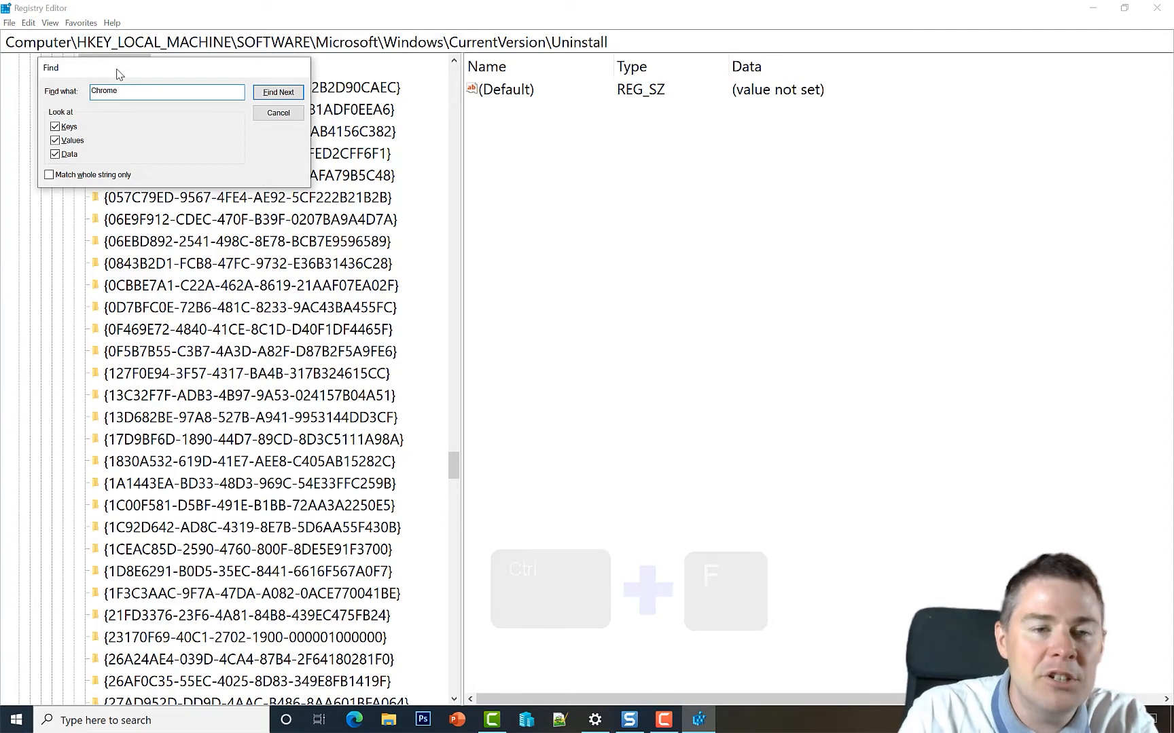
click(277, 91)
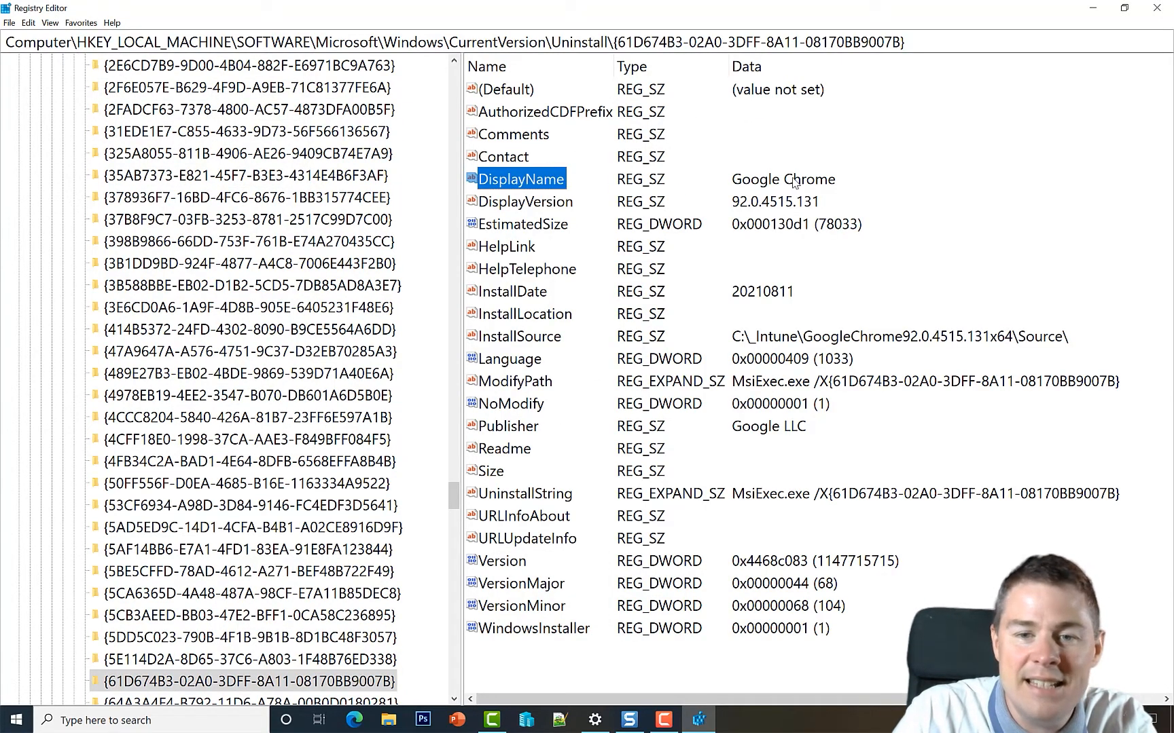
mouse_move(601, 179)
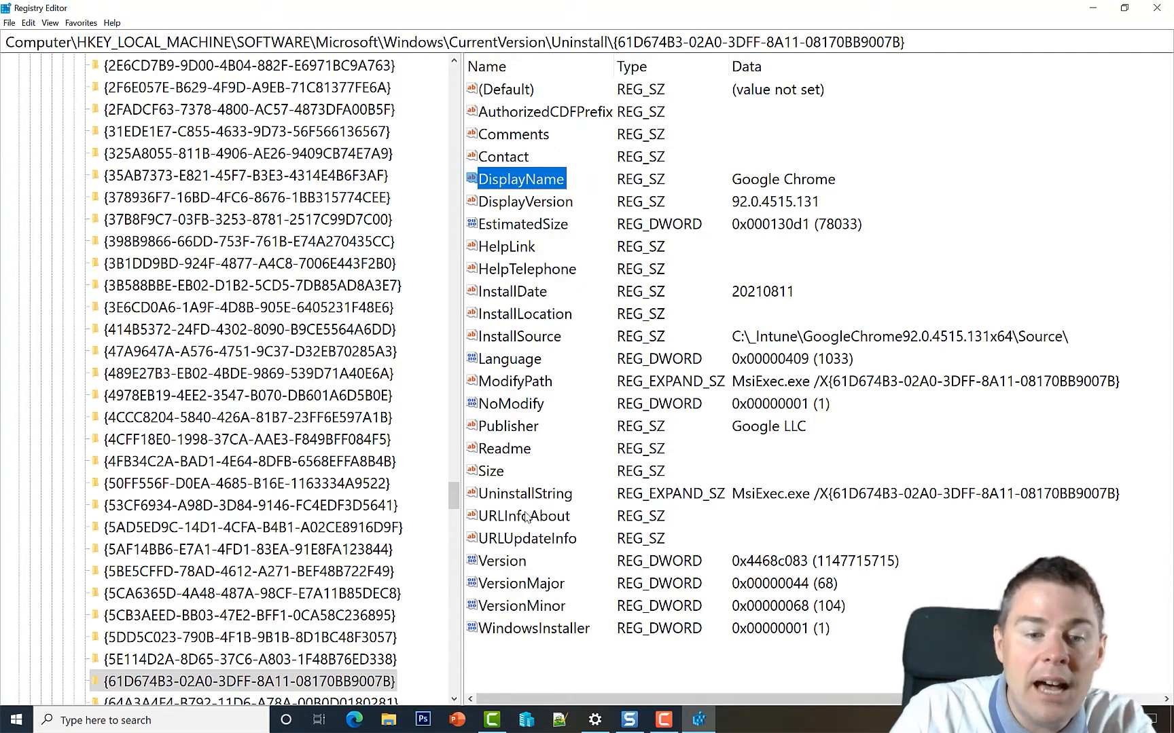
click(524, 493)
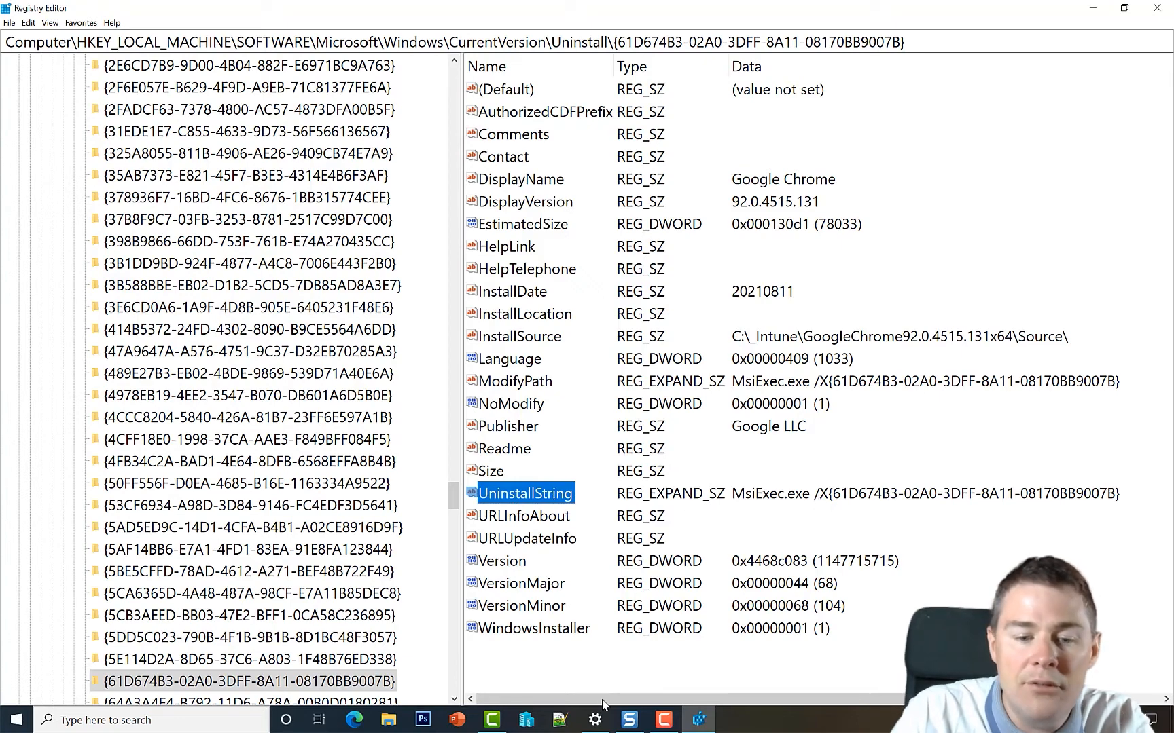
click(594, 720)
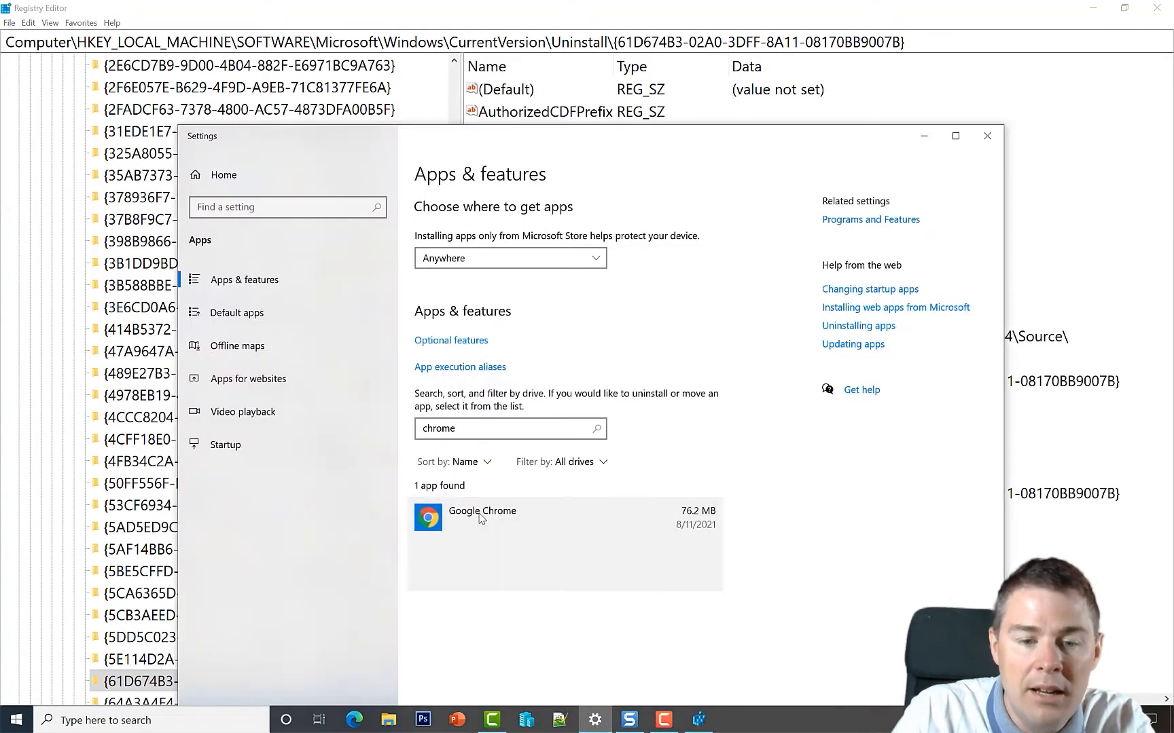
click(482, 516)
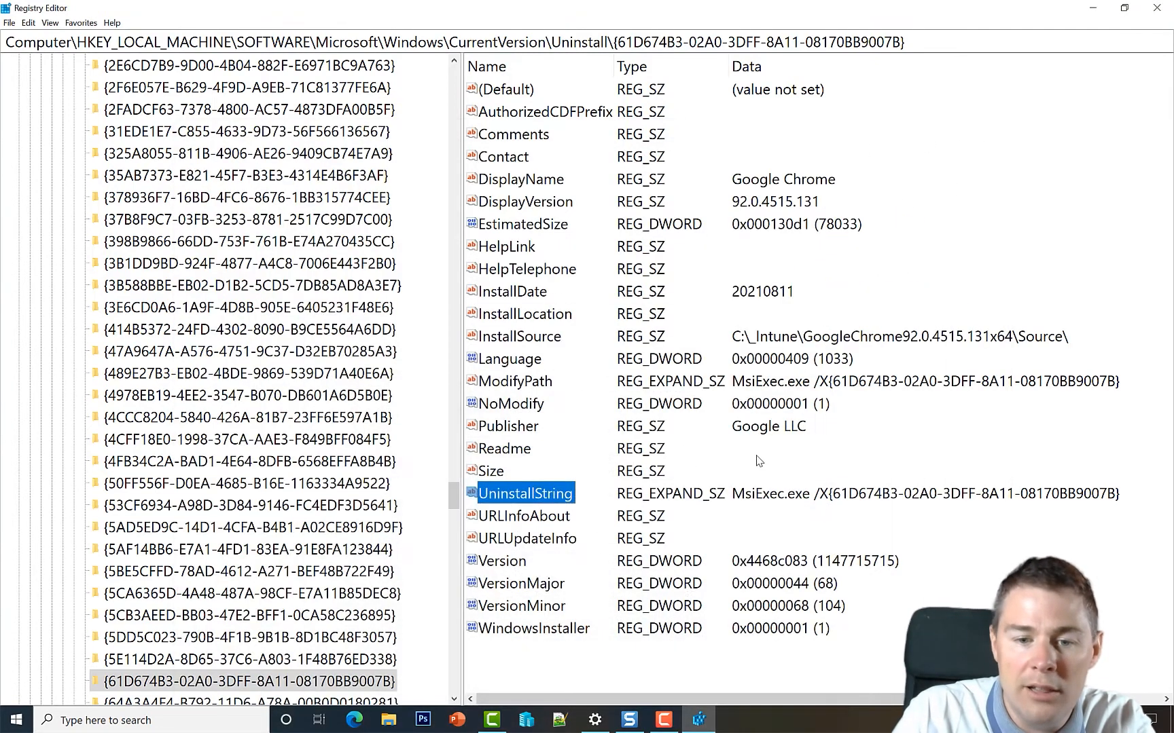
Copy Chrome's MsiExec UninstallString value data and switch to a blank Notepad++ document
double_click(523, 492)
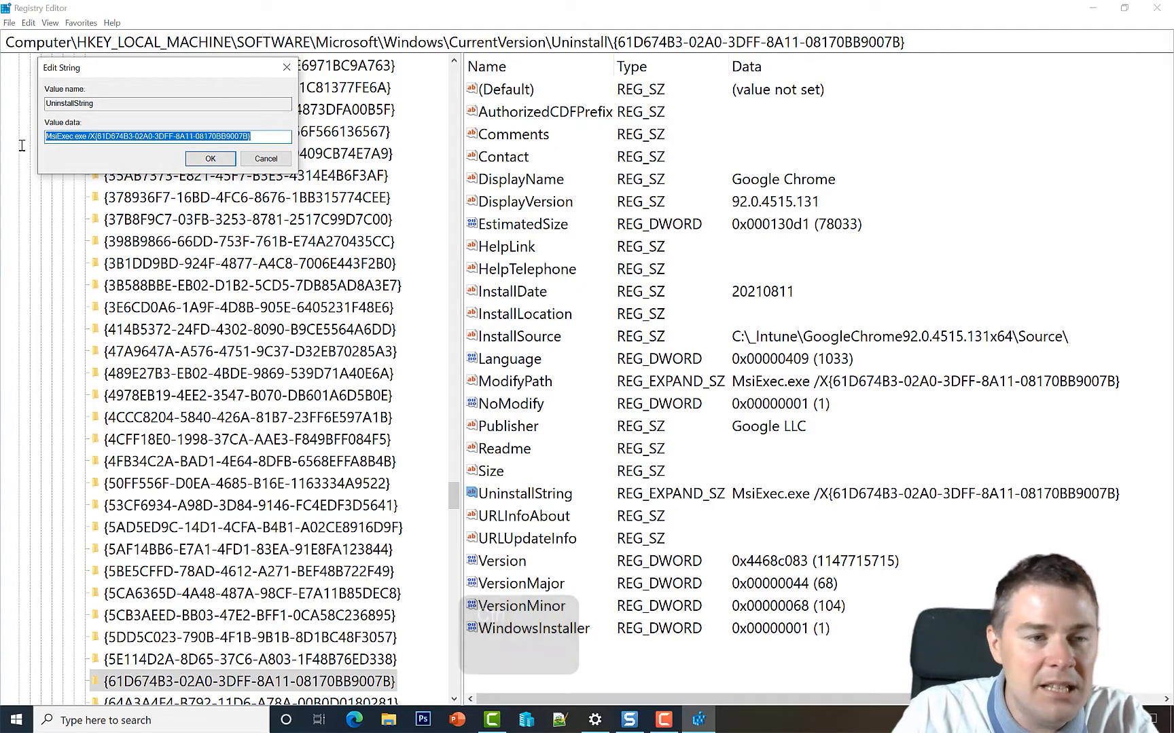
key(ctrl+c)
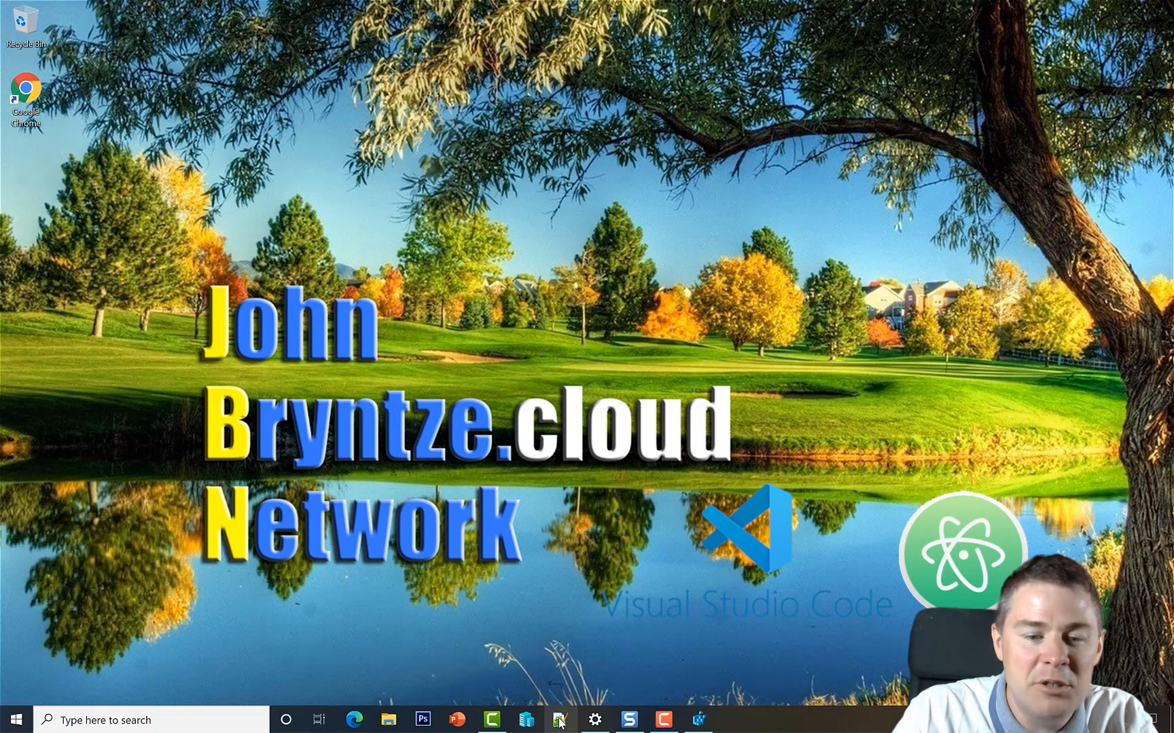
click(558, 720)
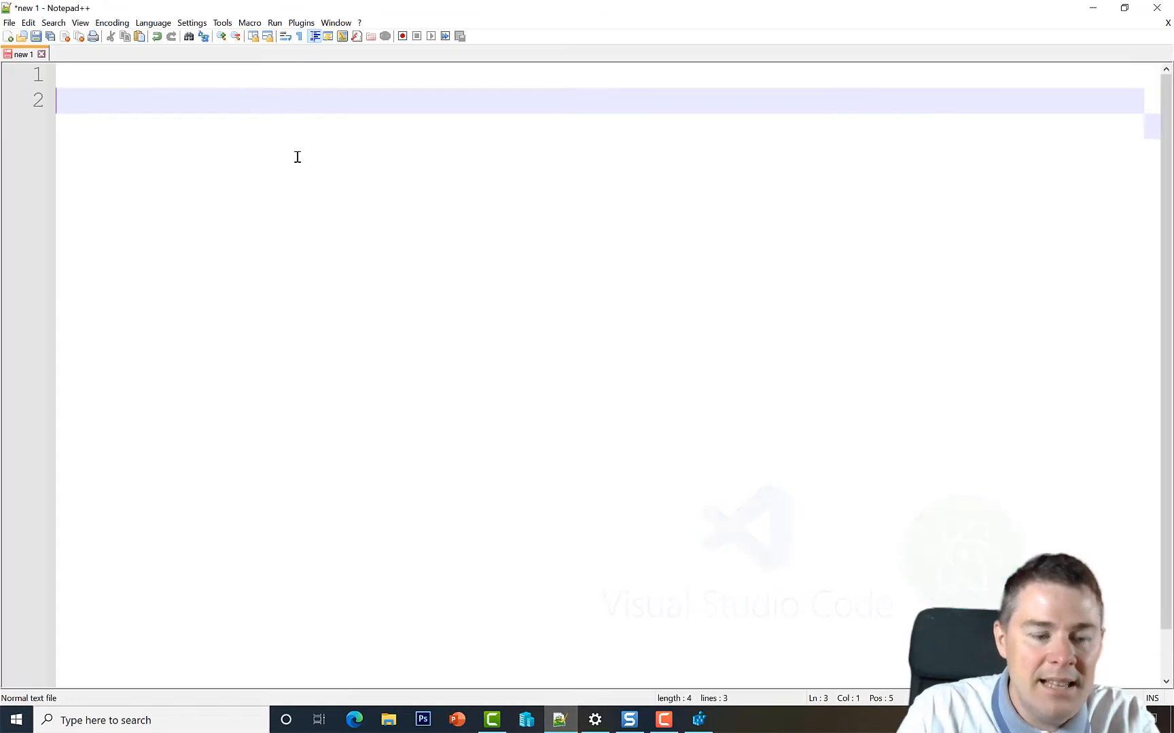
Paste the MsiExec uninstall command on line 3, add REM on line 1, and begin saving
key(ctrl+v)
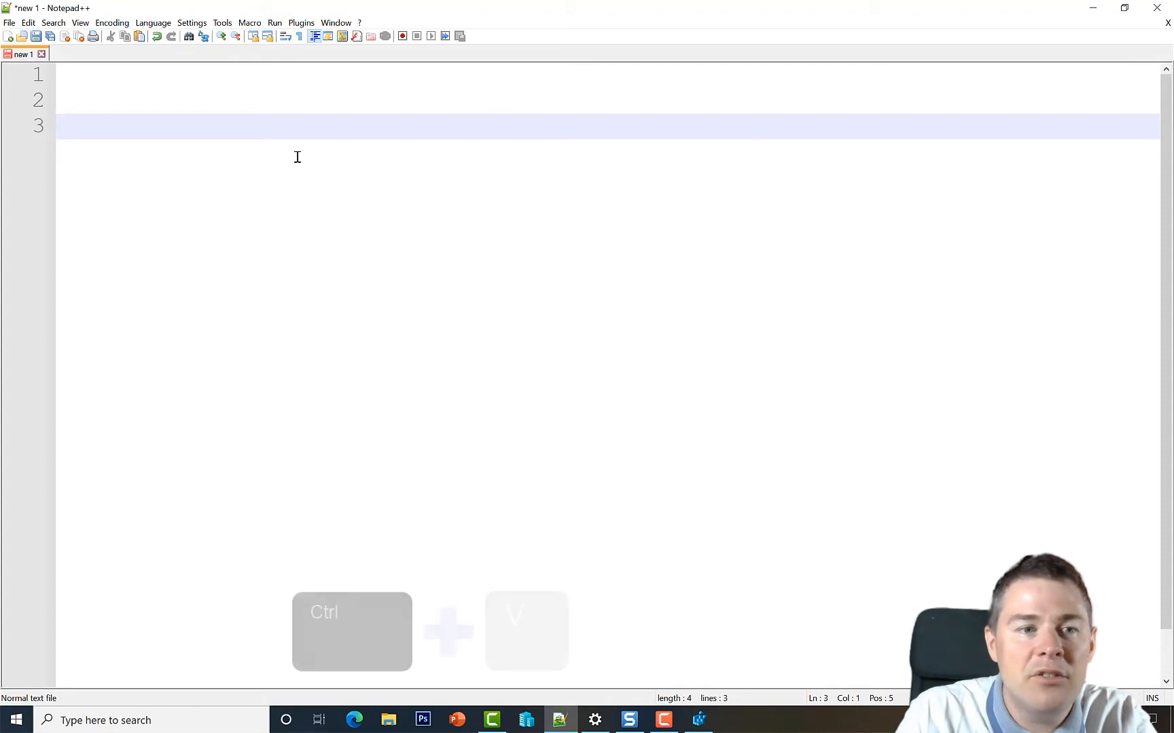
key(ctrl+v)
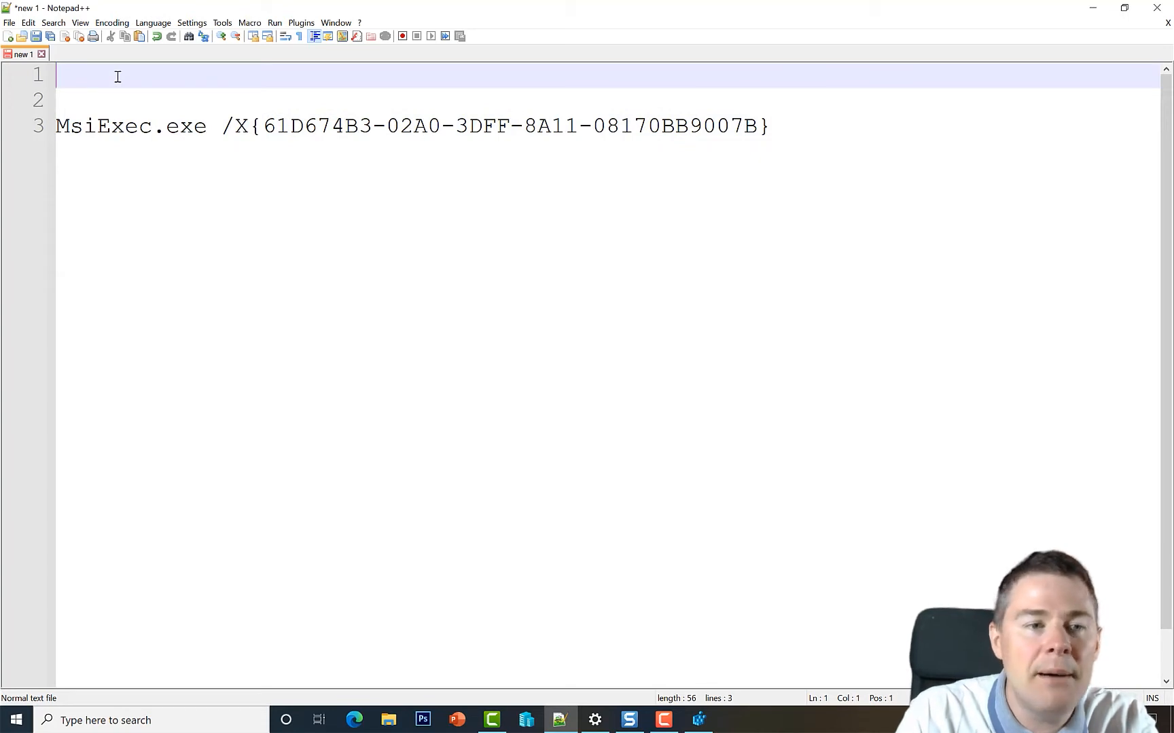
text(REM)
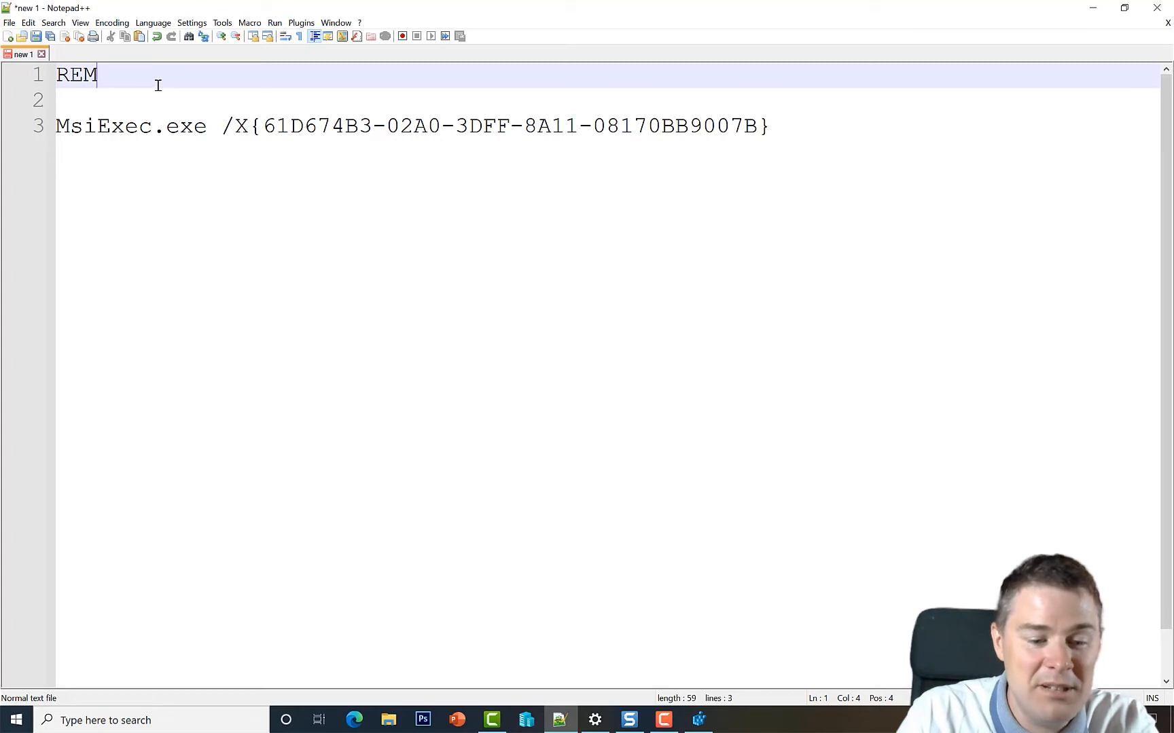
key(ctrl+s)
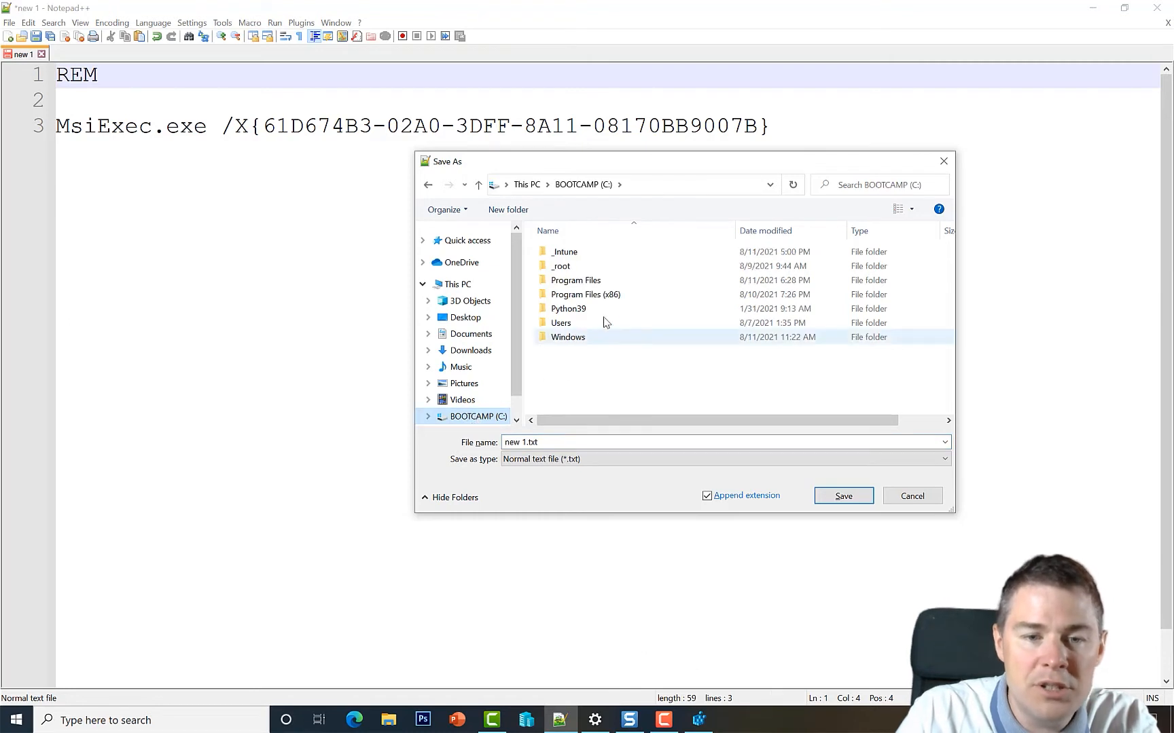
Save as Uninstall-GoogleChrome92.0.4515.131x64.cmd in _Intune\GoogleChrome92.0.4515.131x64\Source, showing all file types
double_click(565, 251)
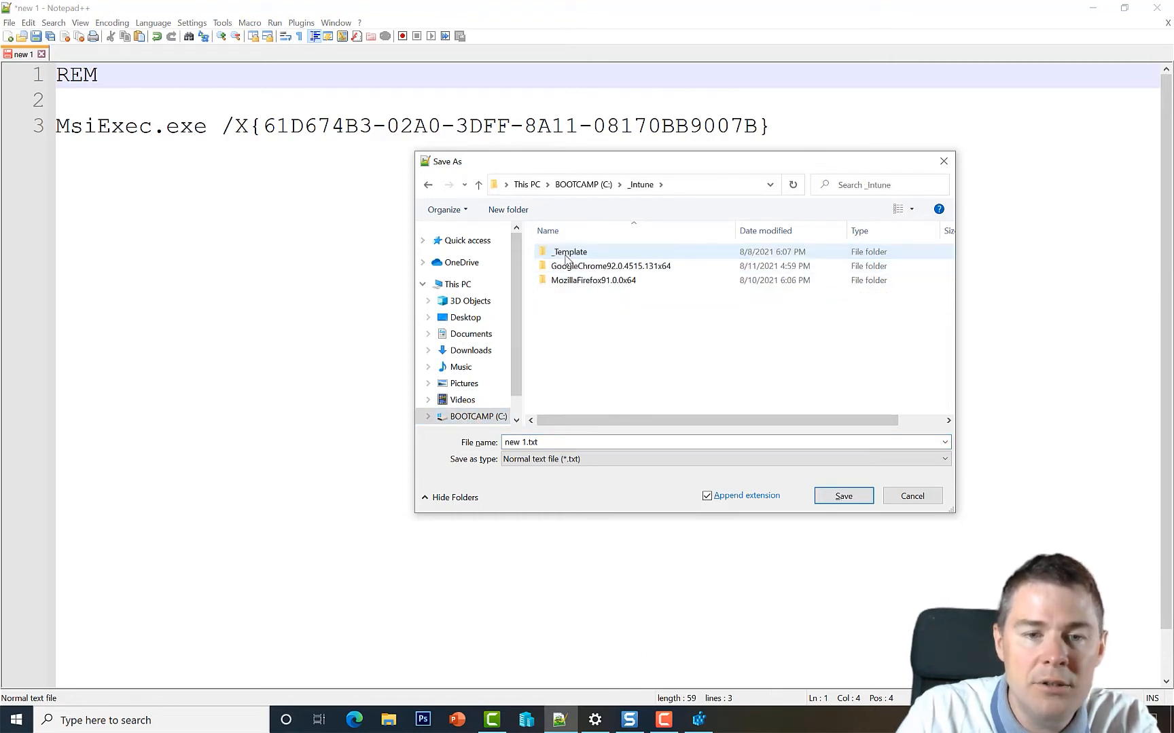
double_click(611, 266)
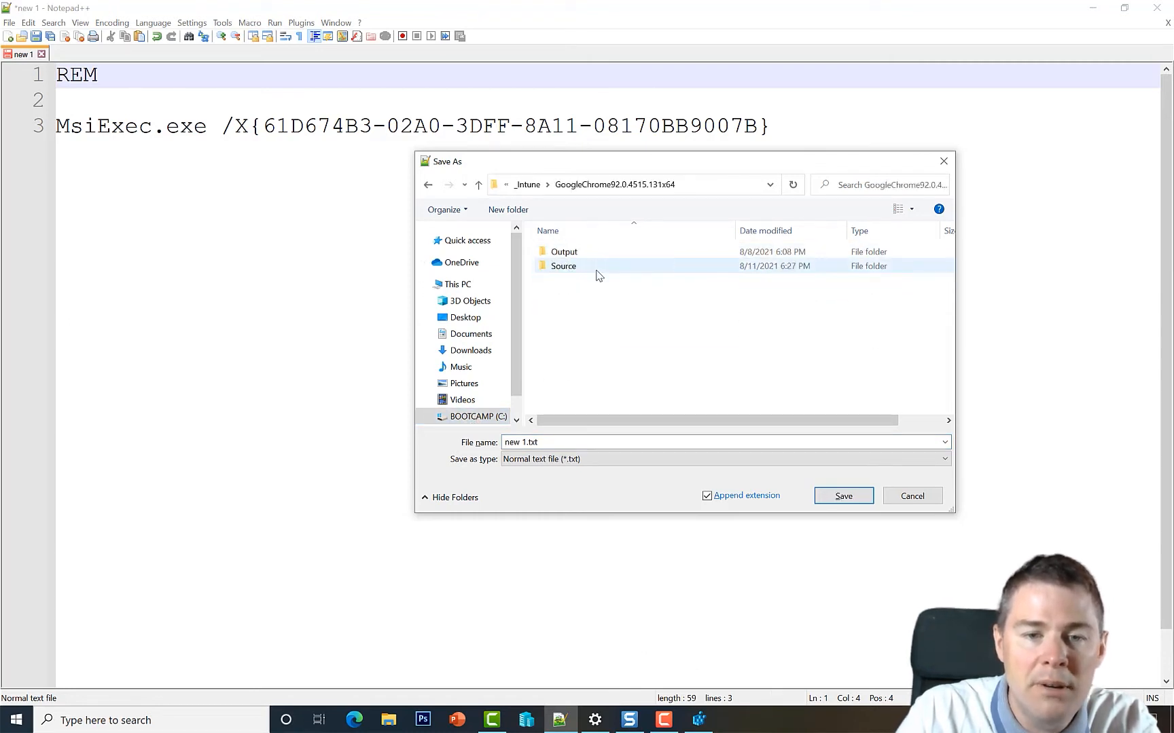
double_click(563, 266)
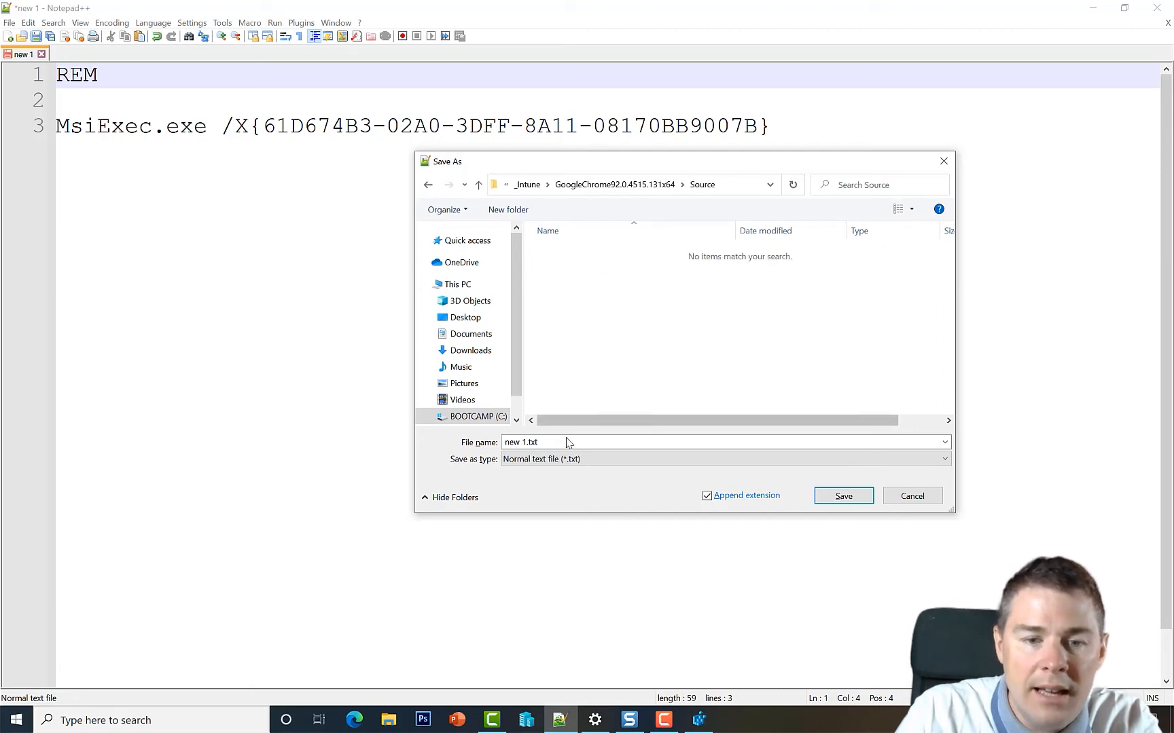
click(944, 459)
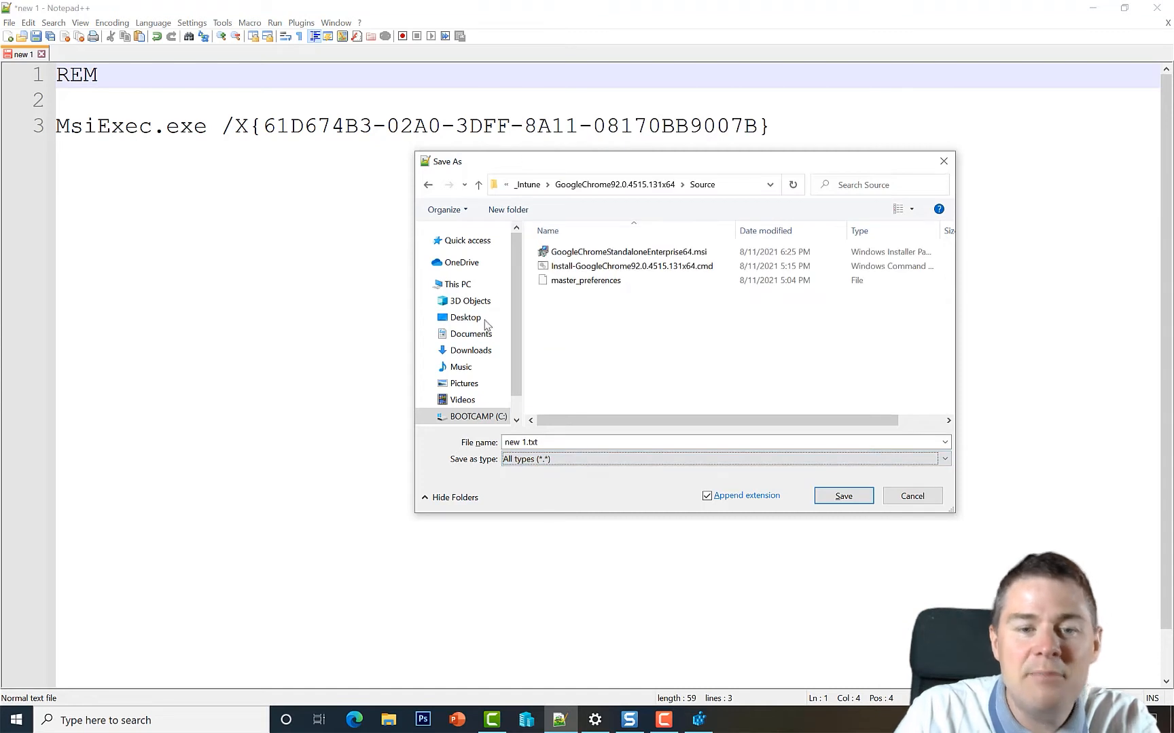
click(631, 266)
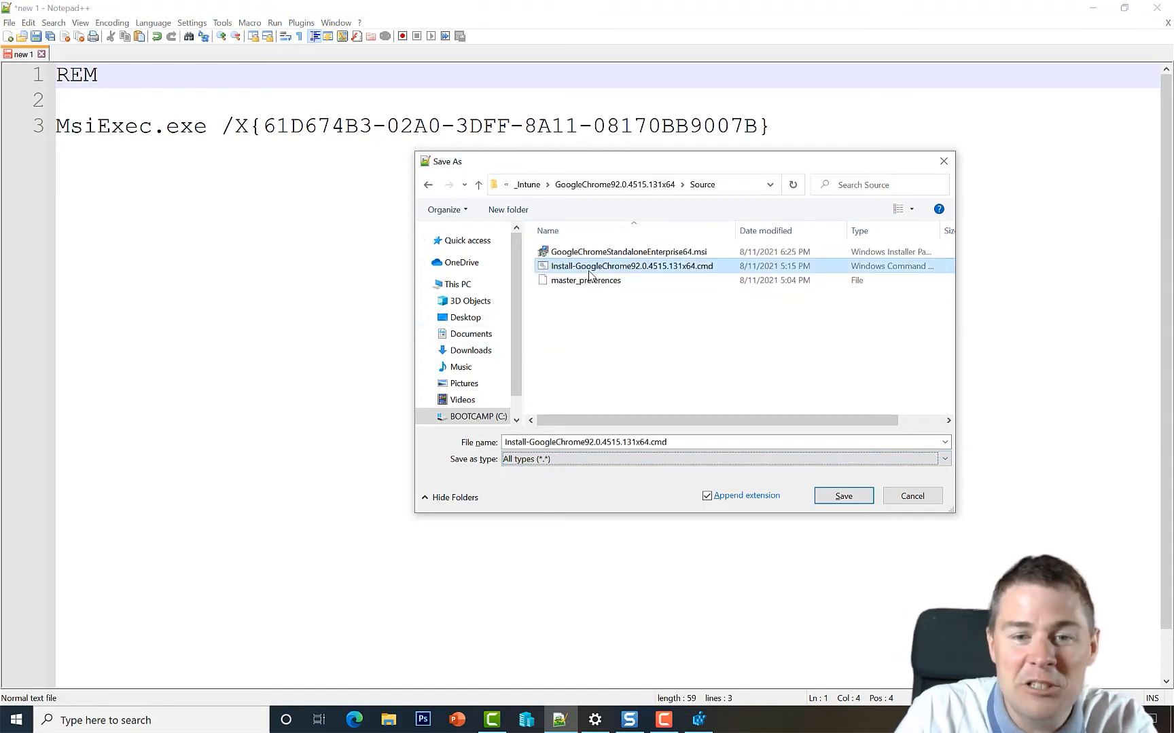
click(631, 266)
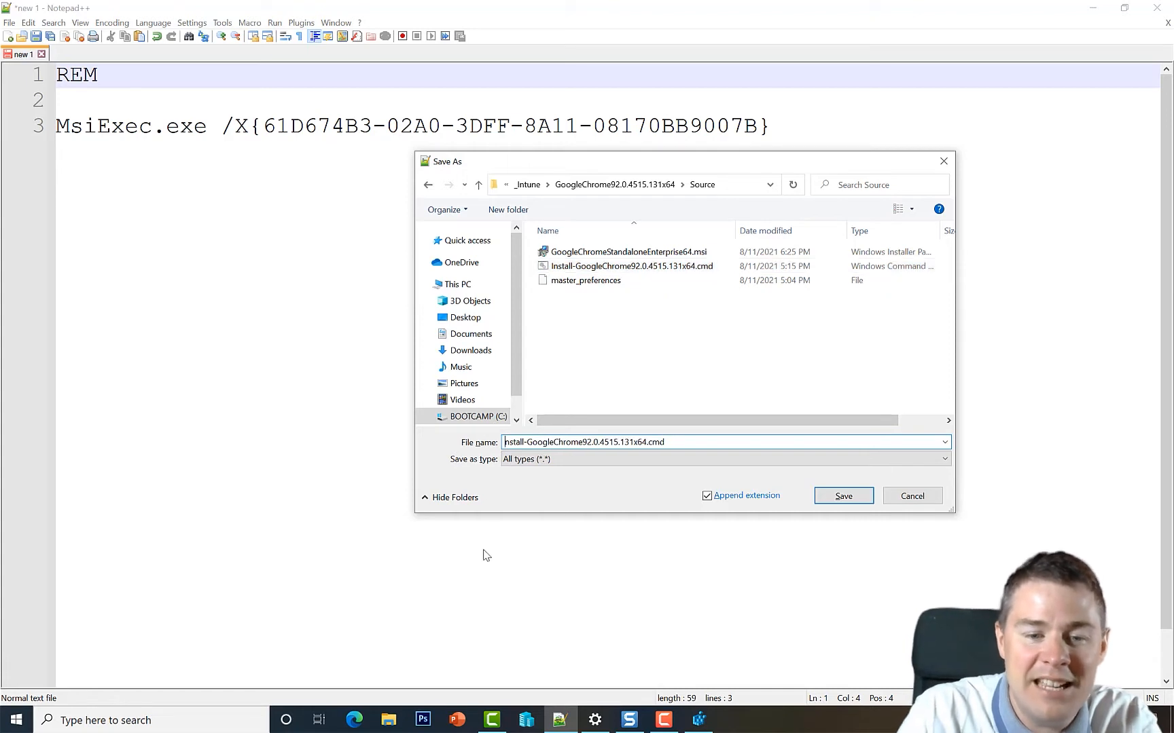
text(Uninstall-GoogleChrome92.0.4515.131x64.cmd)
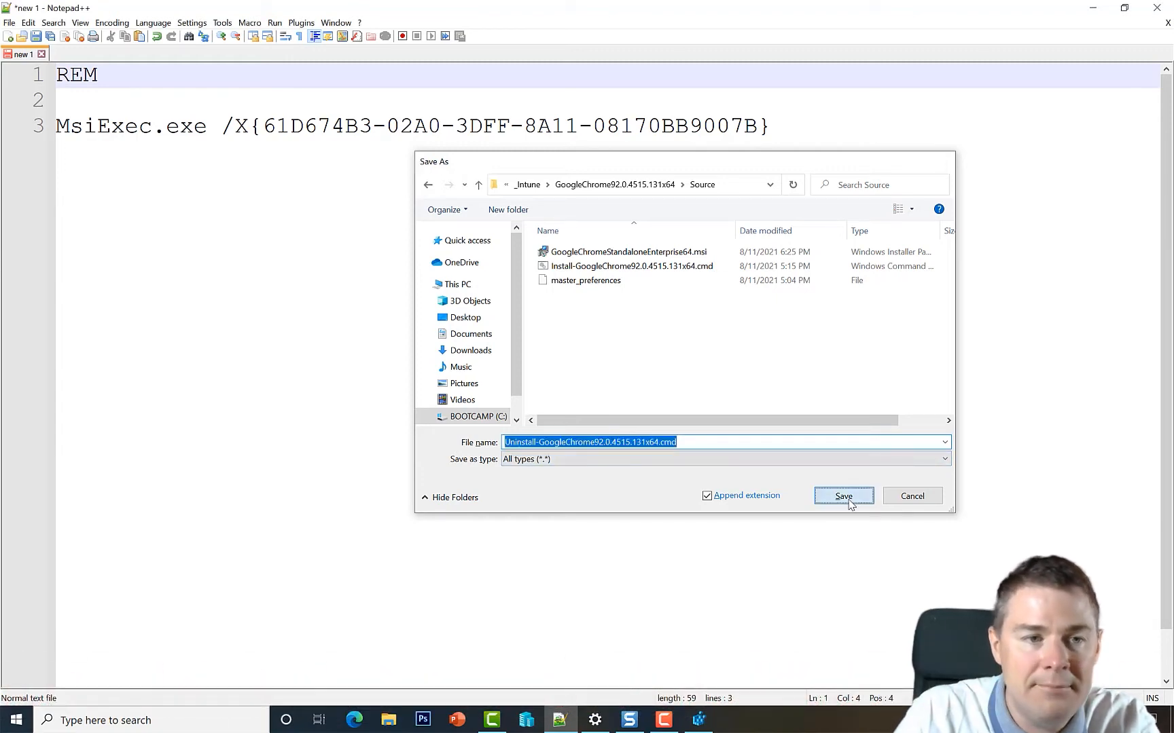
click(843, 496)
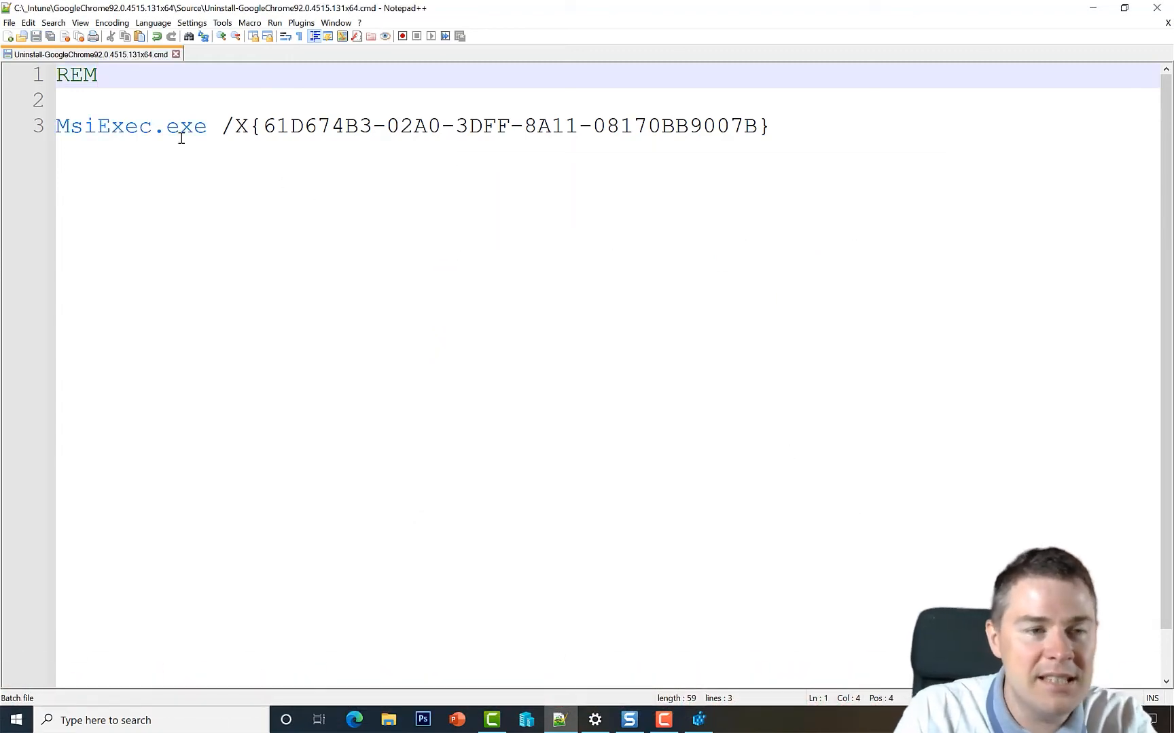
Write the REM Purpose line 'Uninstall Google Chrome' with the Chrome version pasted from clipboard history
text(Purpose: Unins)
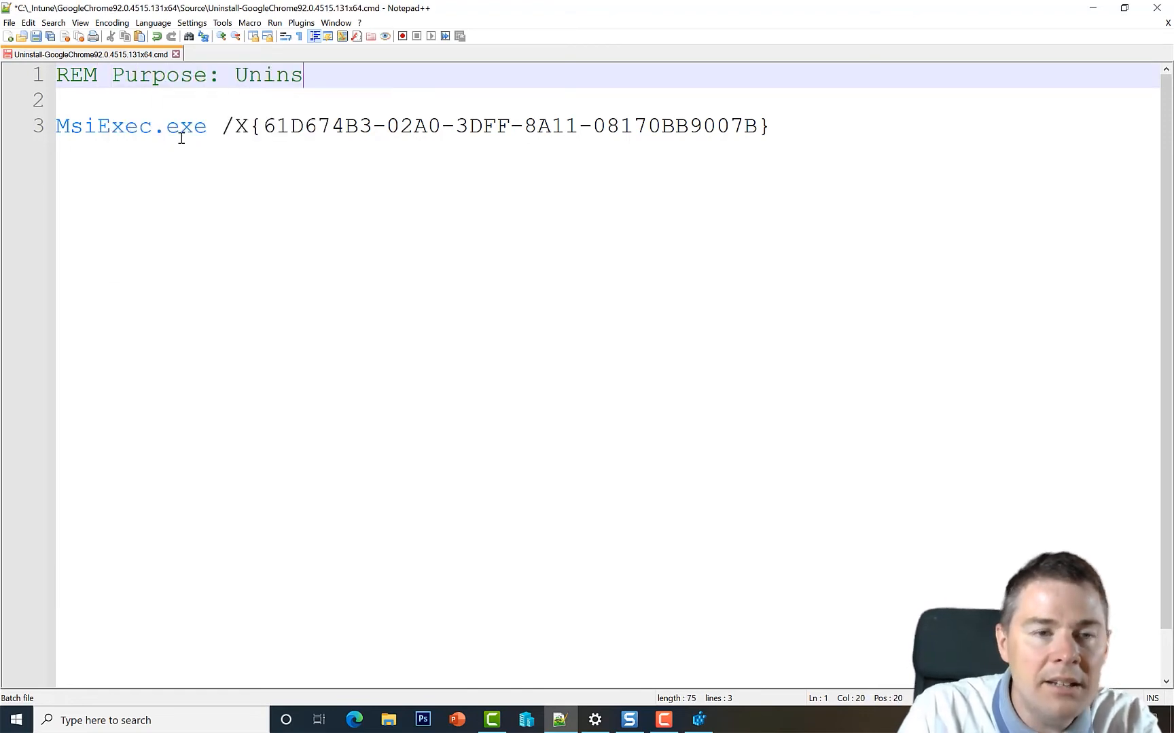
text(tall Google Chr)
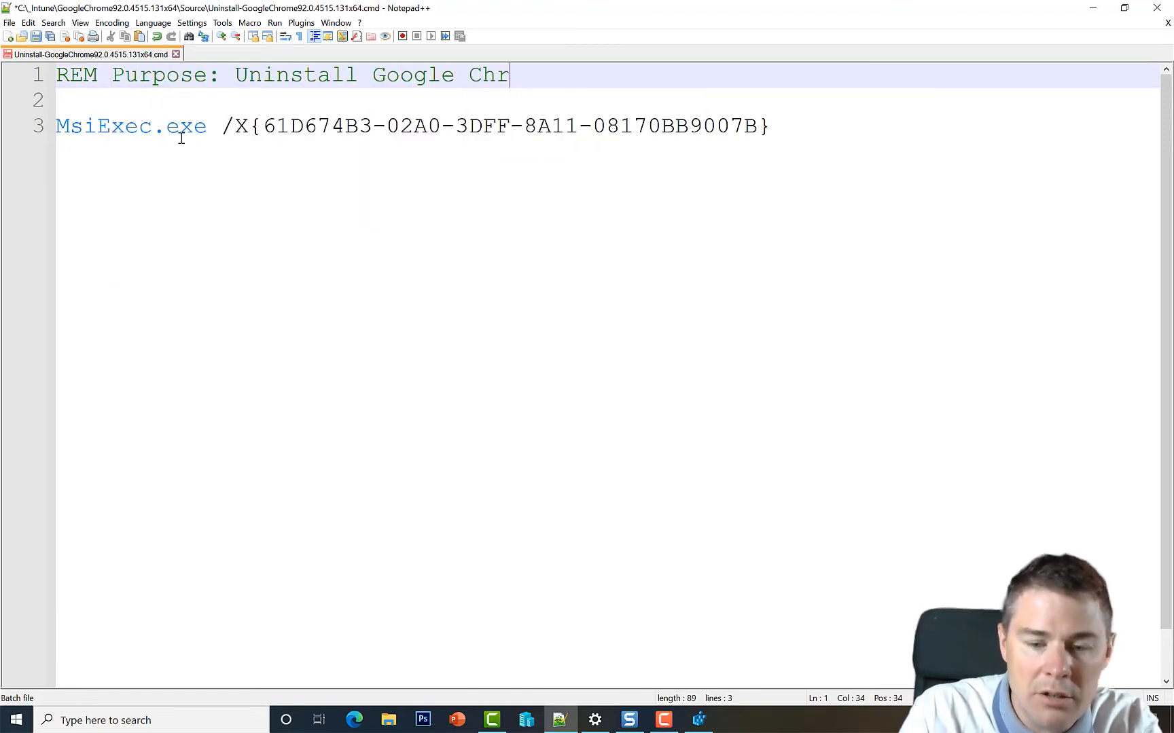
text(ome)
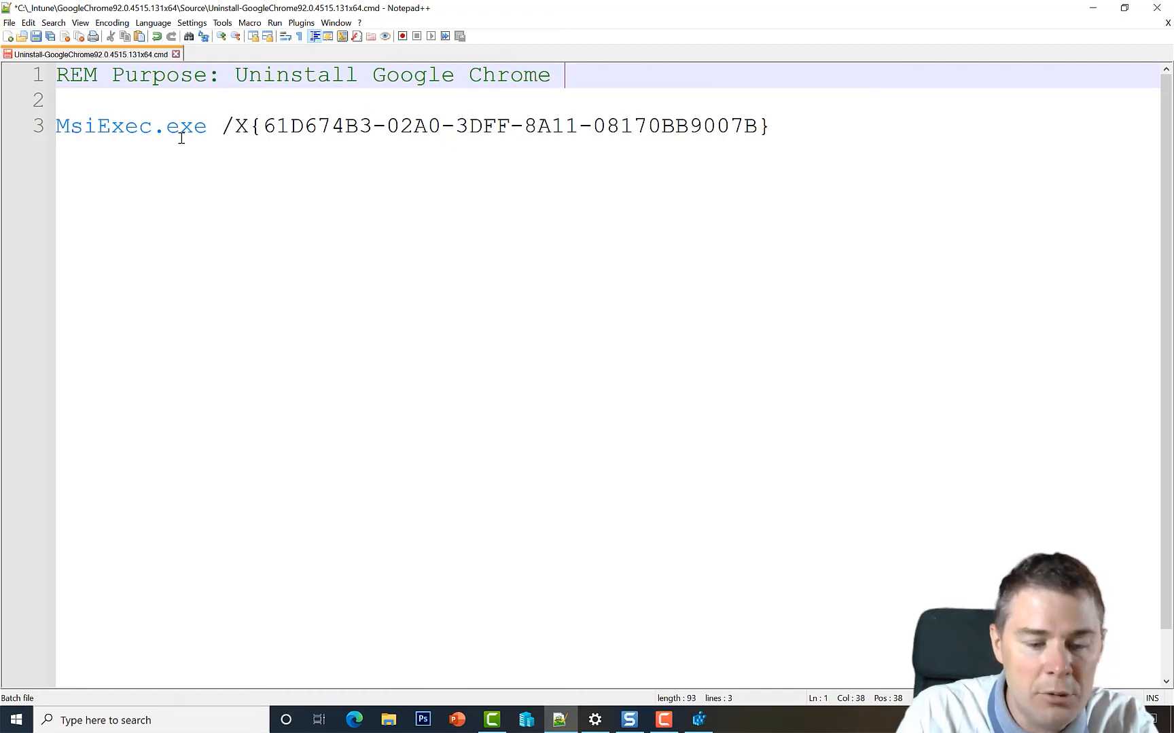
key(win+v)
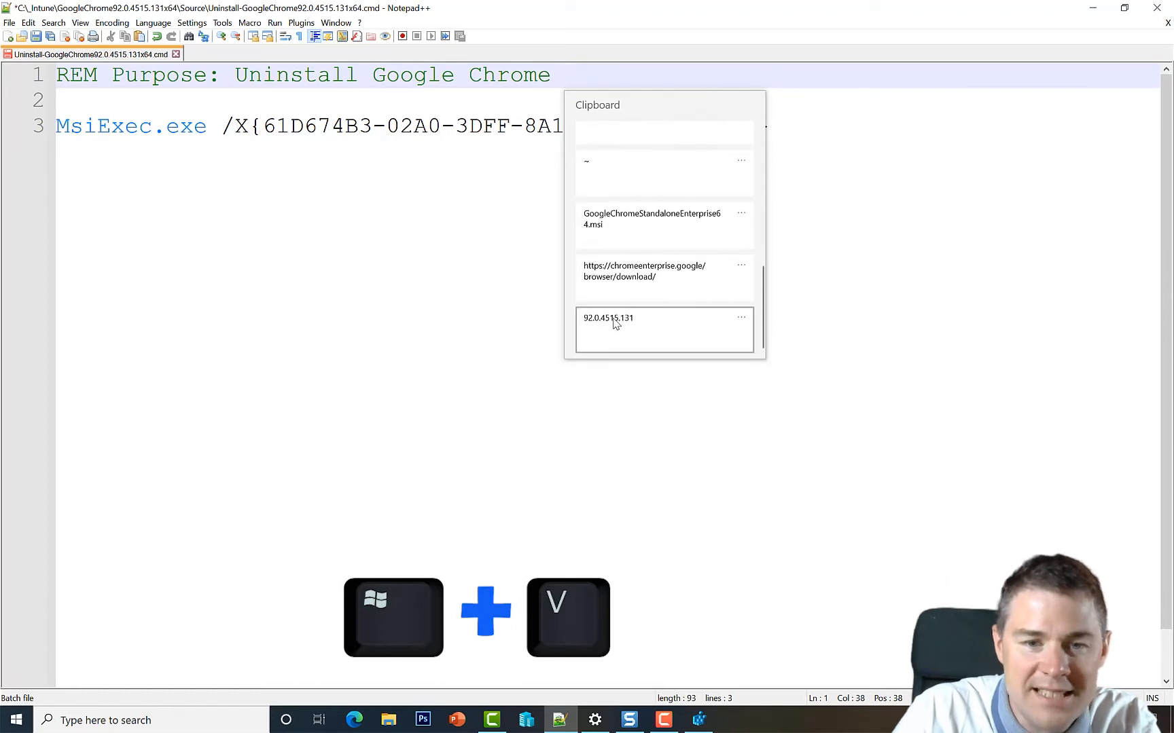
click(608, 317)
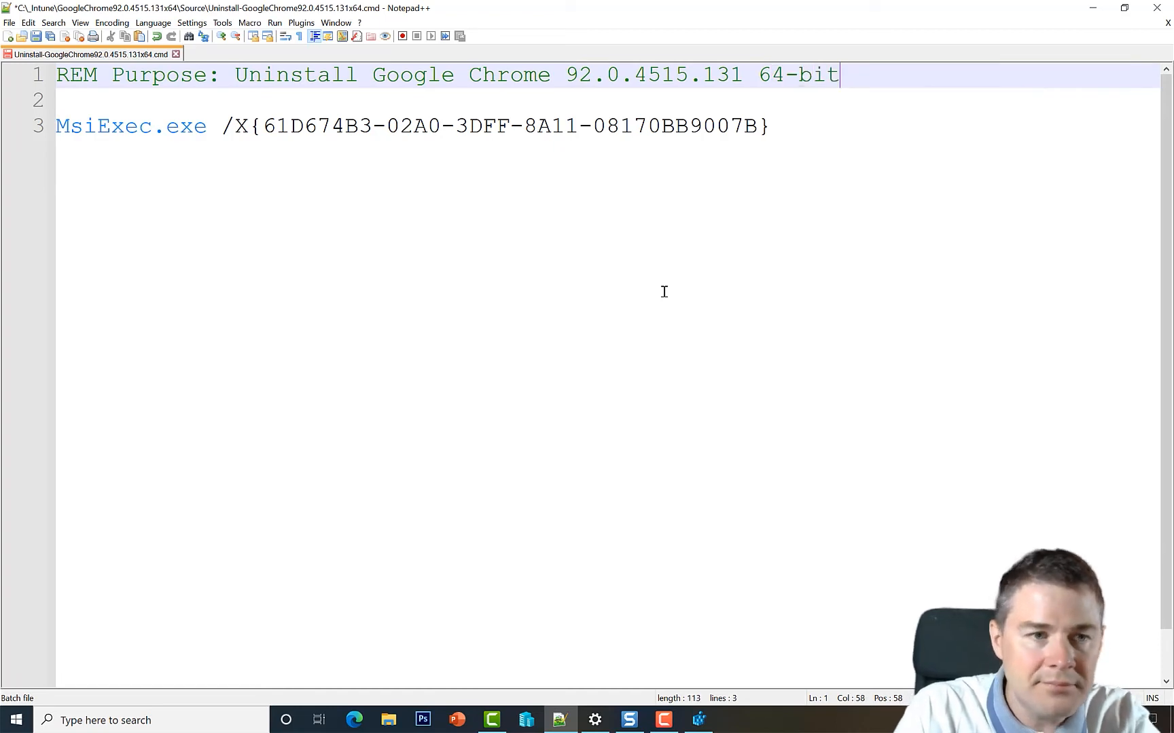
Add 'REM Author: John Bryntze' with corrected capitalisation and 'REM Date: 11th August 2021'
text(REM Auth)
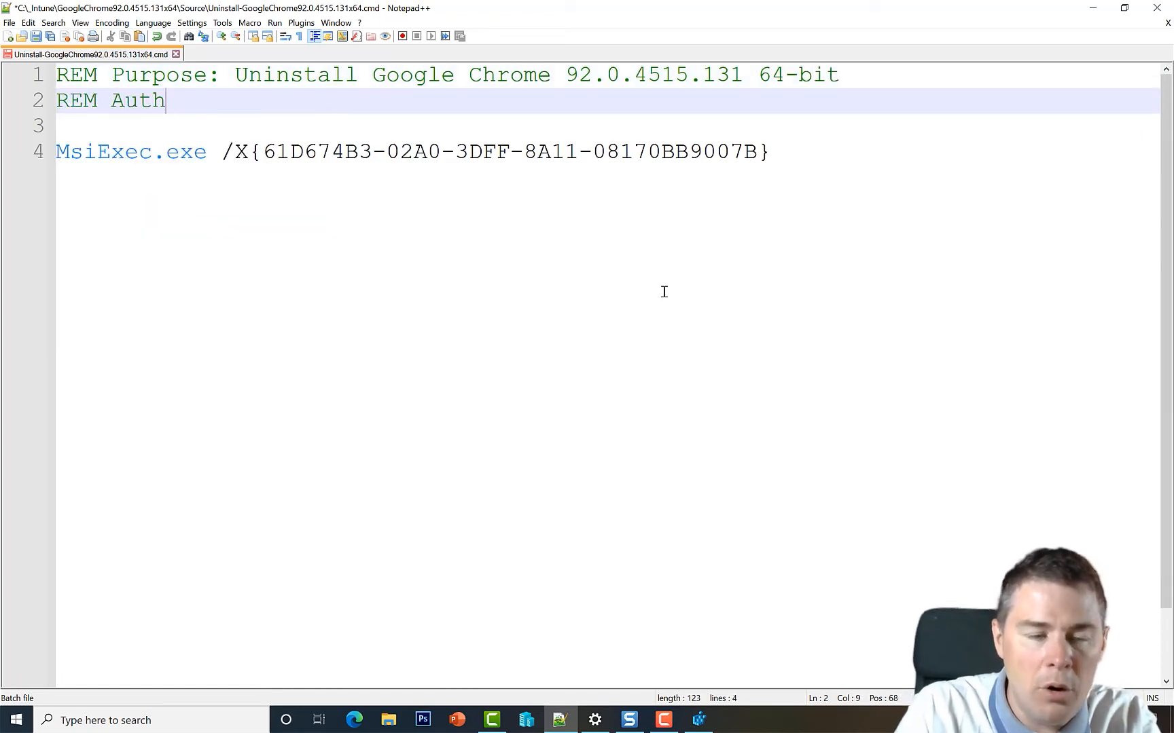
text(or: JOhn Bry)
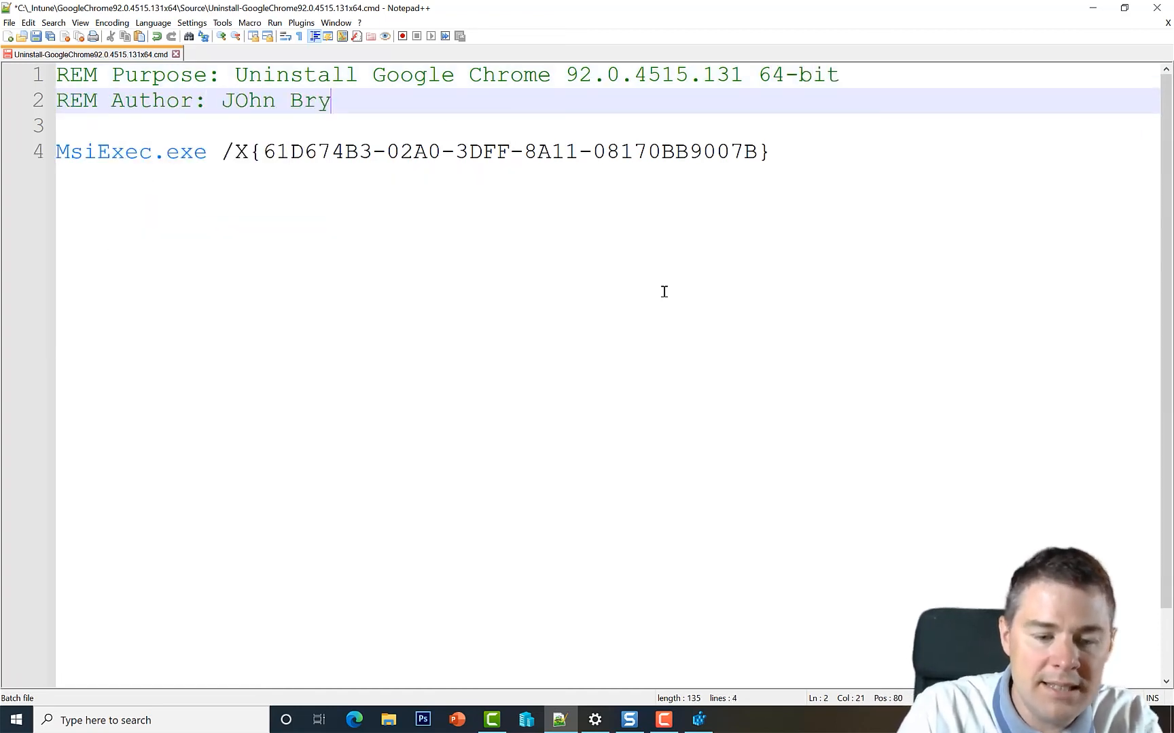
text(ntze)
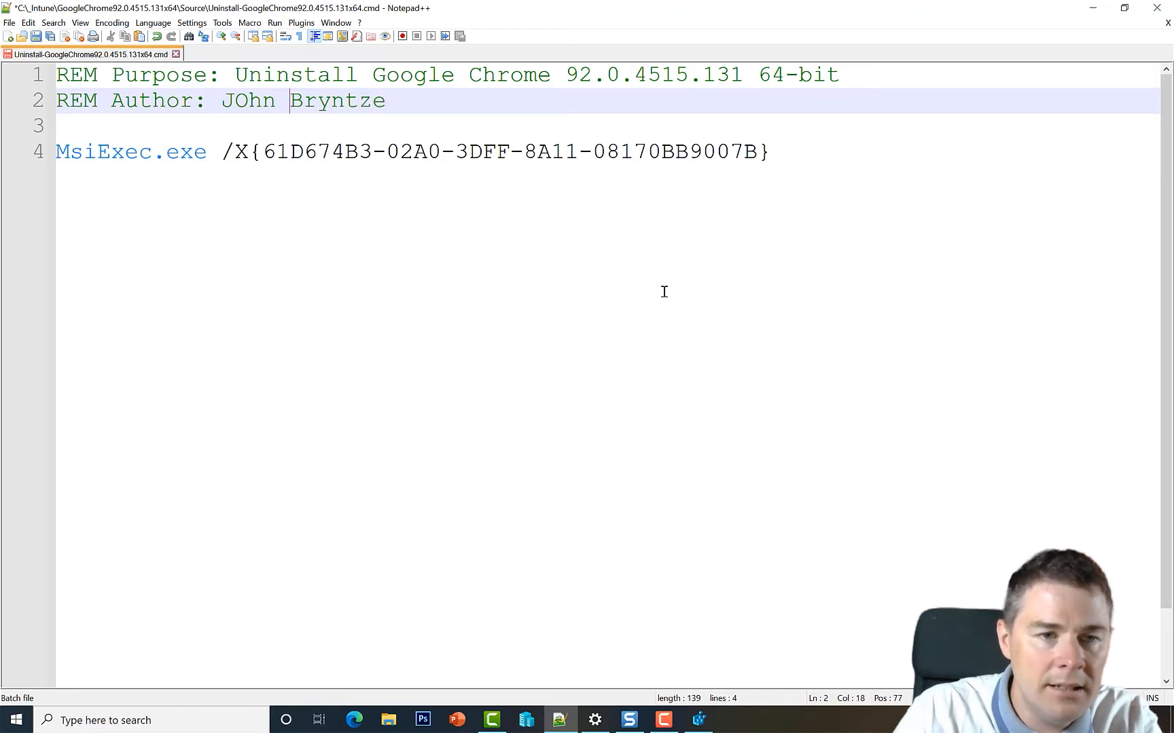
text(ohn)
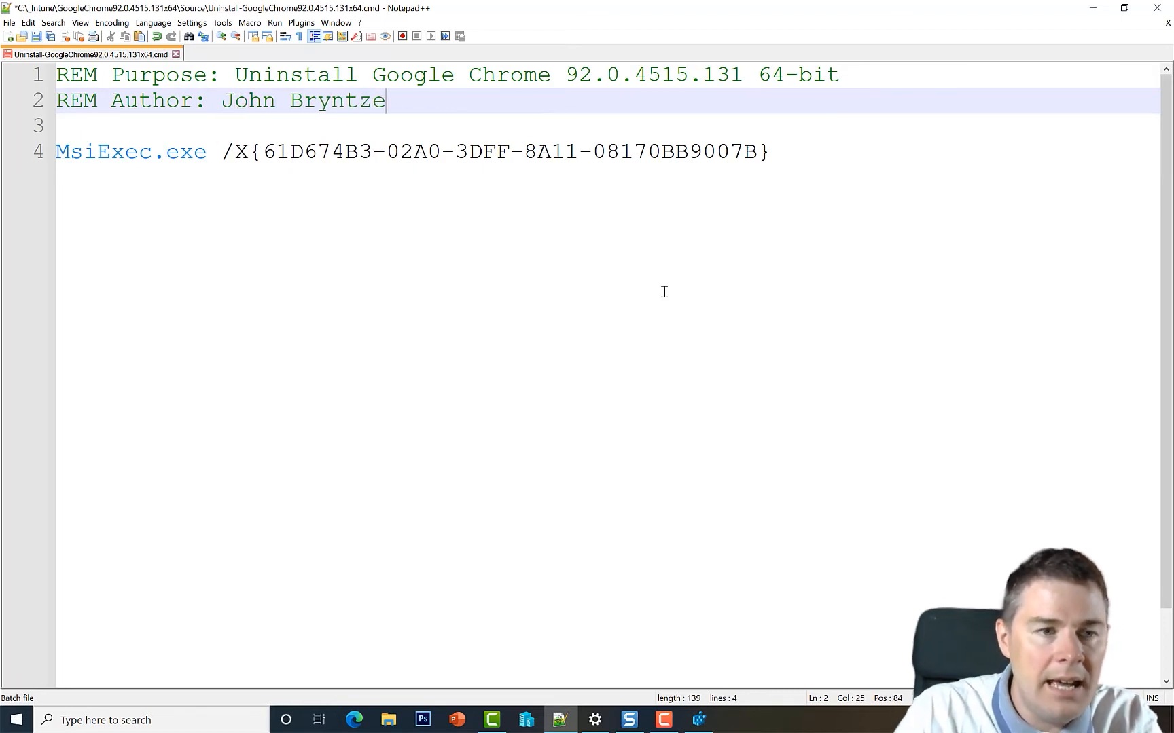
text(REM Date:)
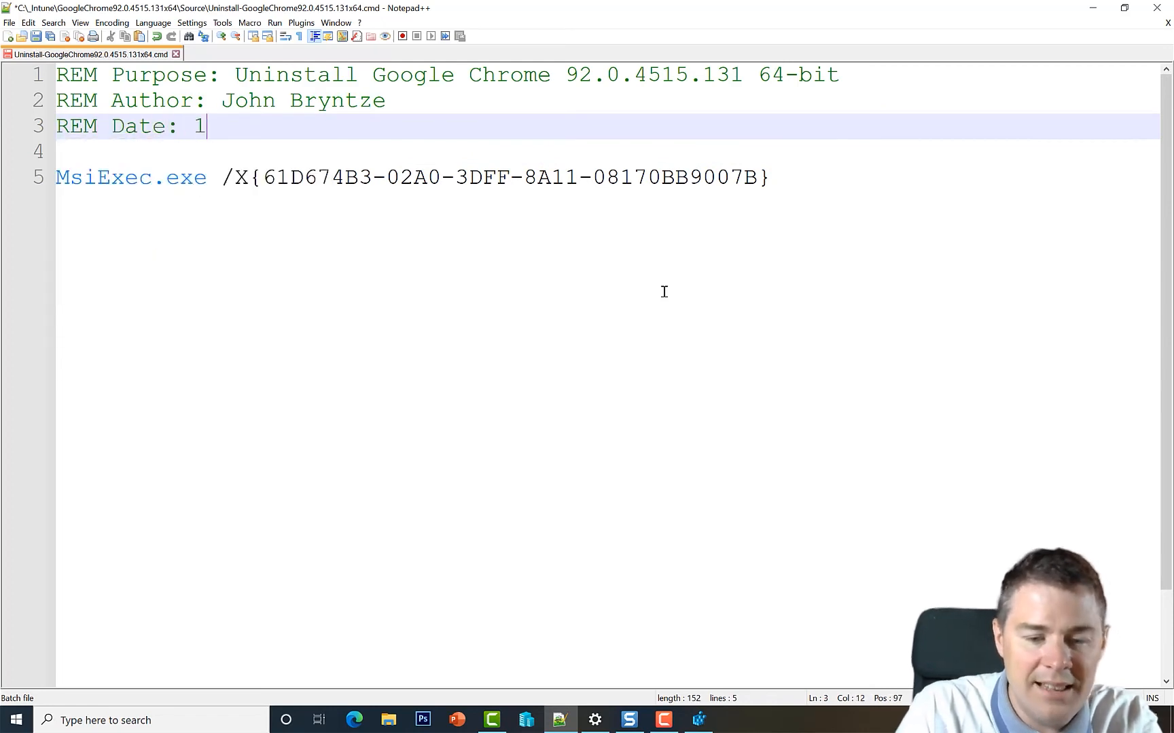
text(1th August)
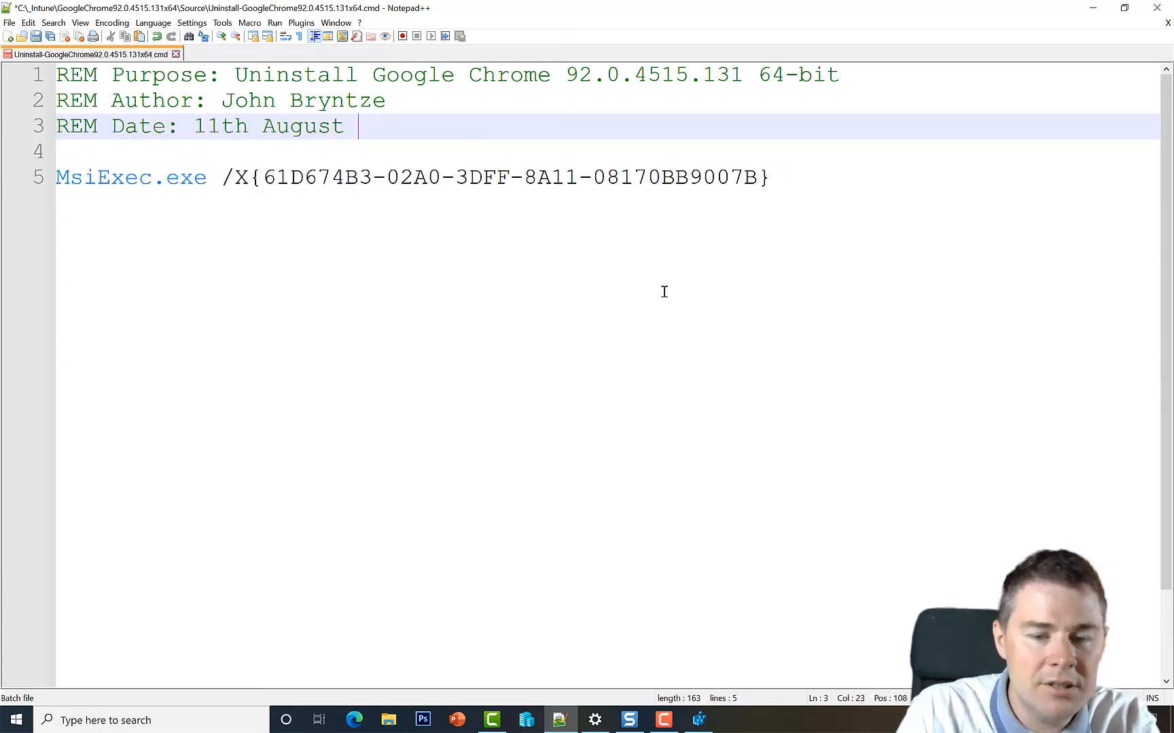
text(2021)
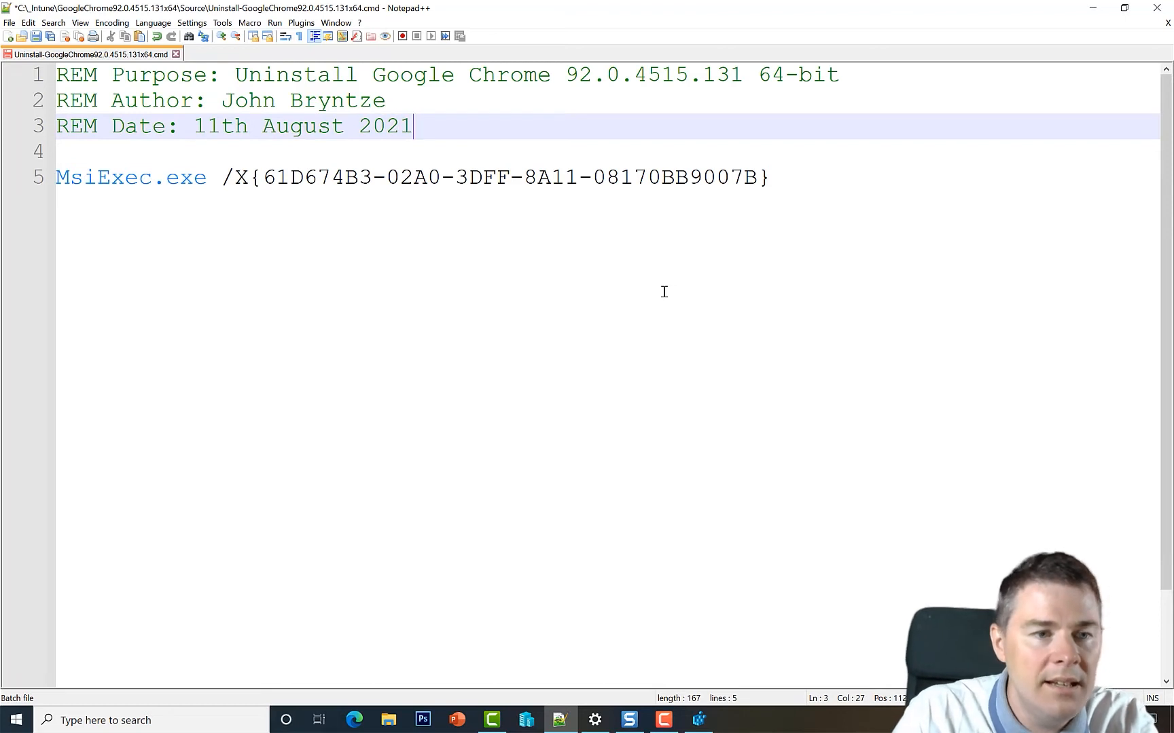
text(REM)
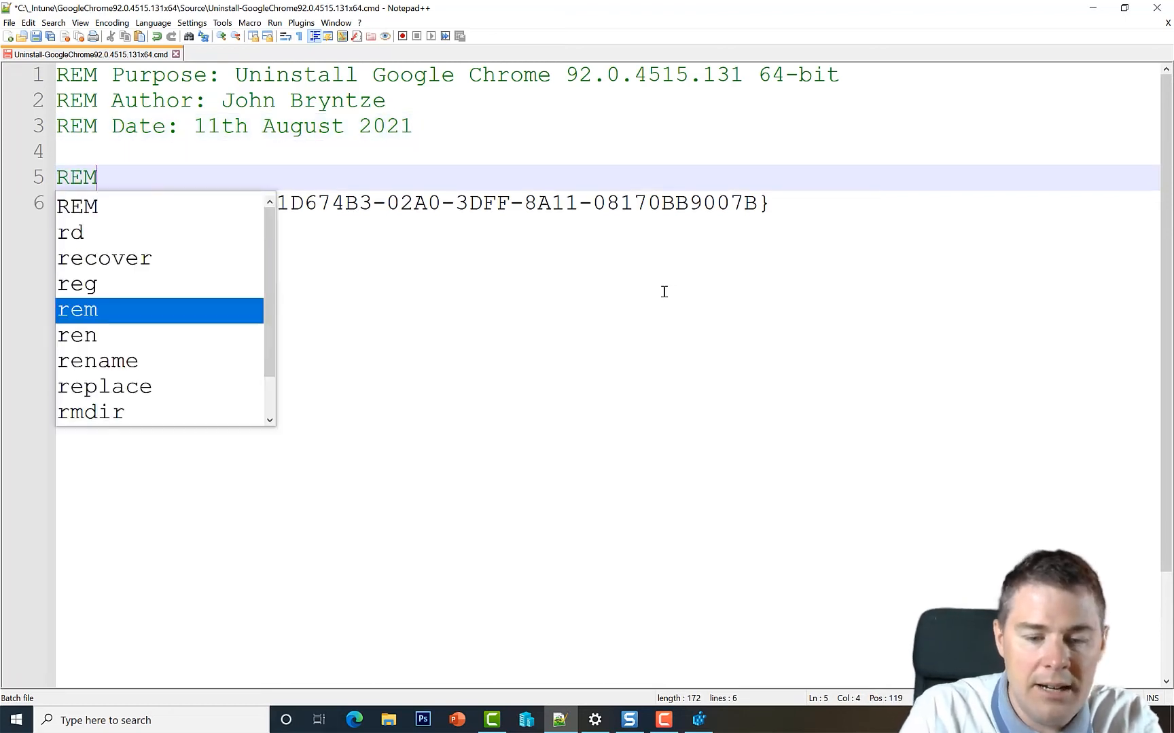
Add 'REM Uninstall Google Chrome' and append /QN /L C:\programdata\JBNLogs to MsiExec
text(Uninstall Google Chrome)
click(413, 203)
text( /)
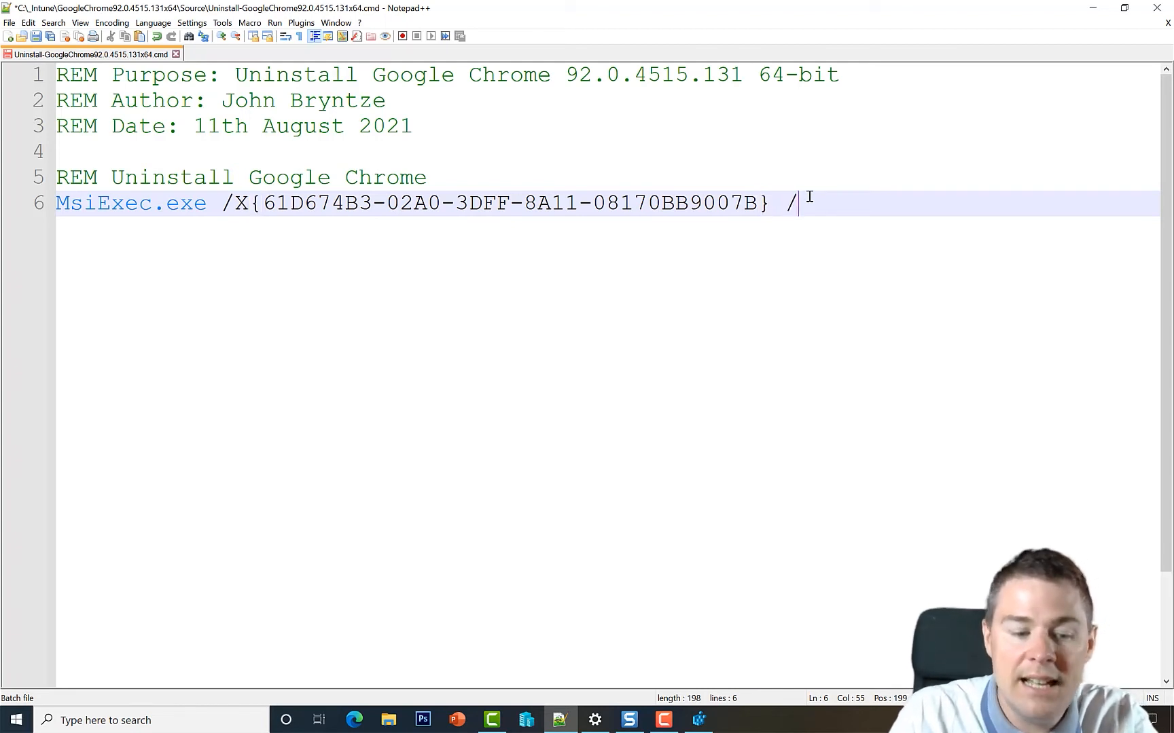
text(QN)
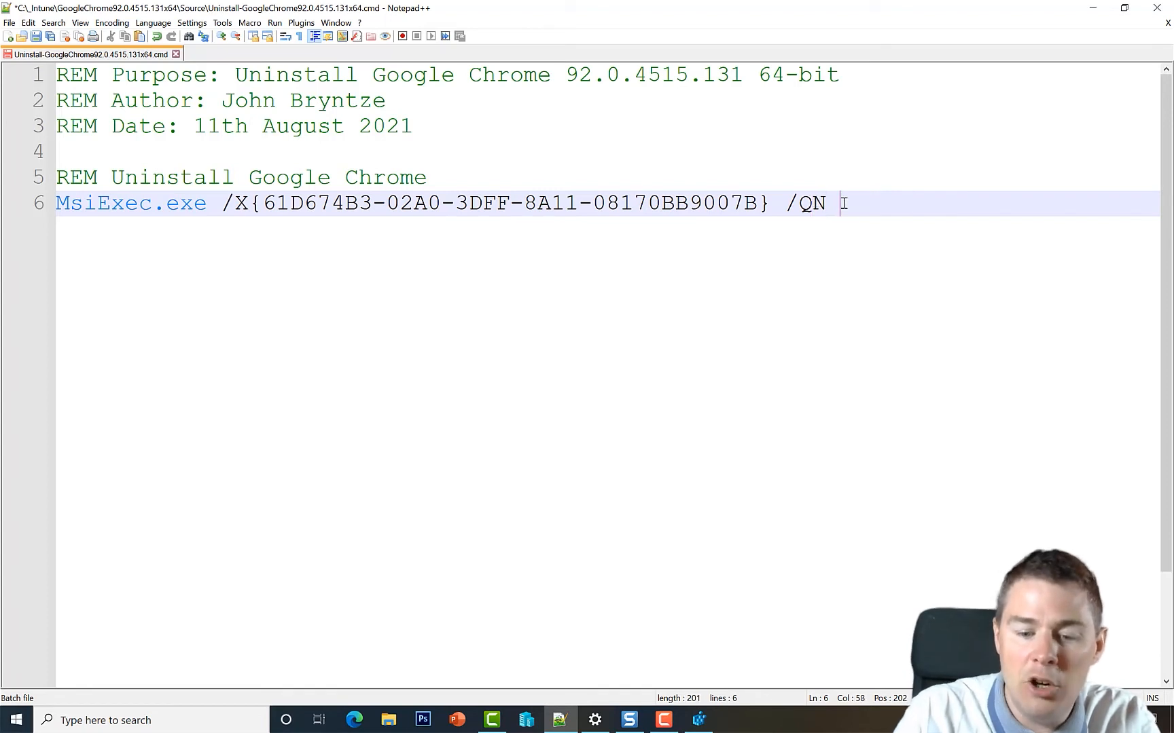
text(/L C)
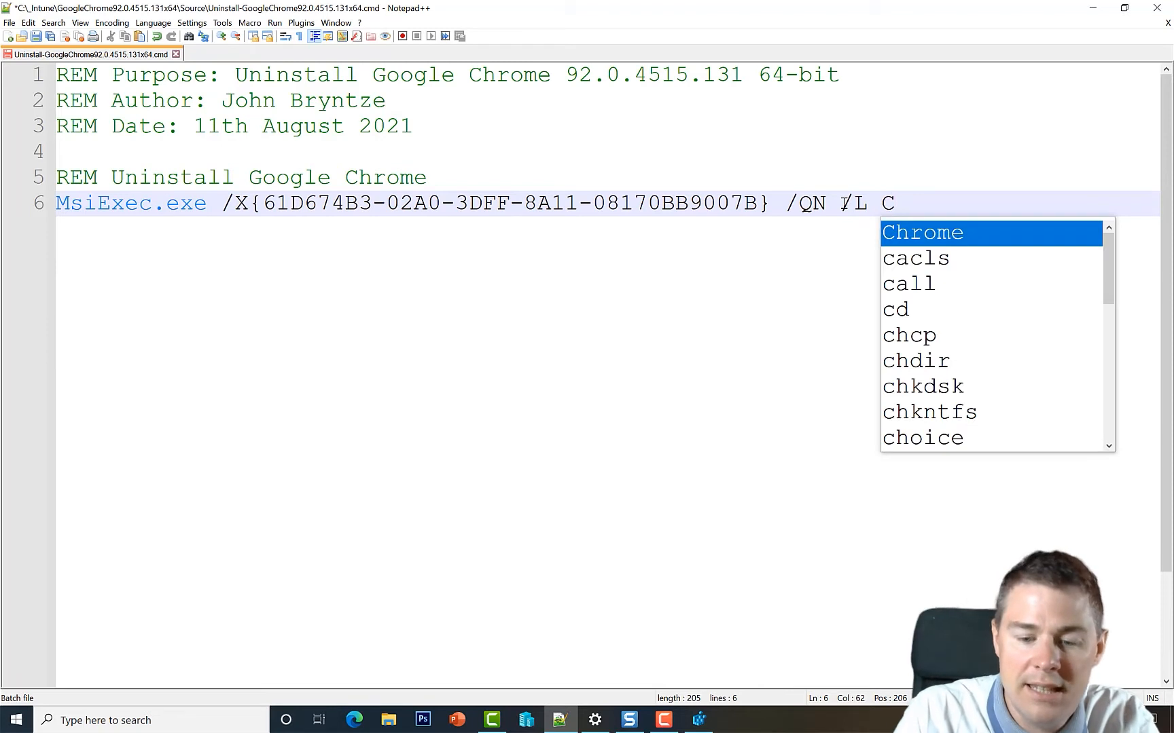
text(:\p)
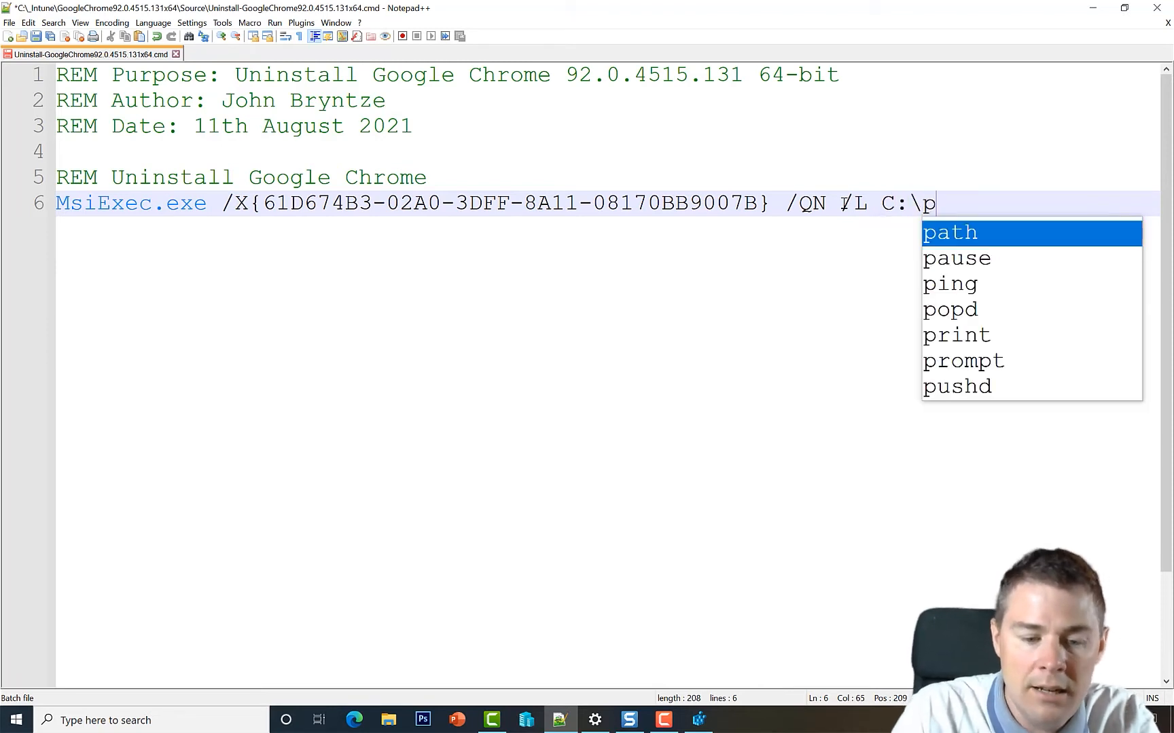
text(rogramdata)
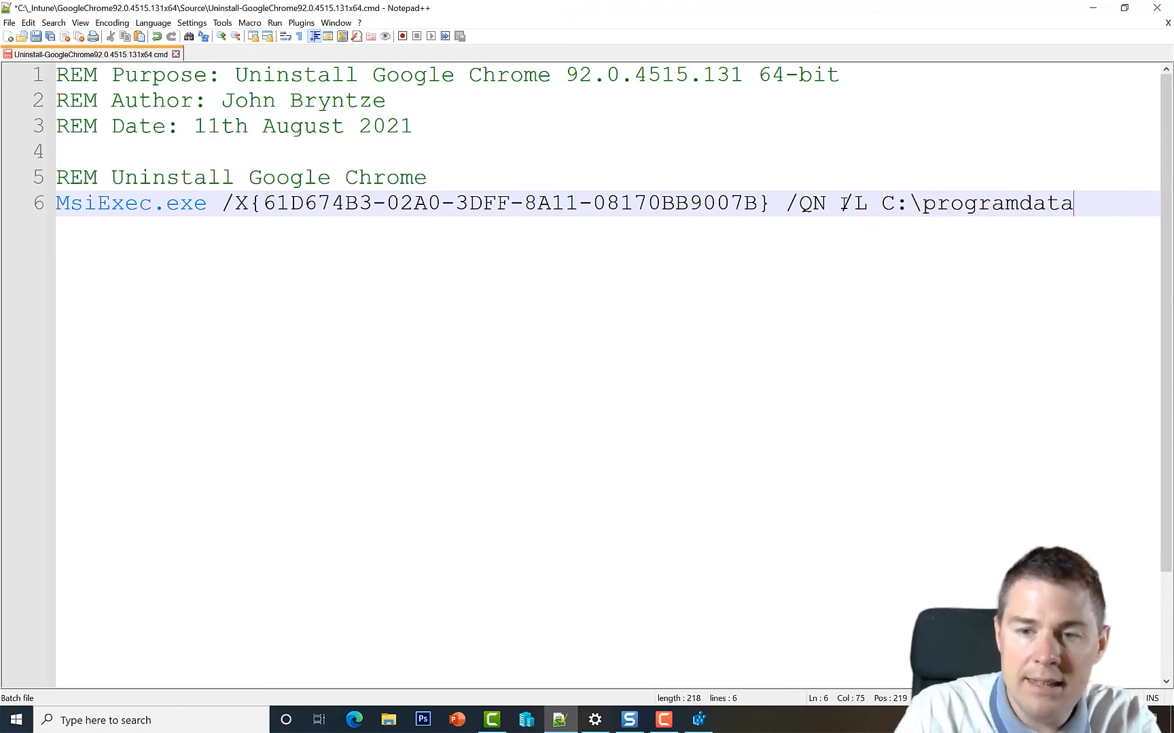
text(\)
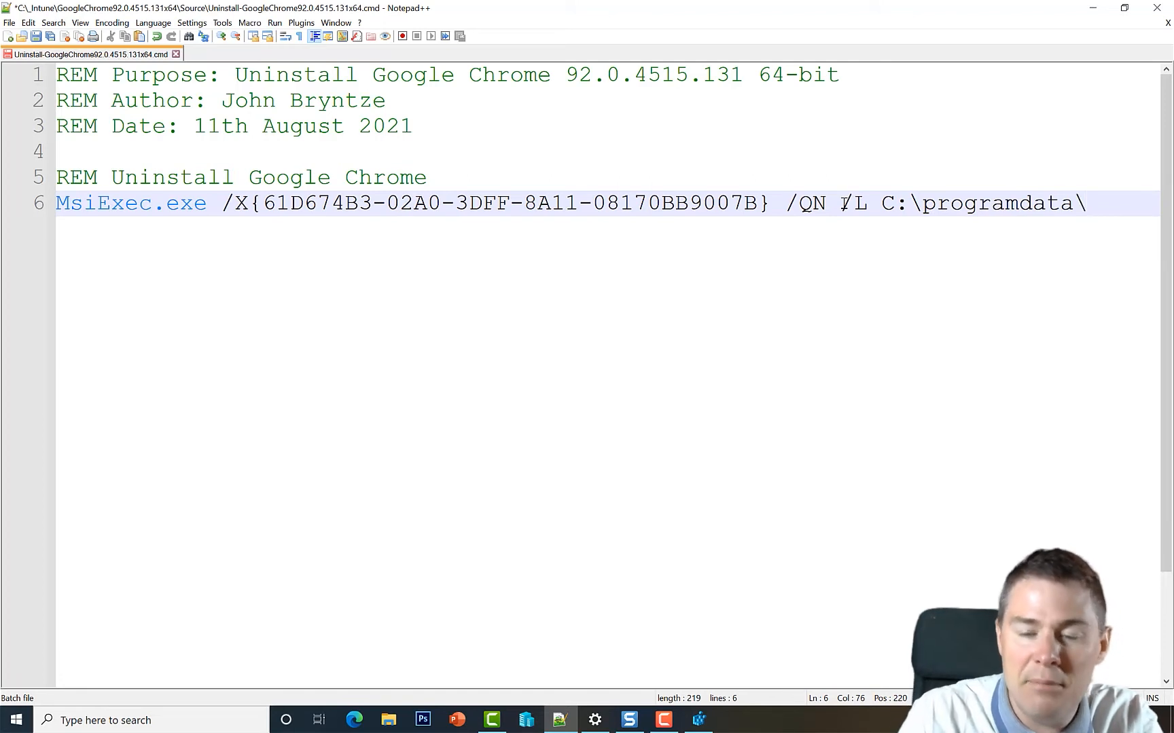
text(JBNLogs\Uninstall)
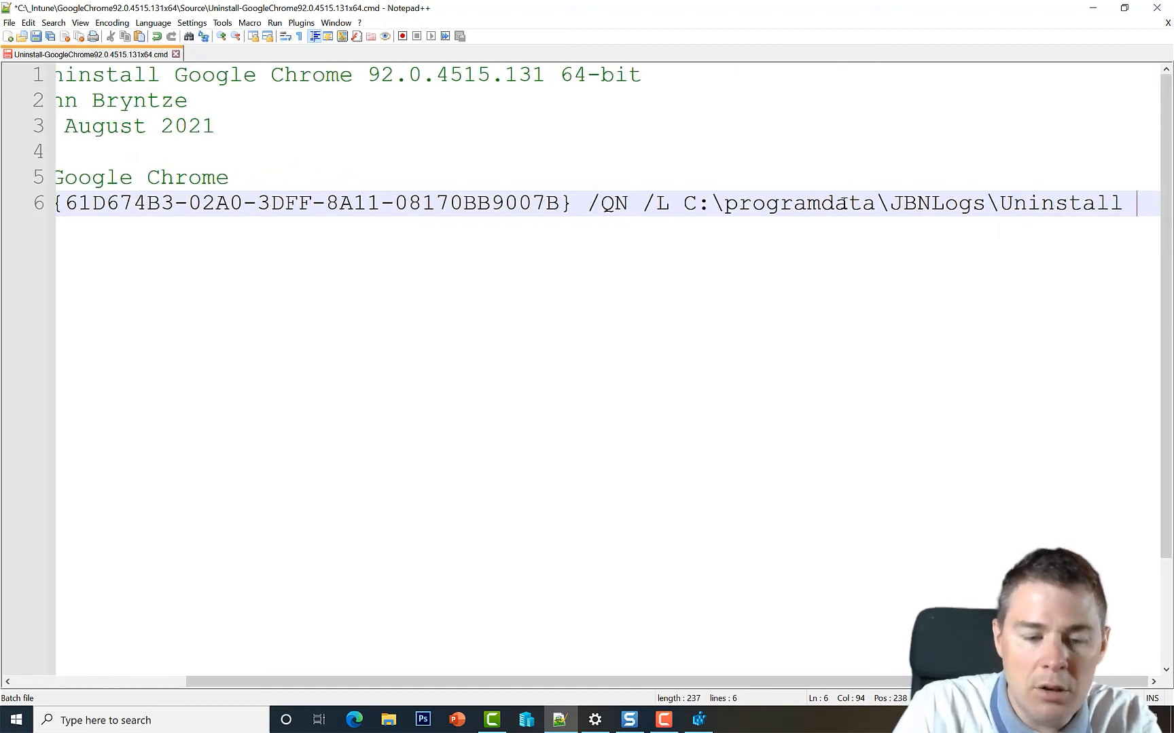
Finish the log name UninstallGoogleChrome92.0.4515.131x64.log and copy the C:\programdata\JBNLogs path
text(Go)
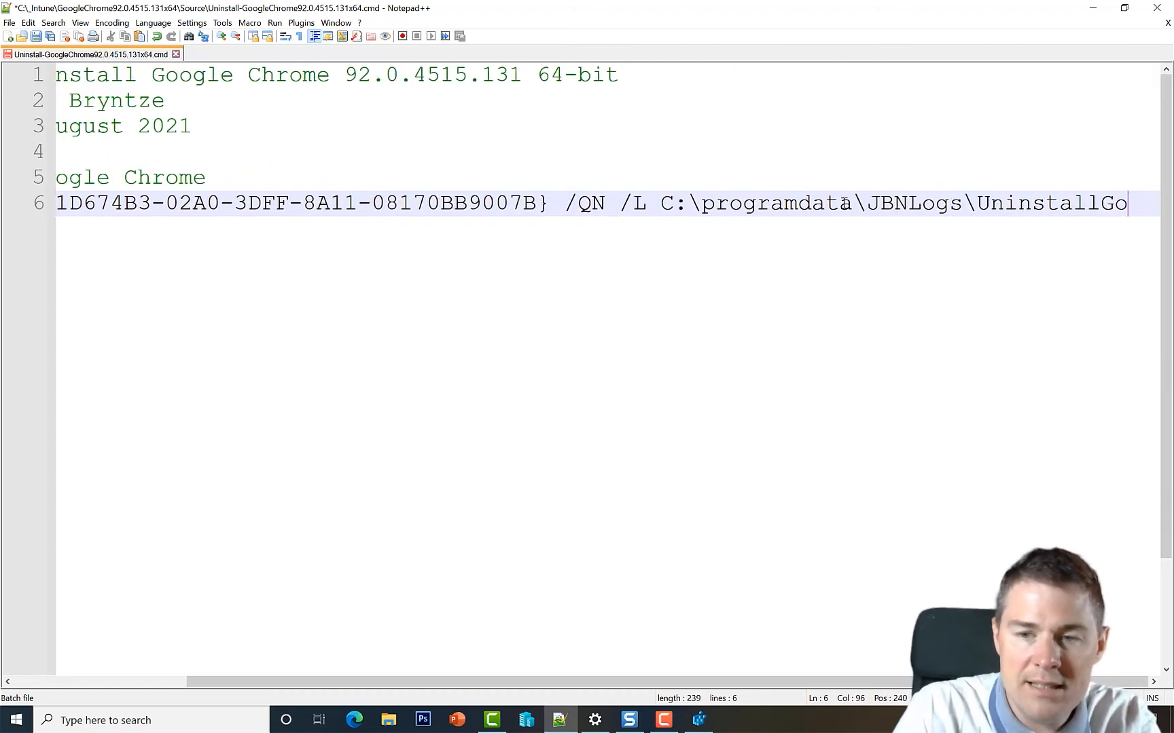
text(GoogleChrome)
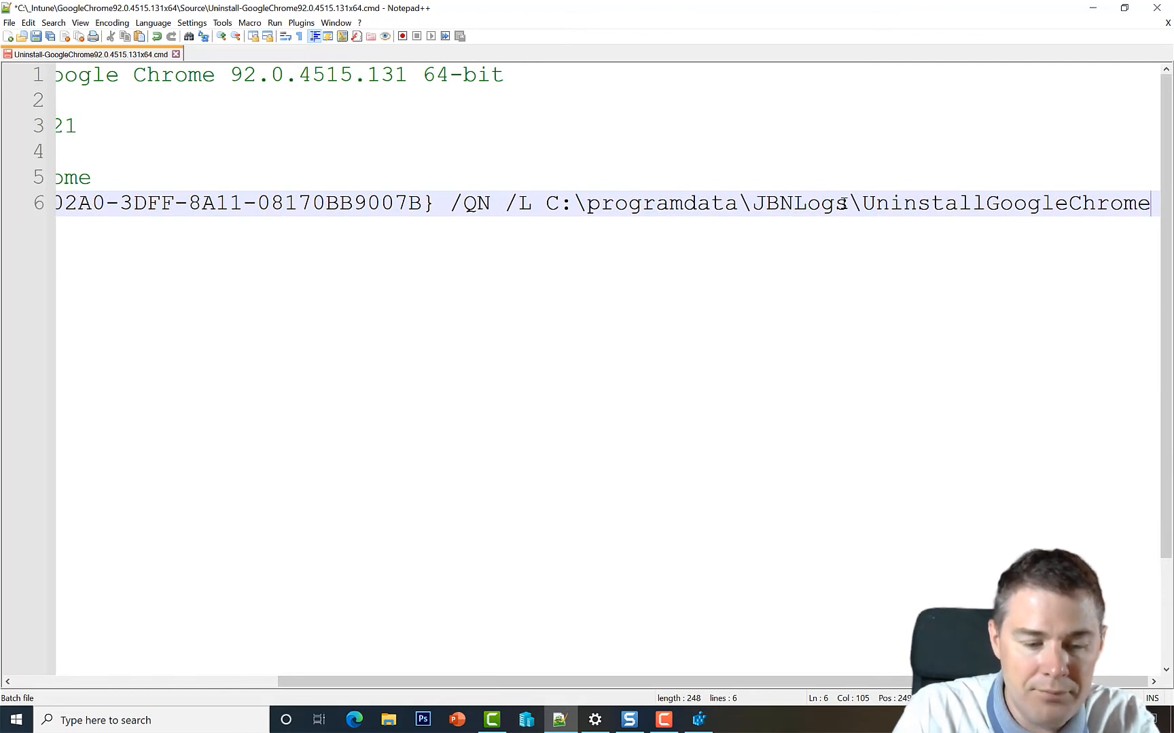
text(92.0.4515.131)
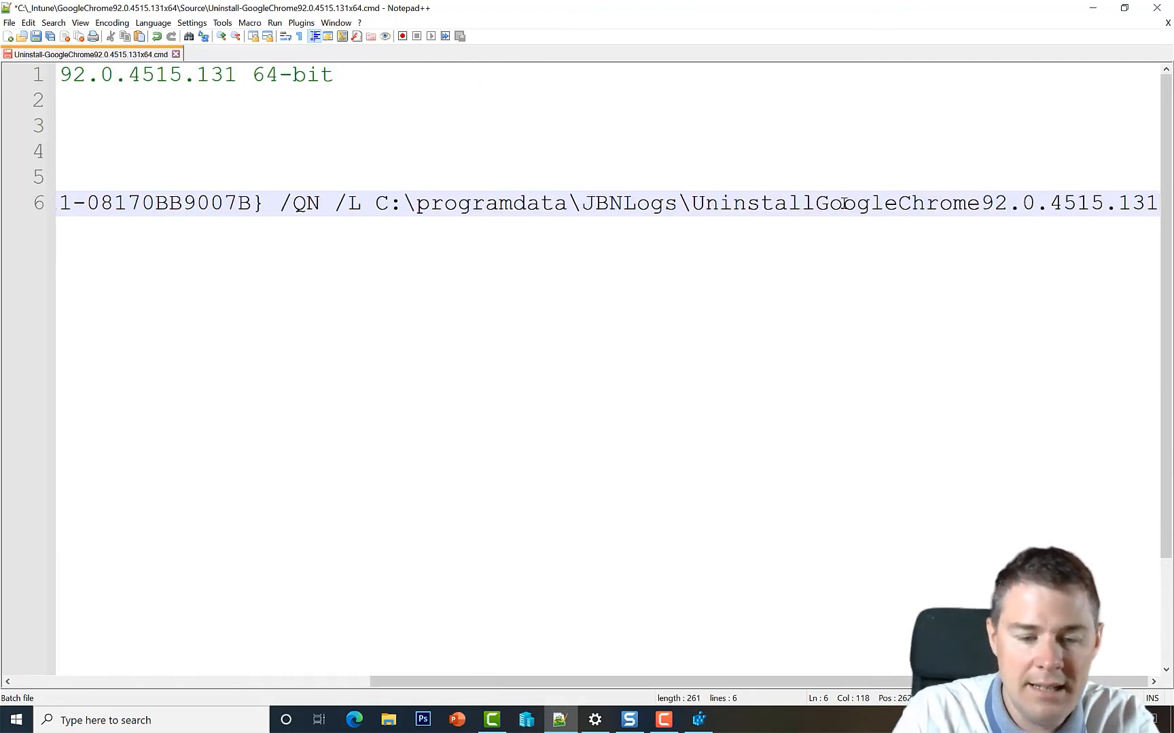
text(x§'.log)
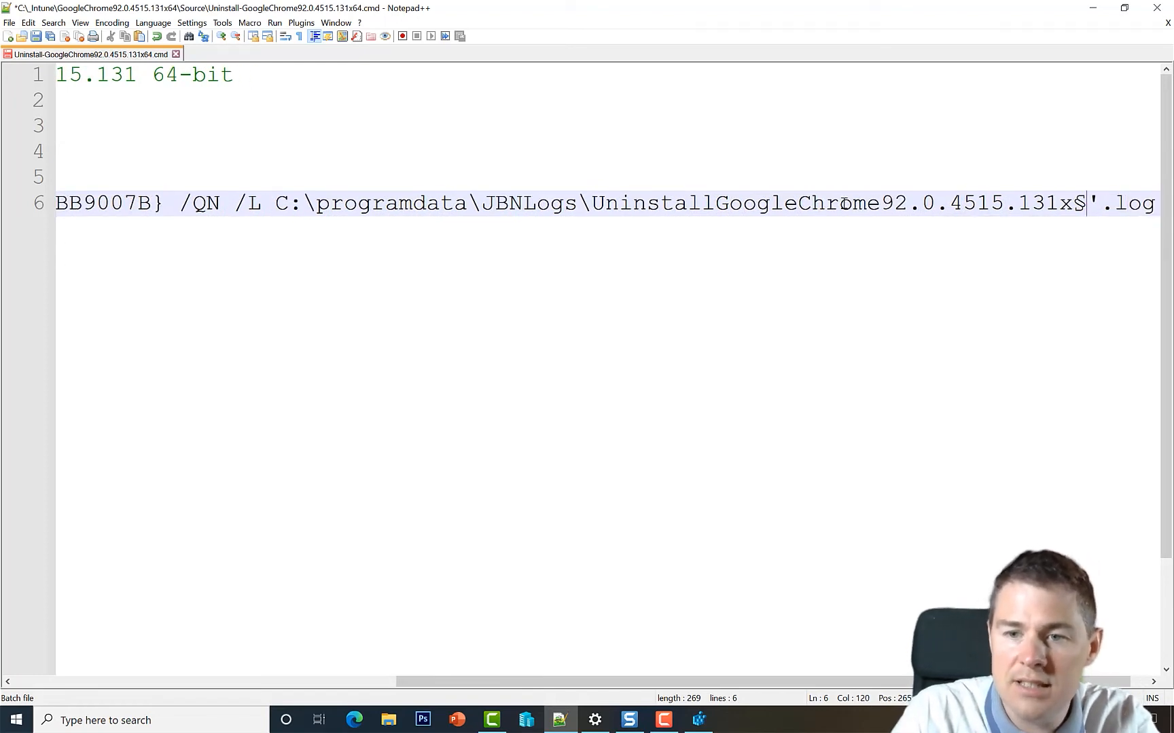
text(64)
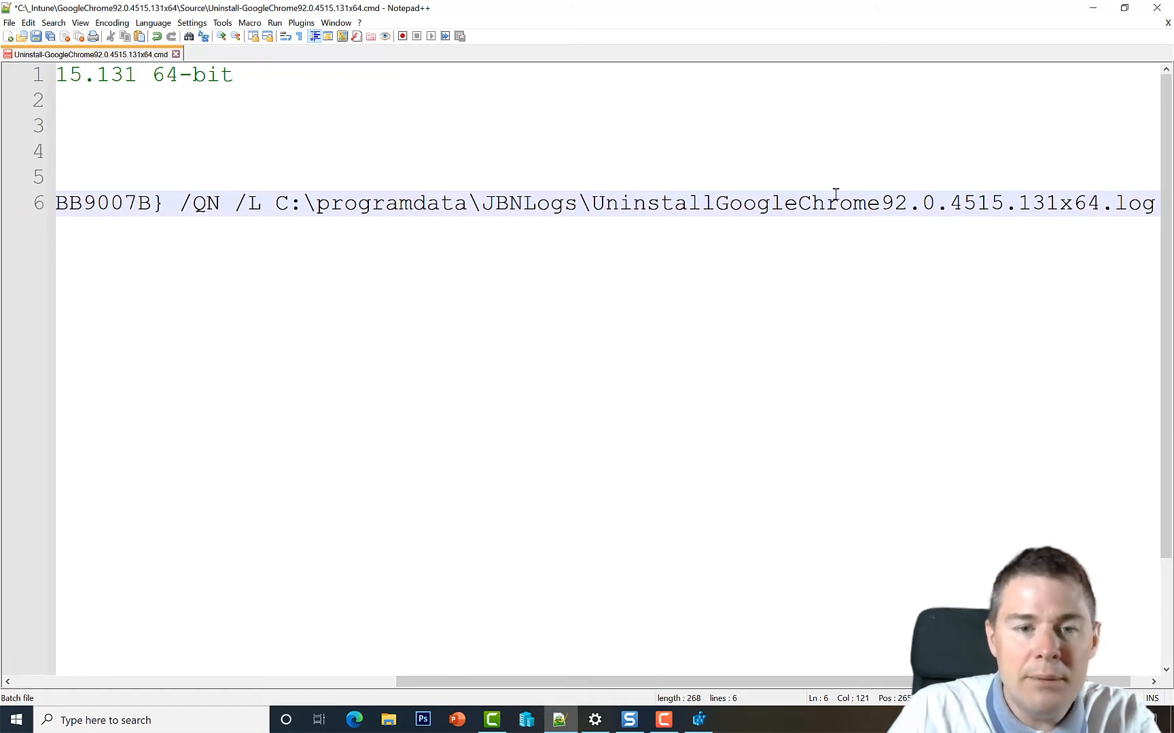
drag(317, 203, 578, 203)
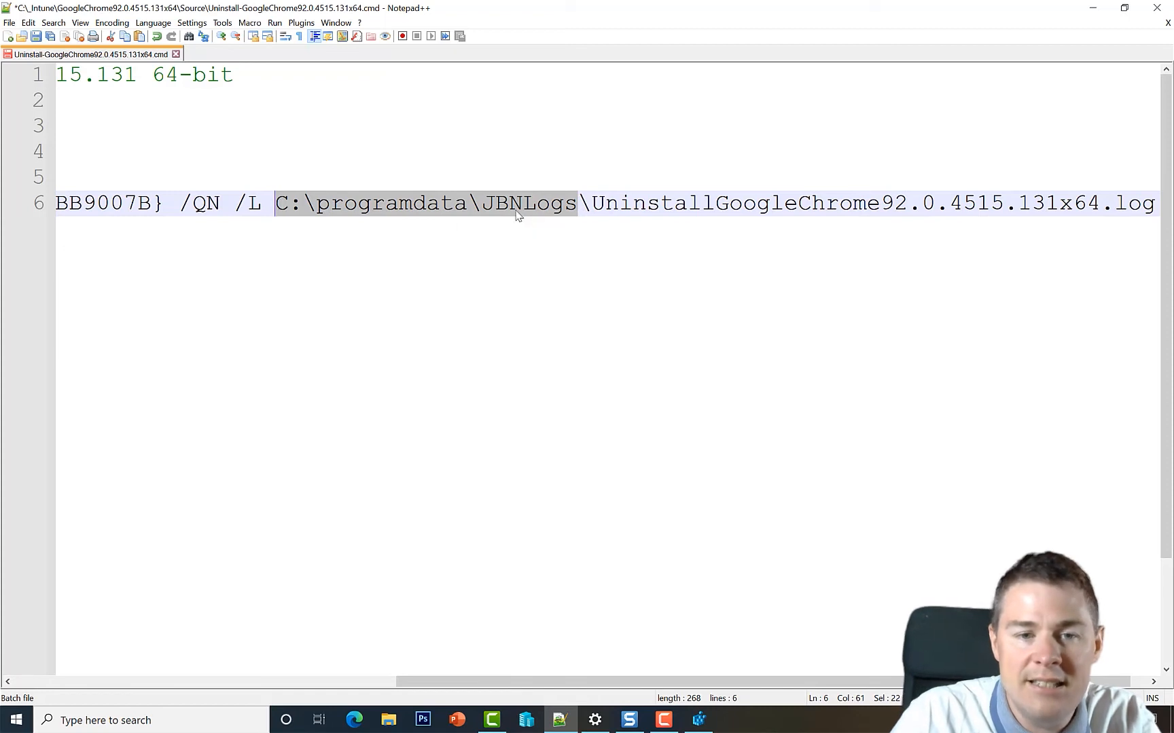
key(ctrl+c)
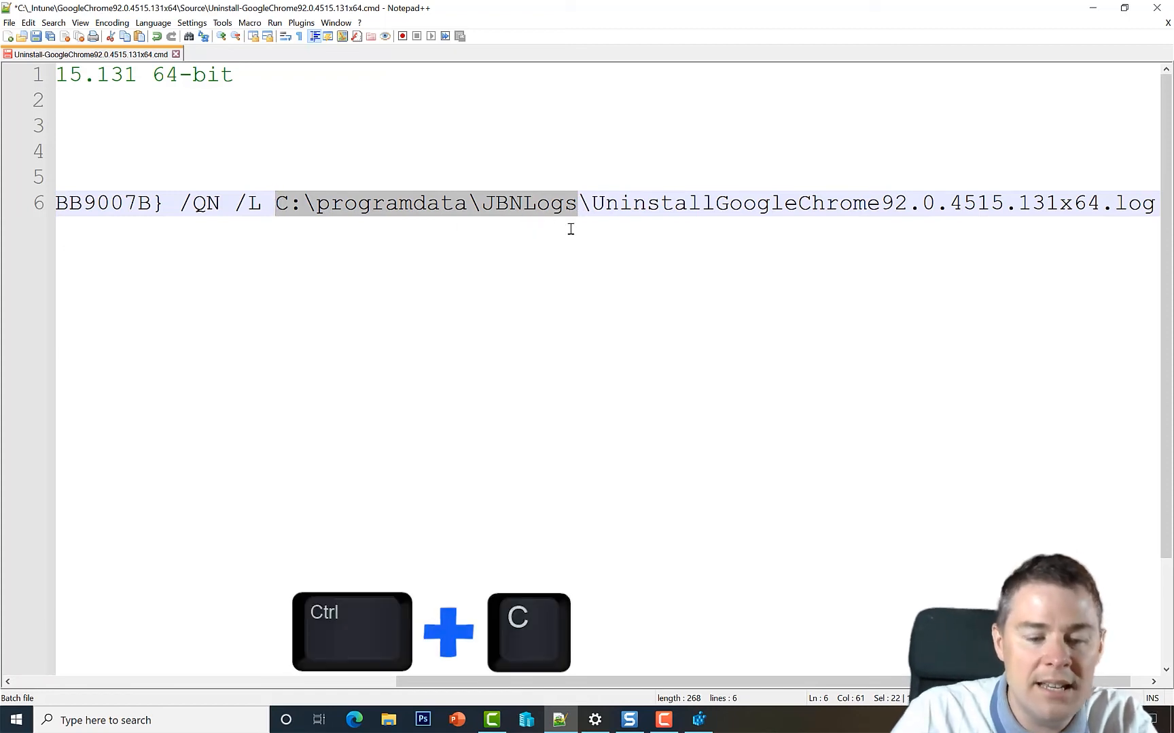
key(ctrl+c)
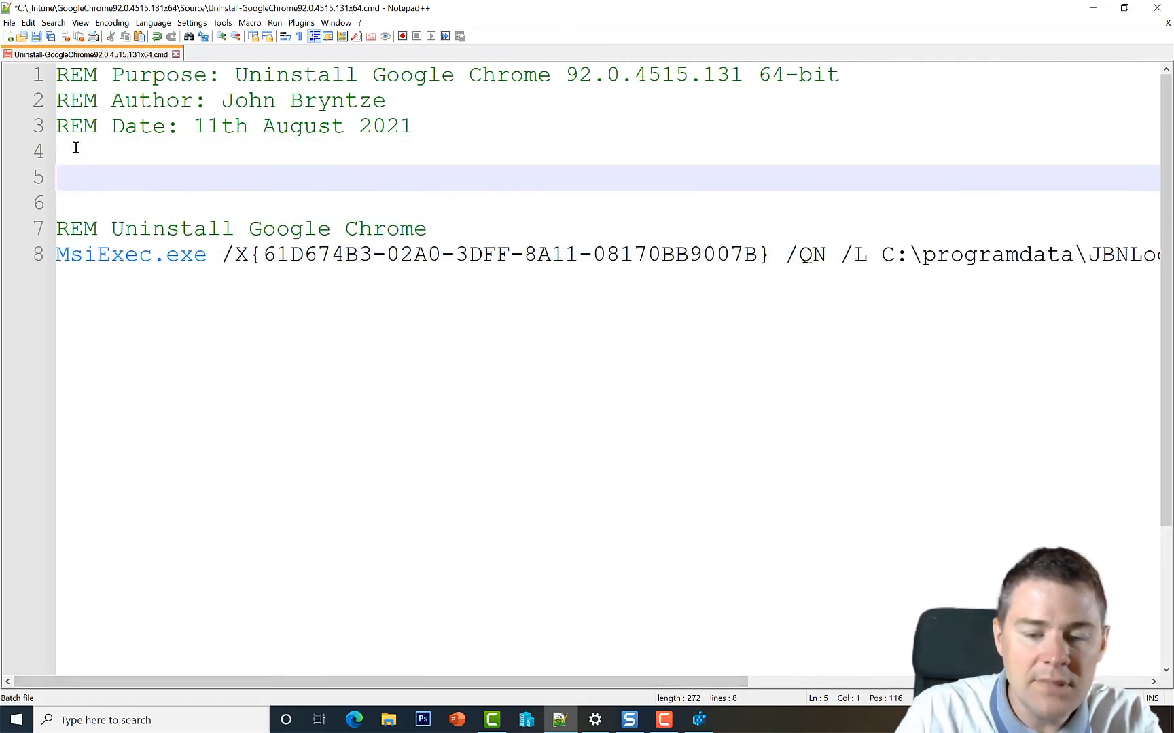
Add a REM comment and 'IF NOT EXIST C:\programdata\JBNLogs MKDIR C:\programdata\JBNLogs', then save
text(REM Make sure folder)
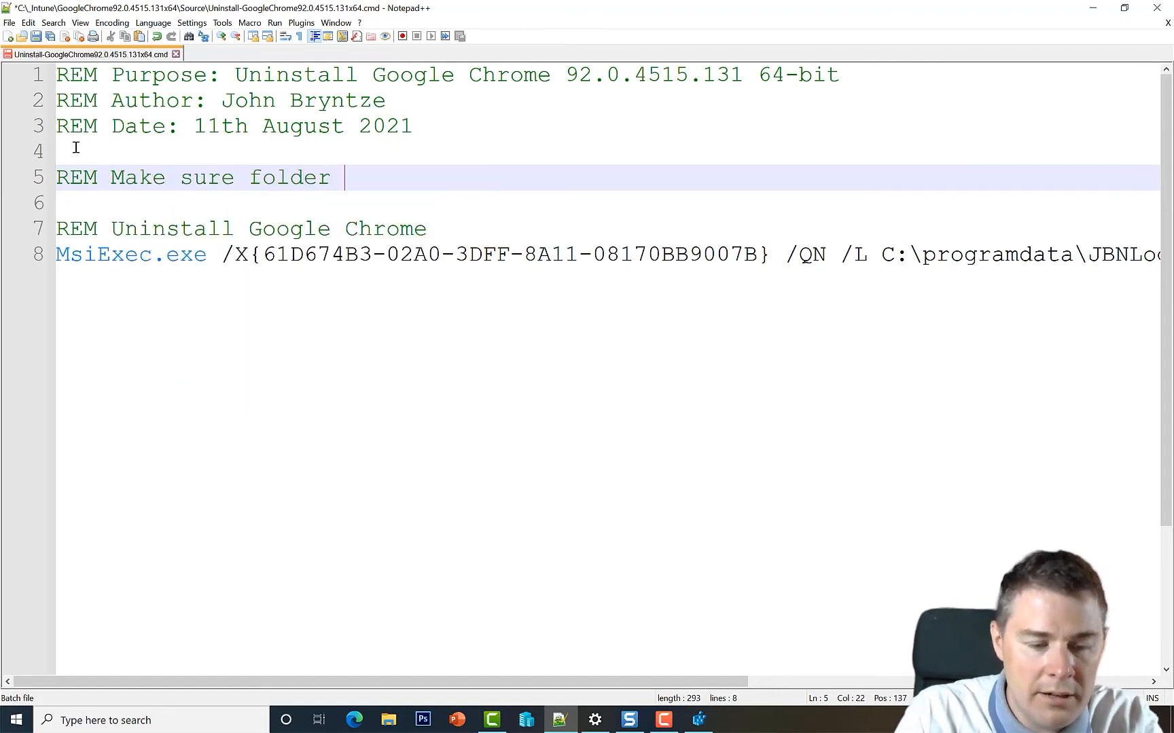
key(ctrl+v)
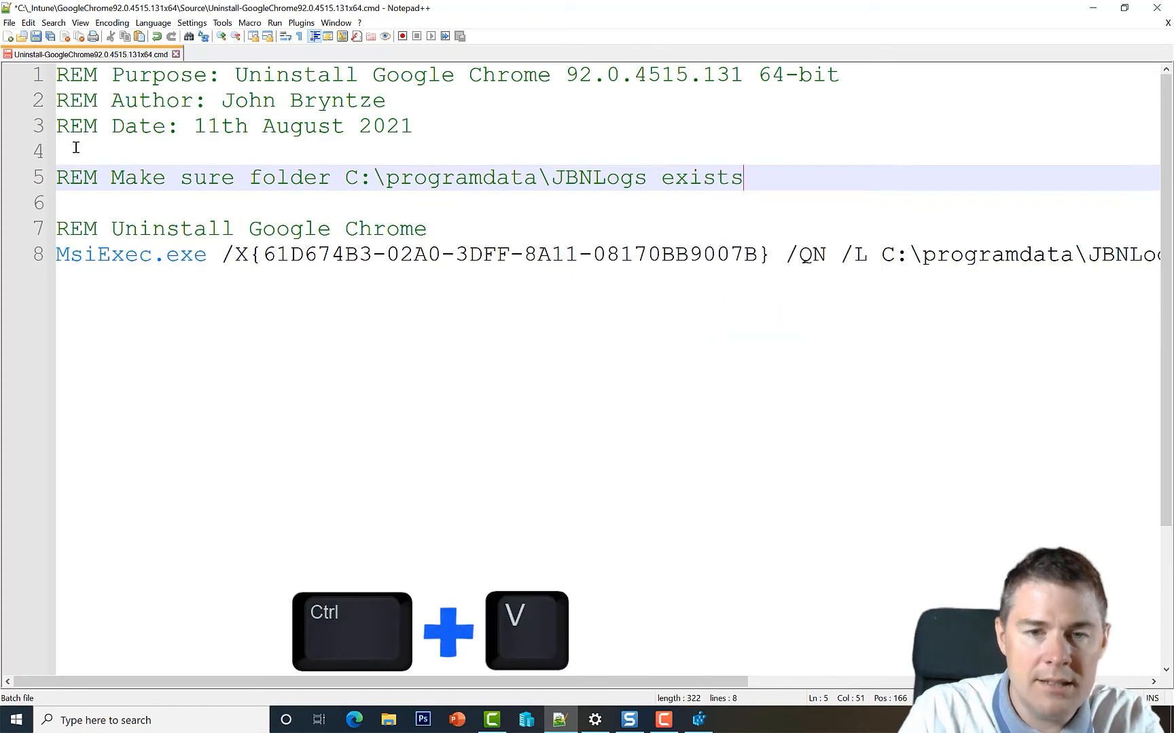
text(IF)
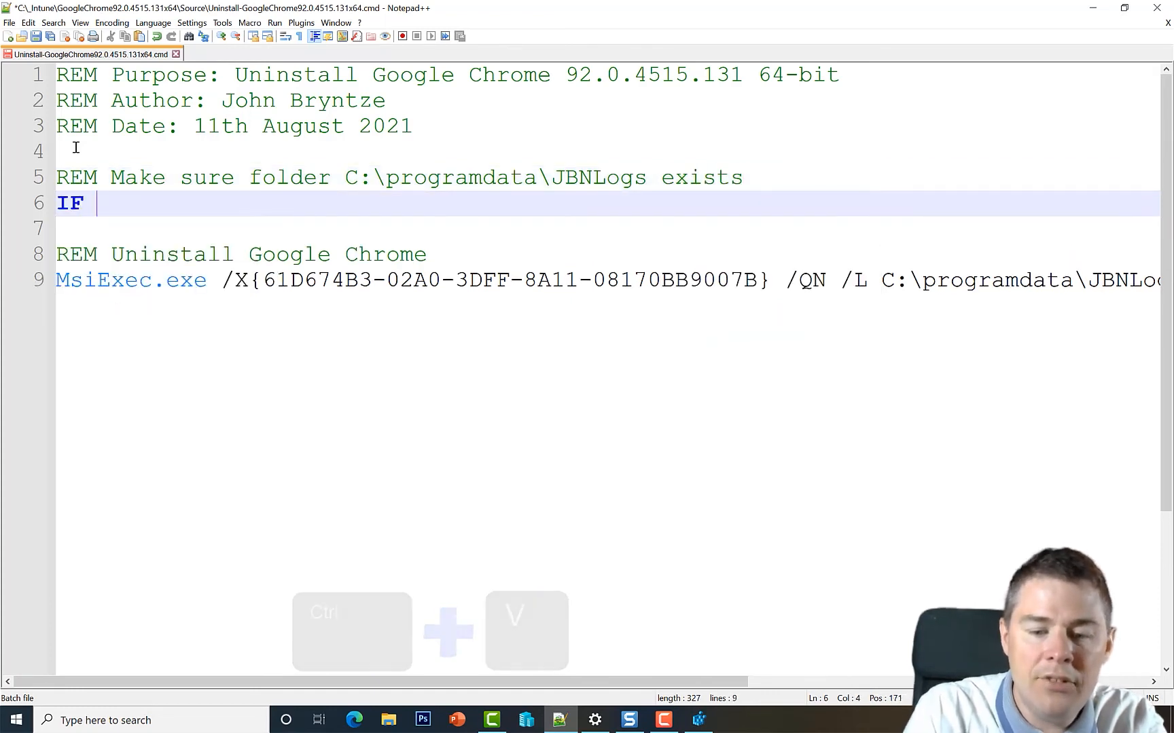
text(NOT EXIST)
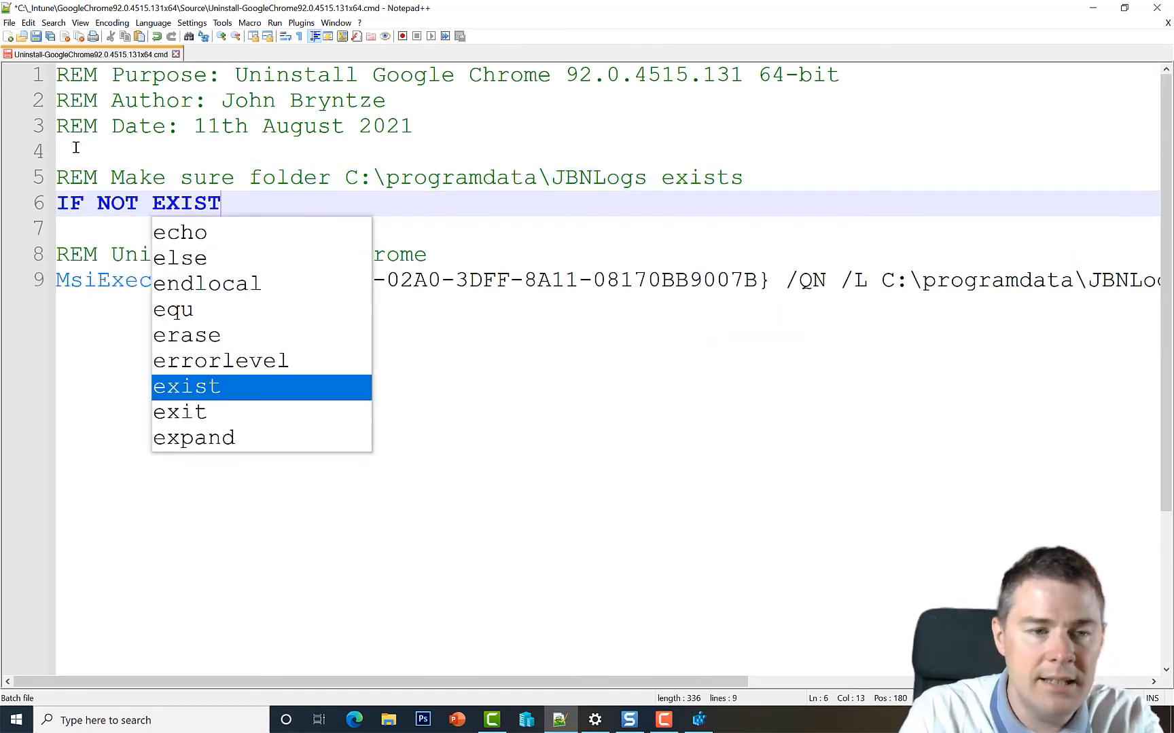
key(ctrl+v)
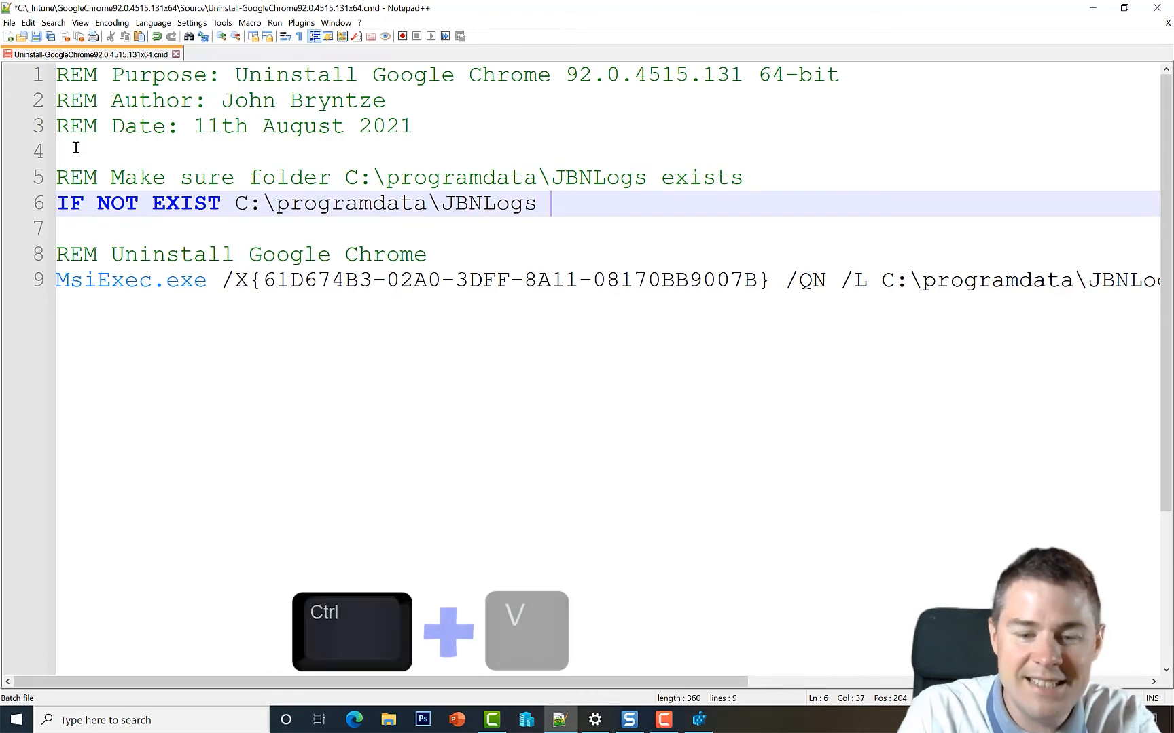
text(MKDIR)
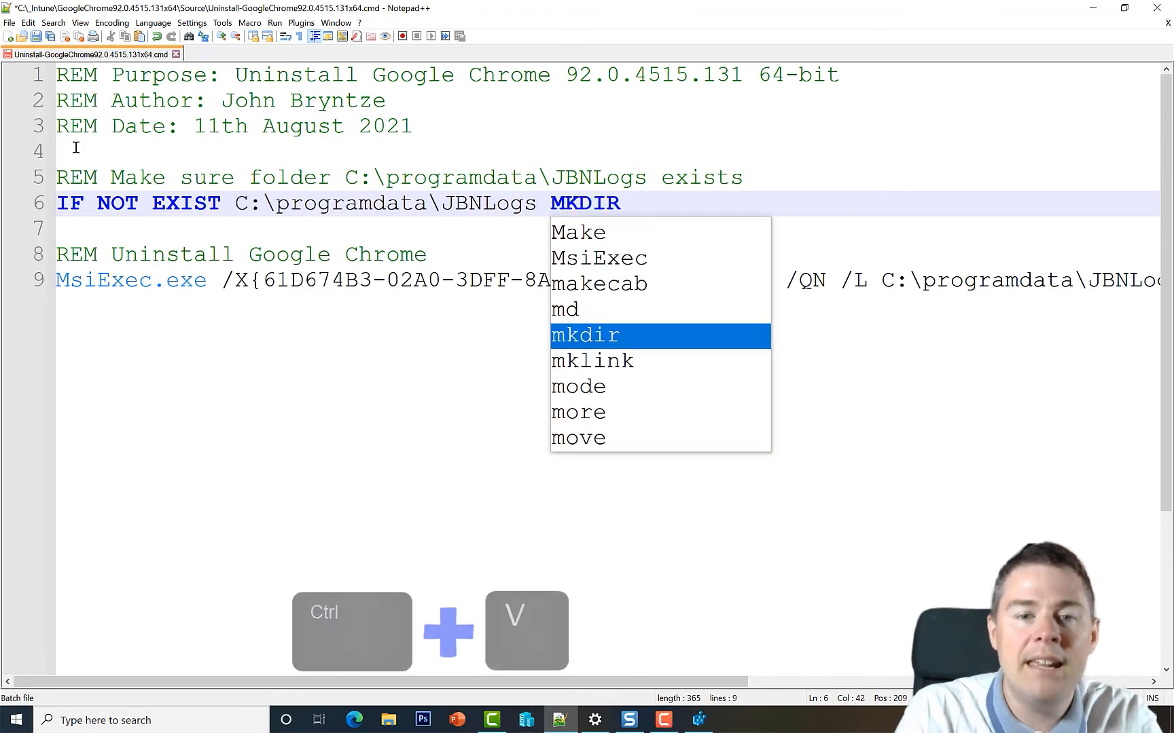
key(ctrl+v)
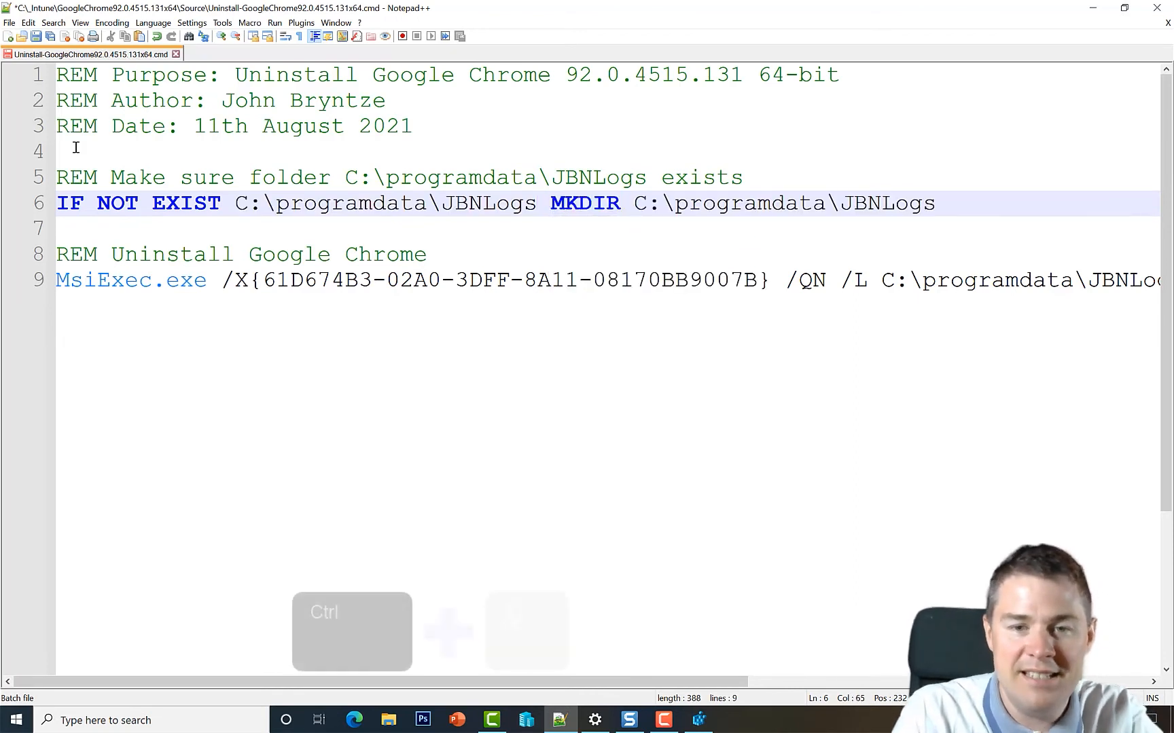
key(ctrl+v)
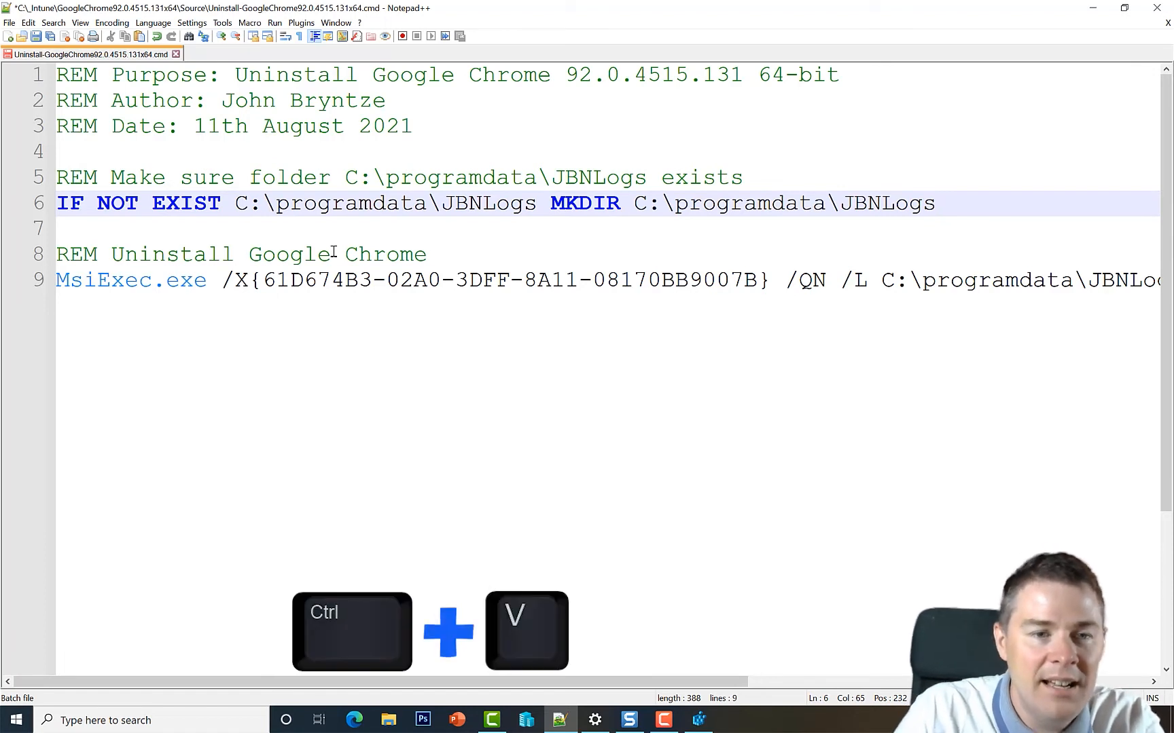
key(ctrl+v)
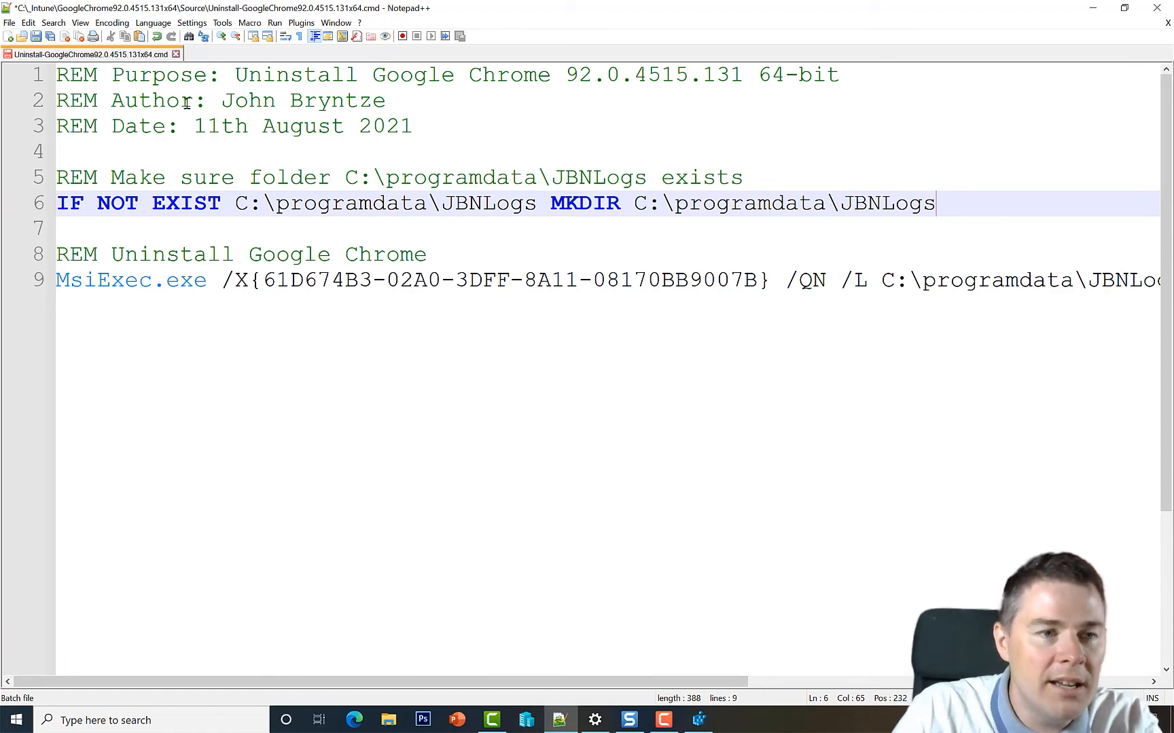
click(36, 36)
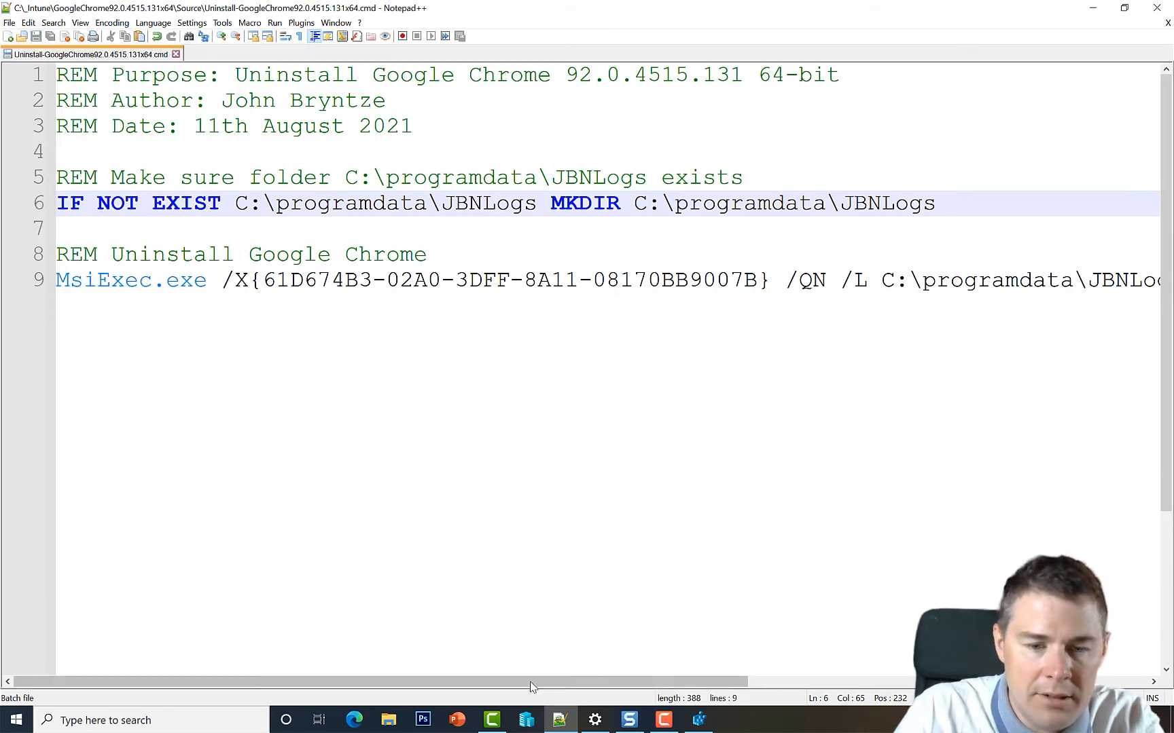
Search installed apps for 'chr' to confirm Google Chrome is present, then minimize Chrome
click(594, 720)
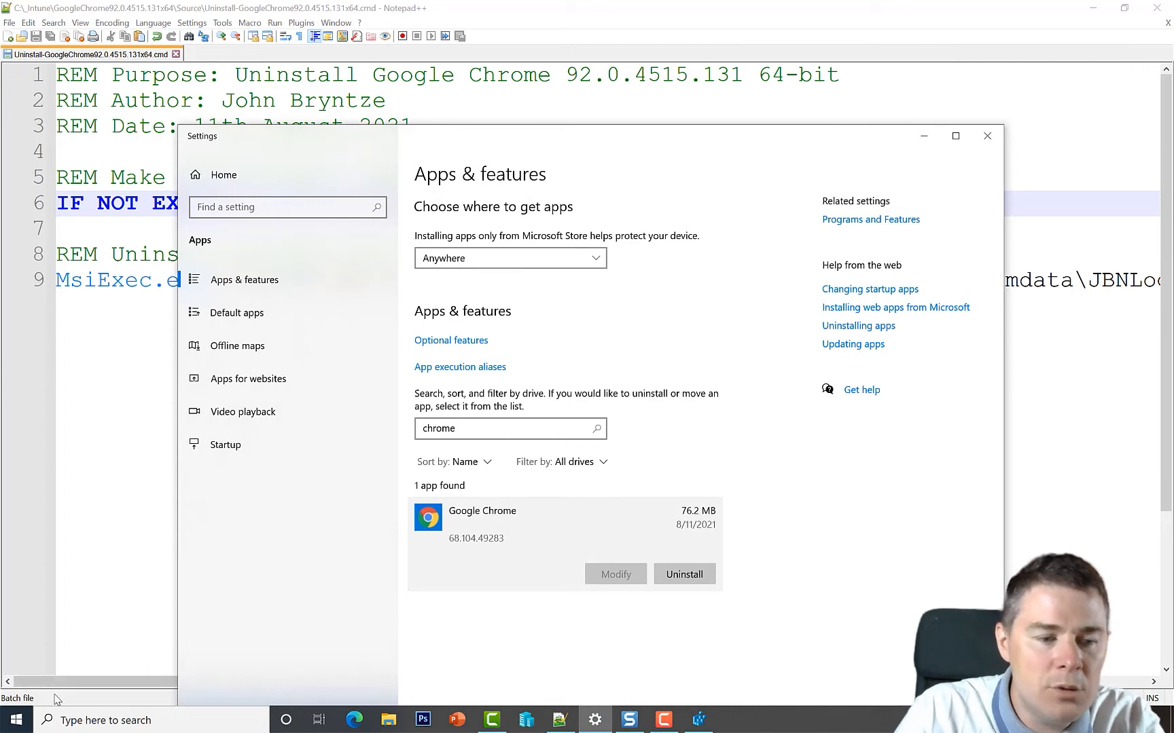
text(chr)
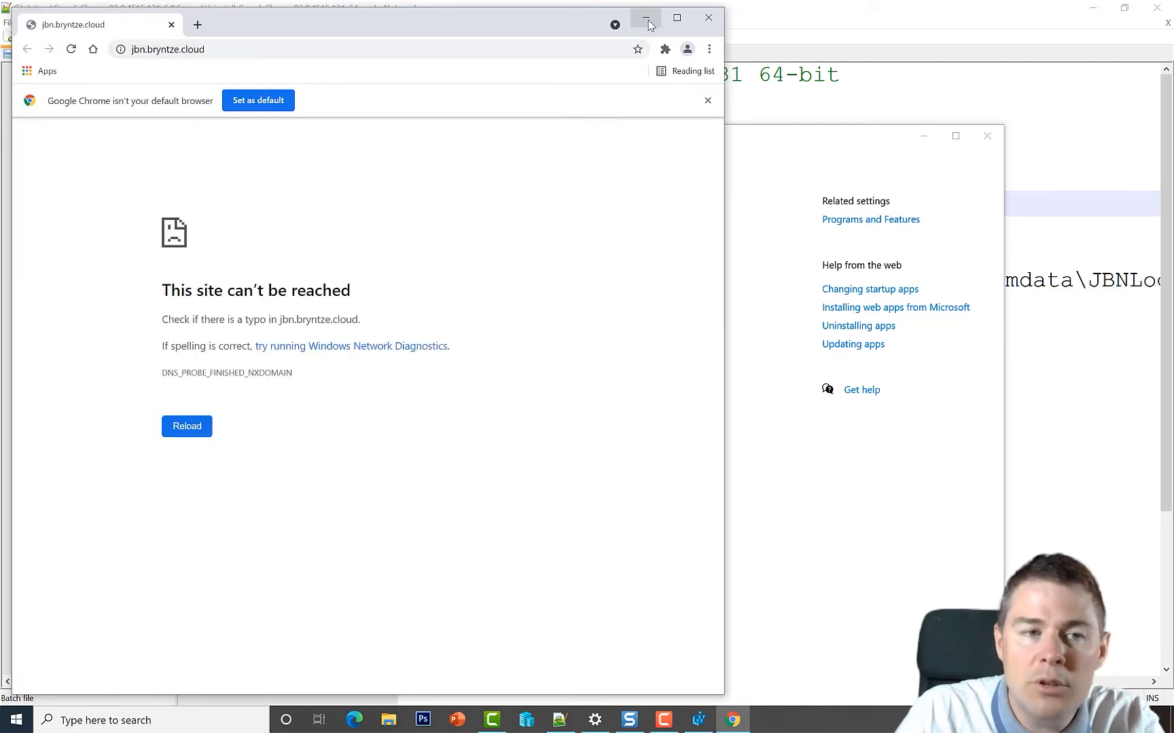
click(645, 17)
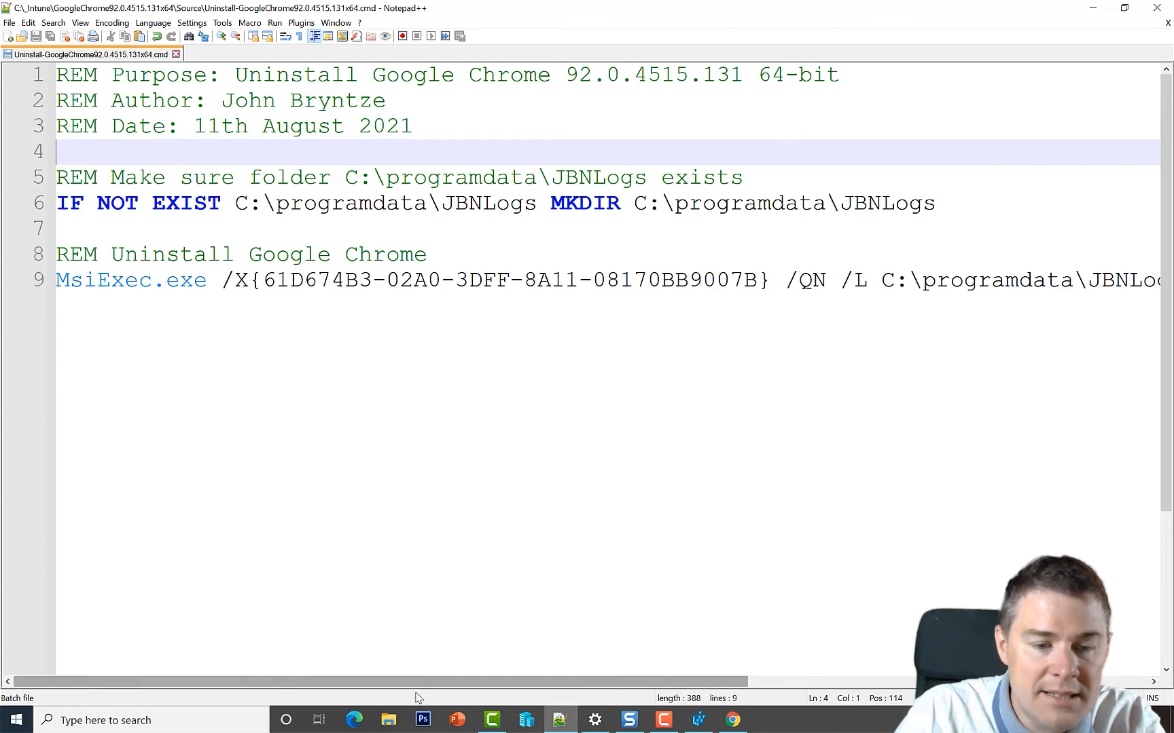
mouse_move(388, 721)
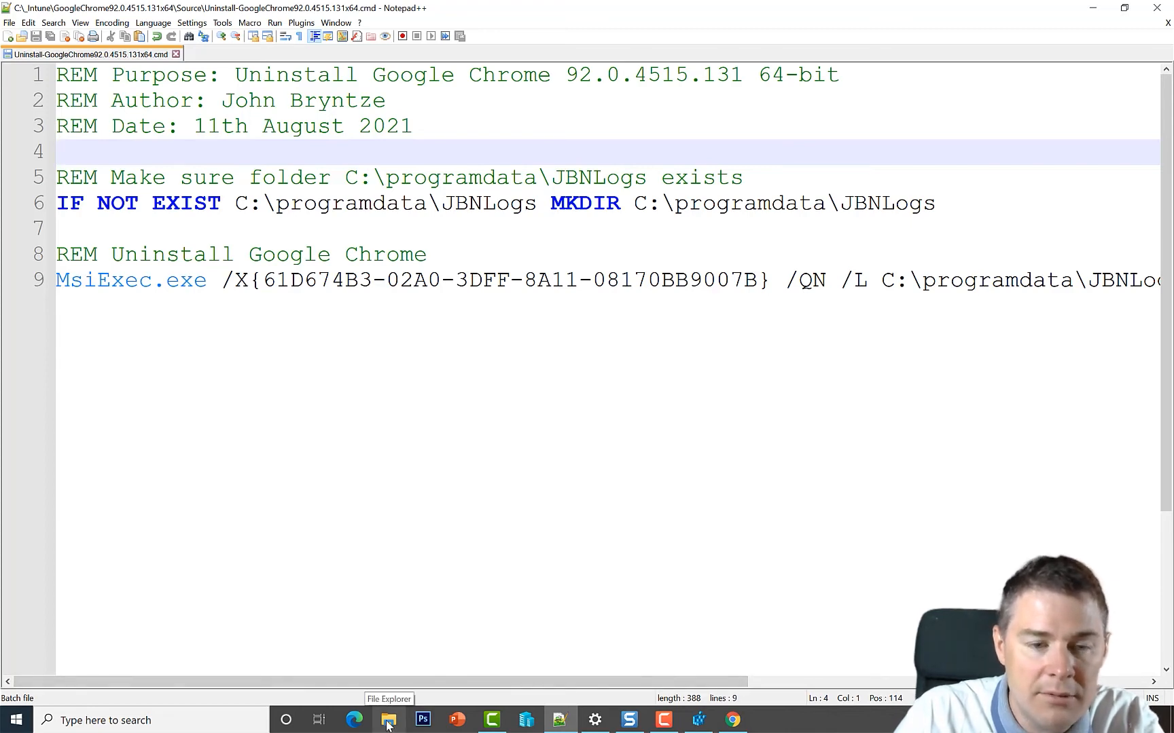
Run Uninstall-GoogleChrome92.0.4515.131x64.cmd from the GoogleChrome92.0.4515.131x64\Source folder as administrator
click(388, 720)
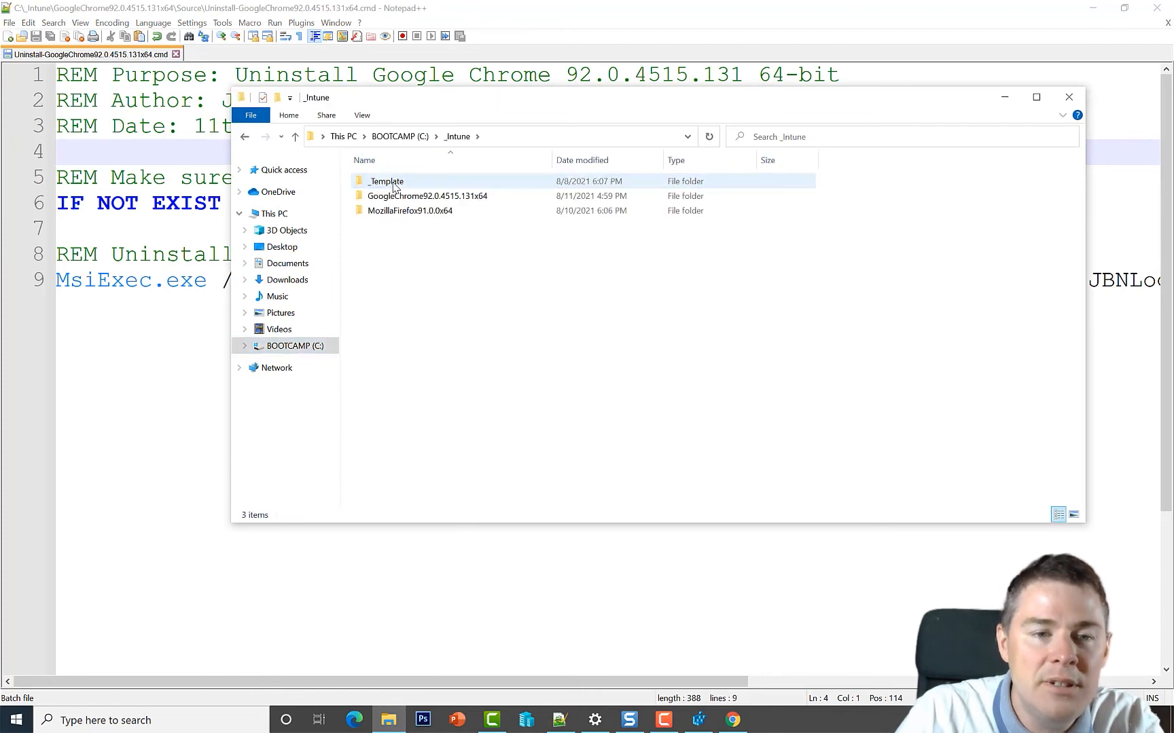
double_click(427, 196)
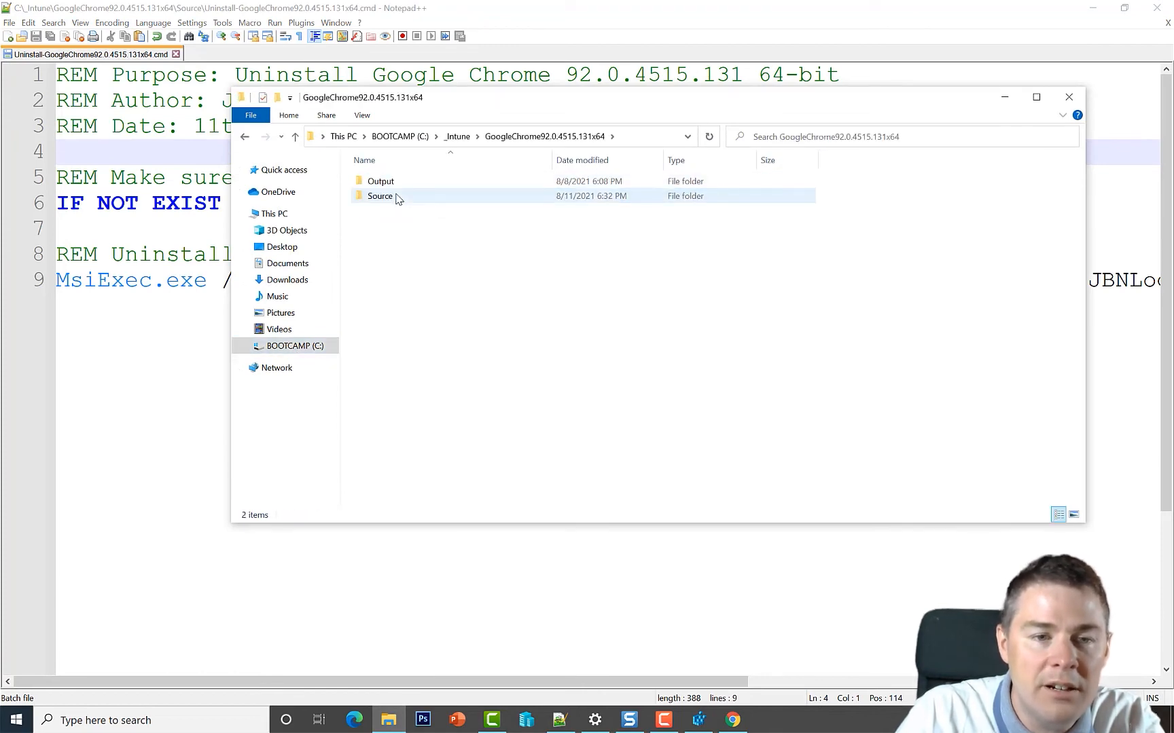
double_click(381, 195)
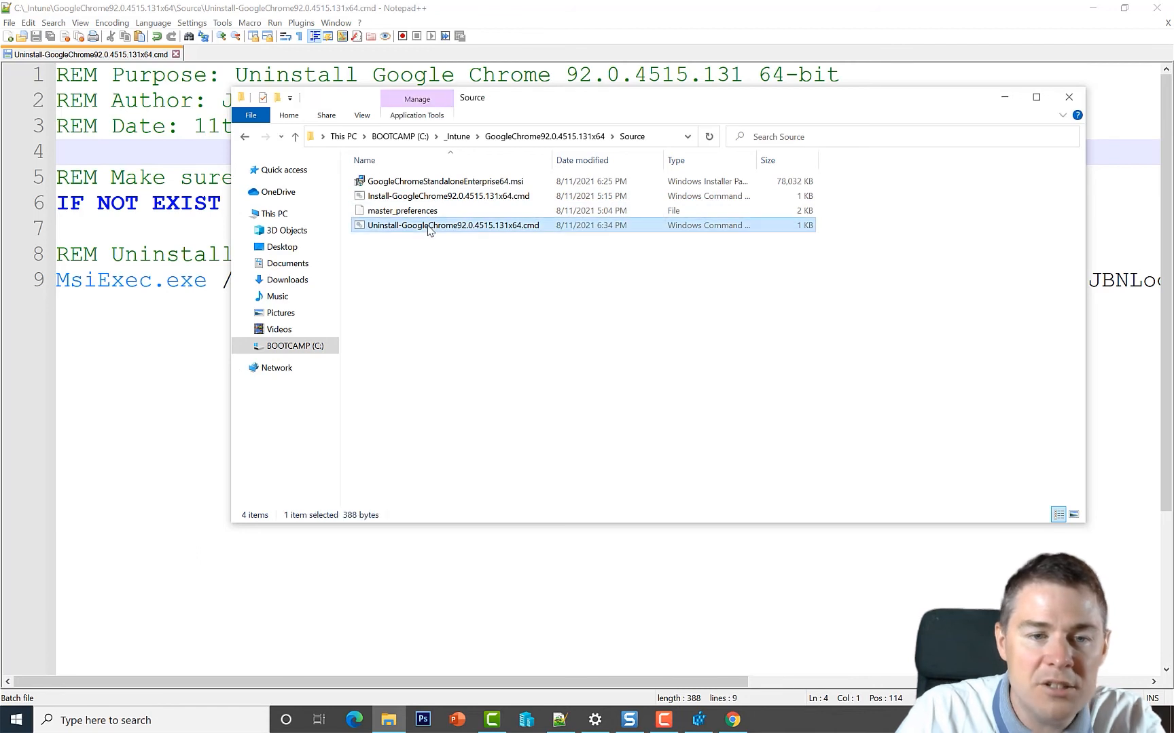
right_click(452, 226)
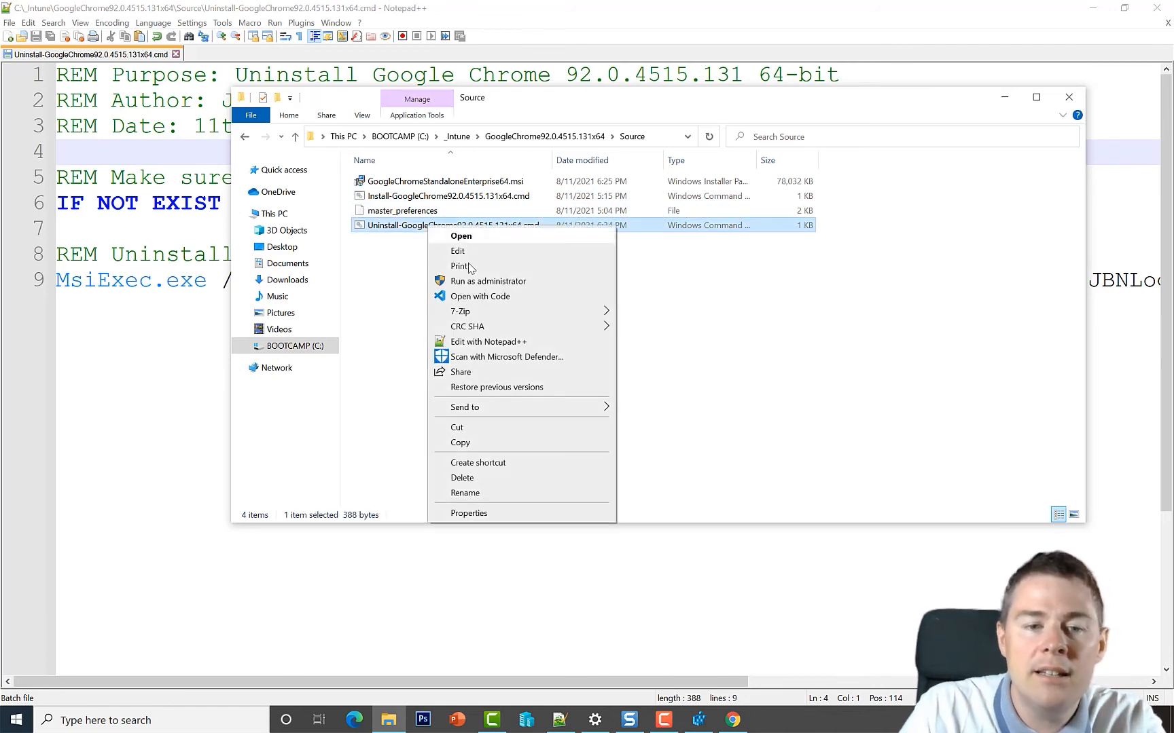
mouse_move(487, 281)
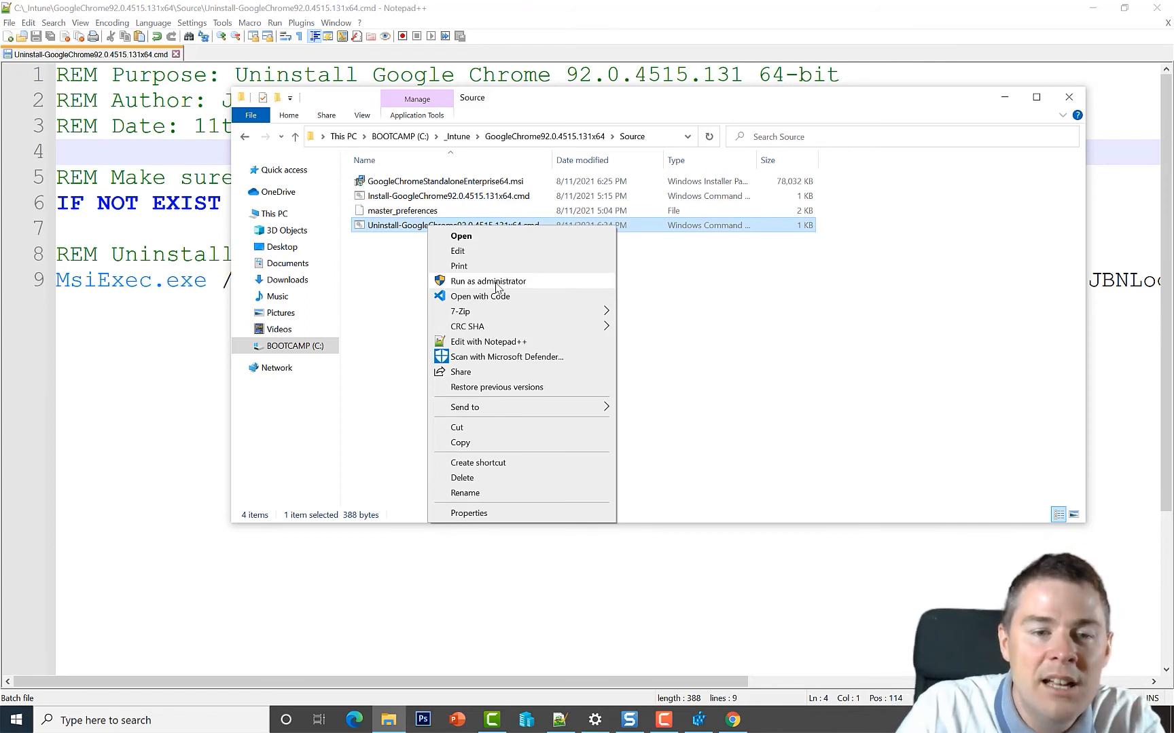
click(487, 280)
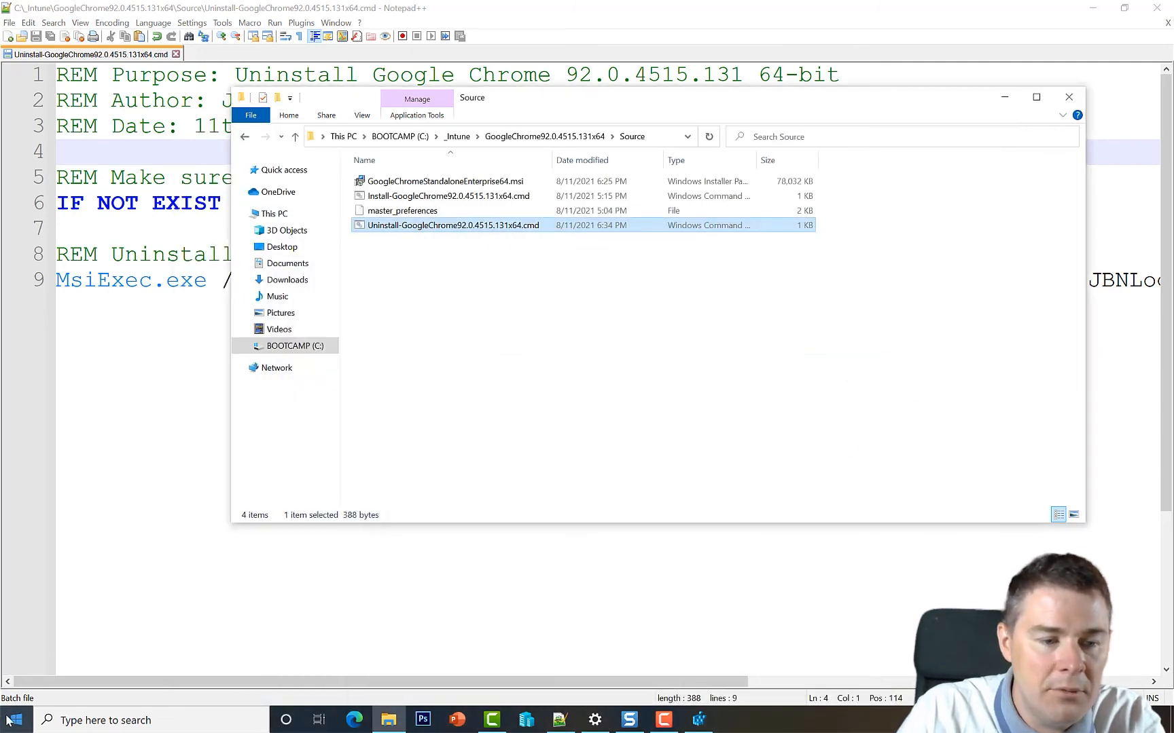
Browse to C:\programdata\JBNLogs and open UninstallGoogleChrome92.0.4515.131x64.log
text(chr)
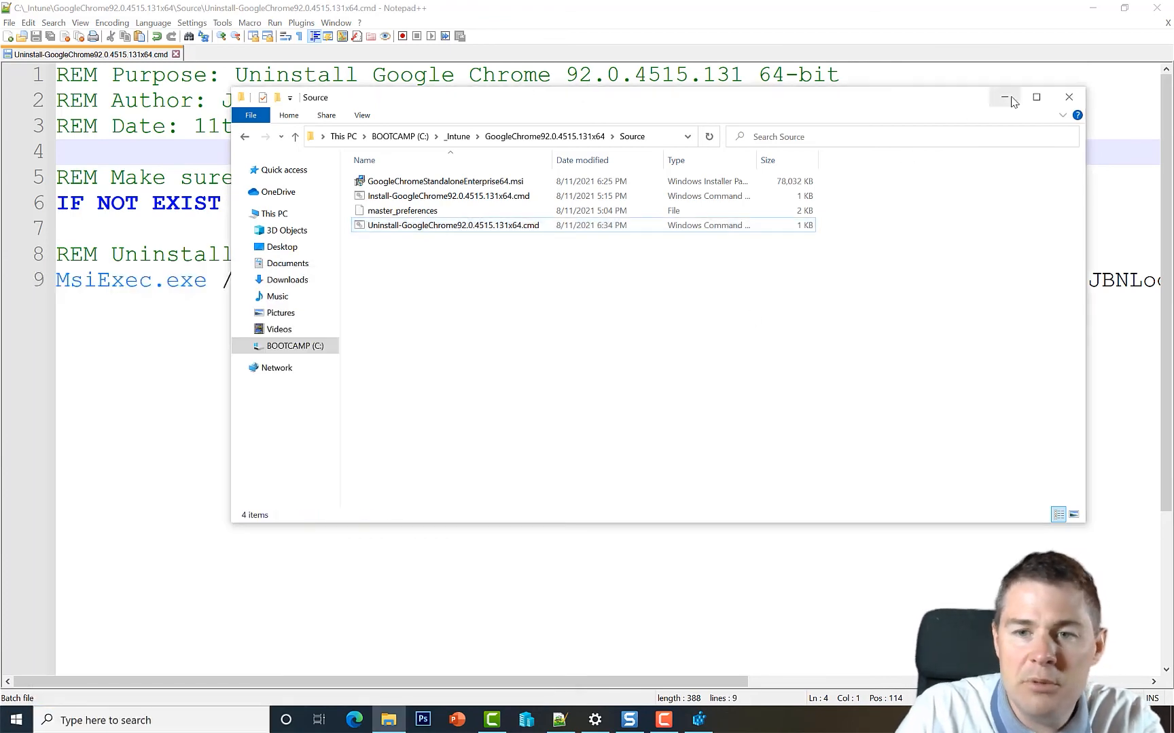
click(1004, 97)
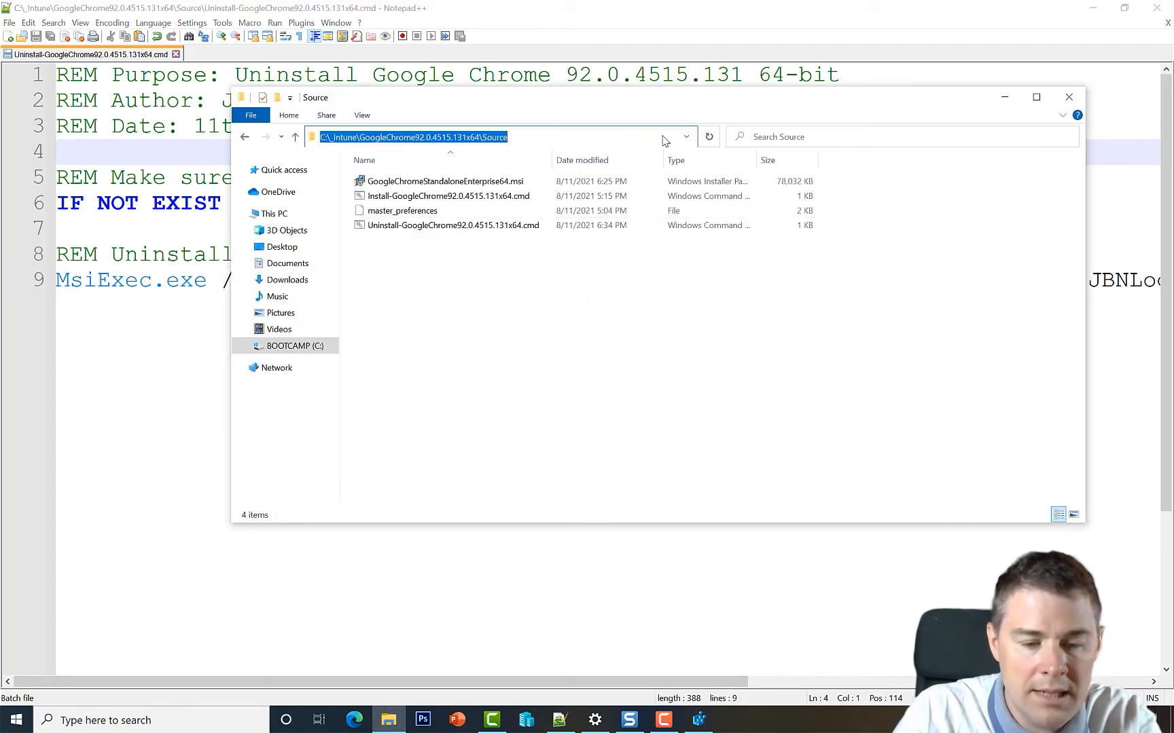
key(Win+V)
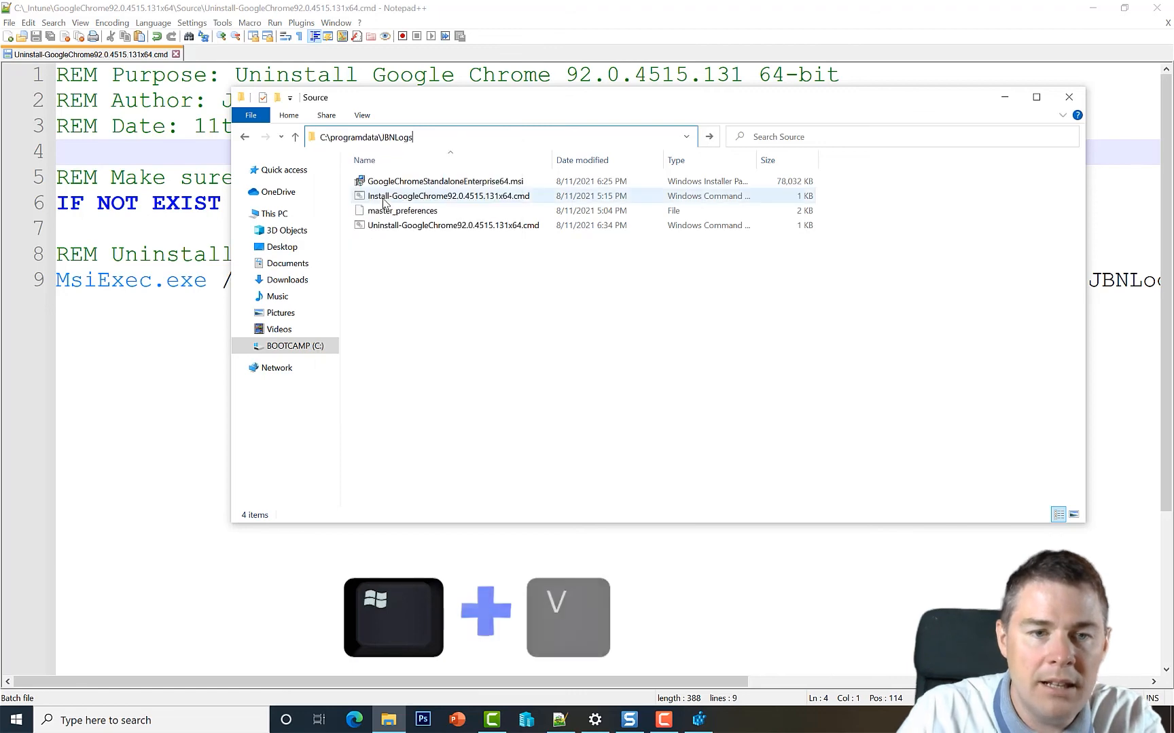
key(Enter)
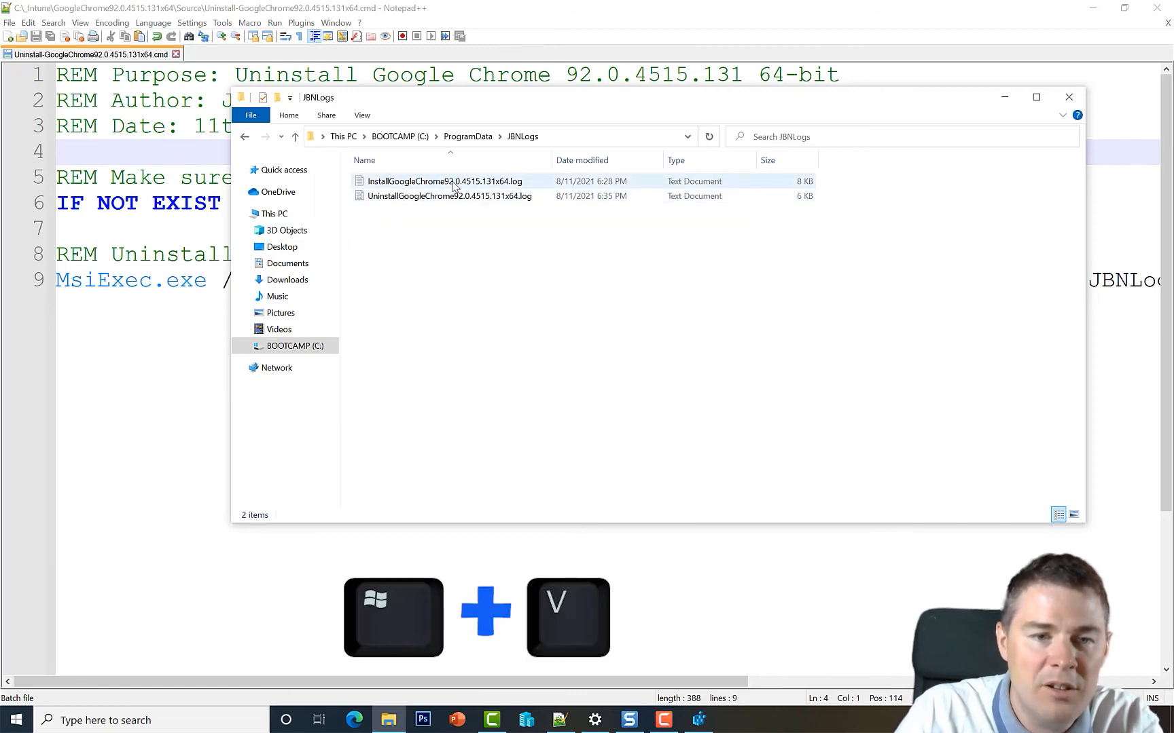
double_click(447, 196)
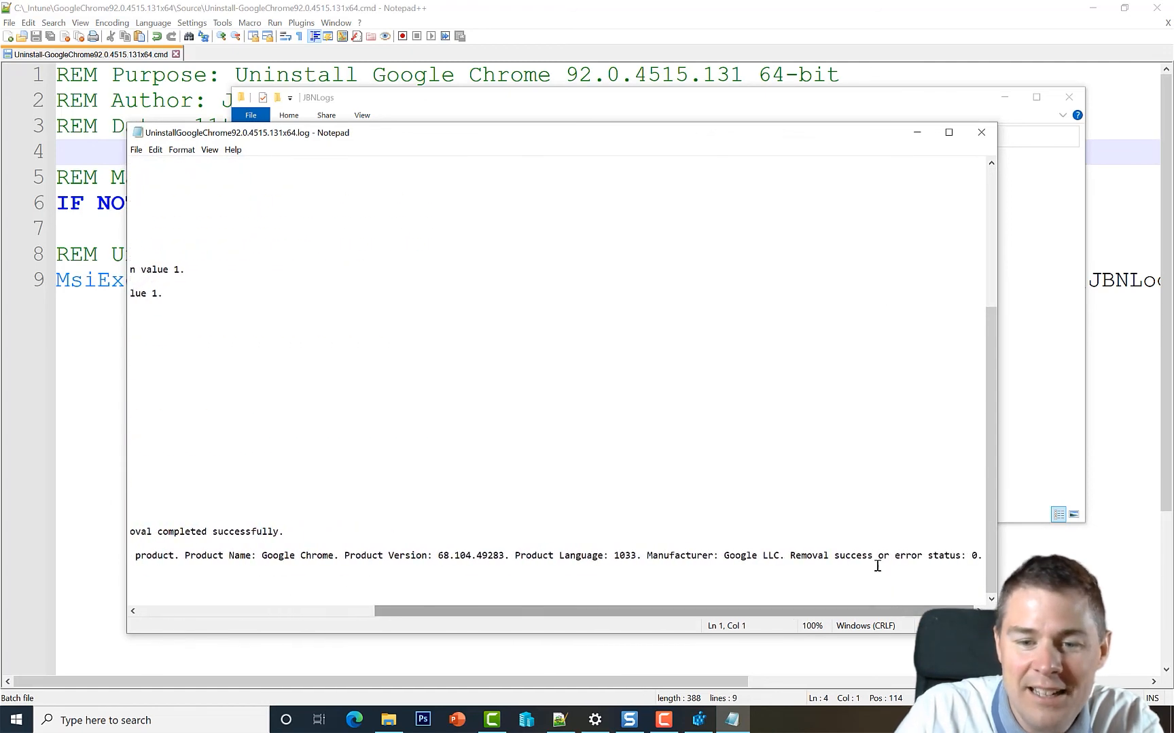
drag(791, 555, 962, 555)
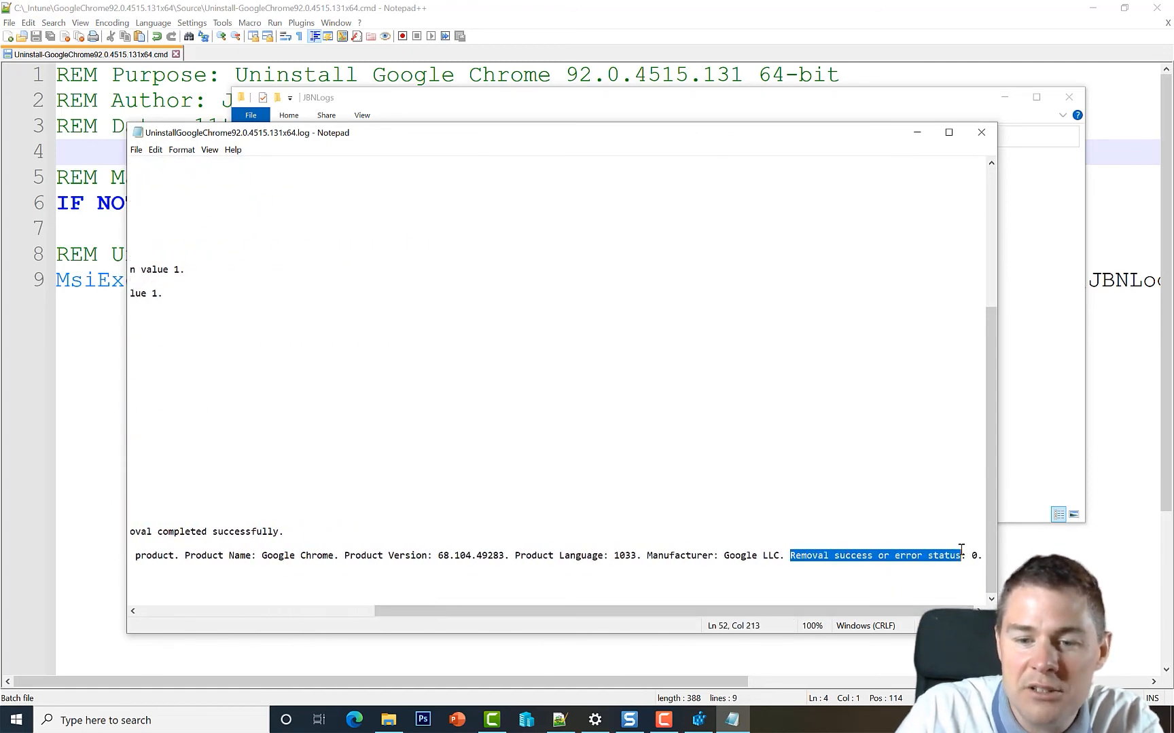
scroll(left, 3)
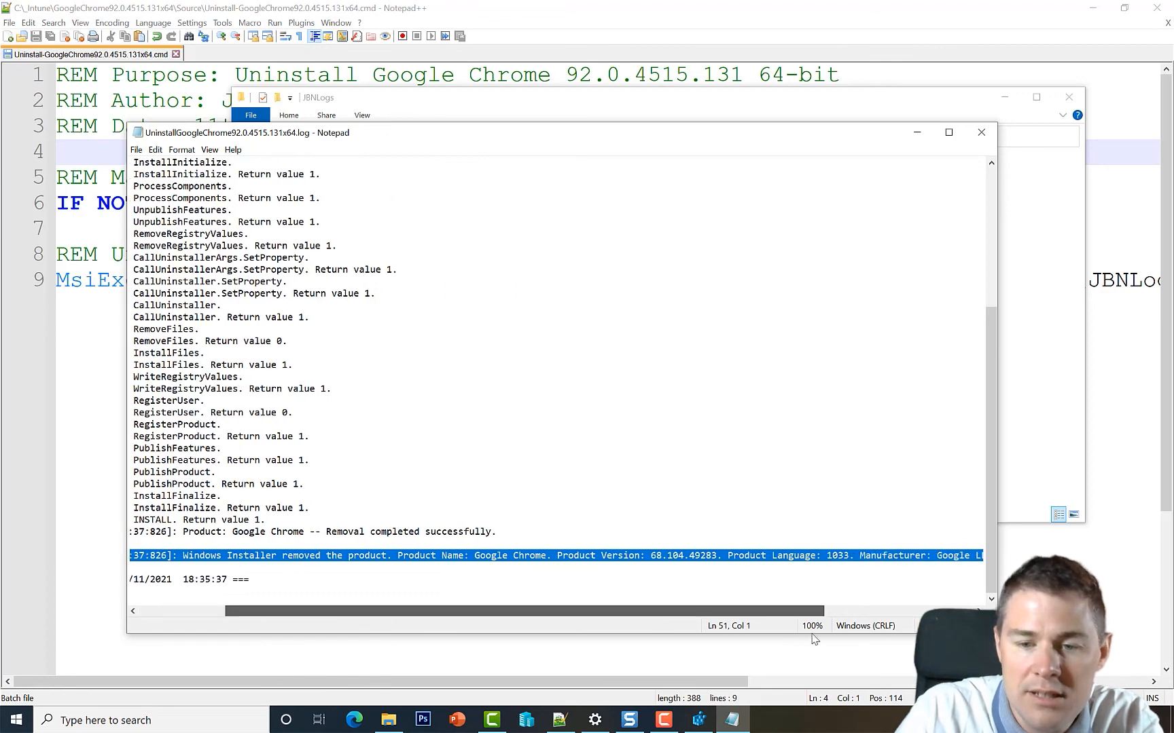
scroll(right, 3)
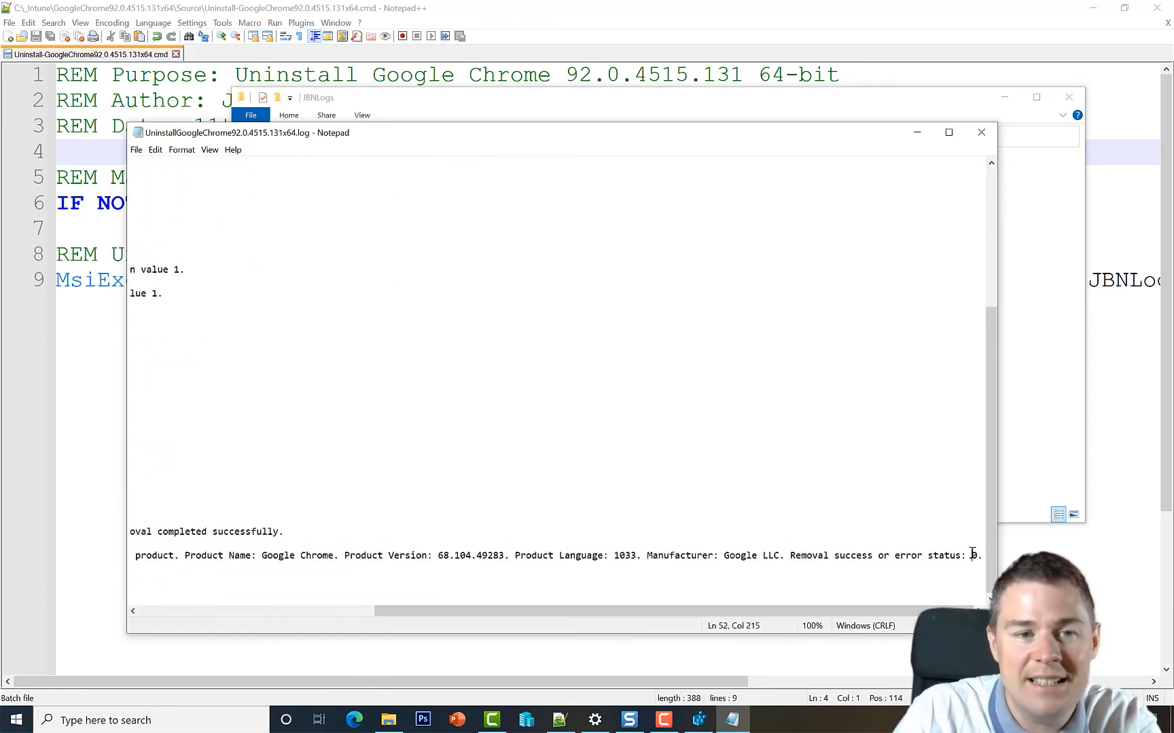